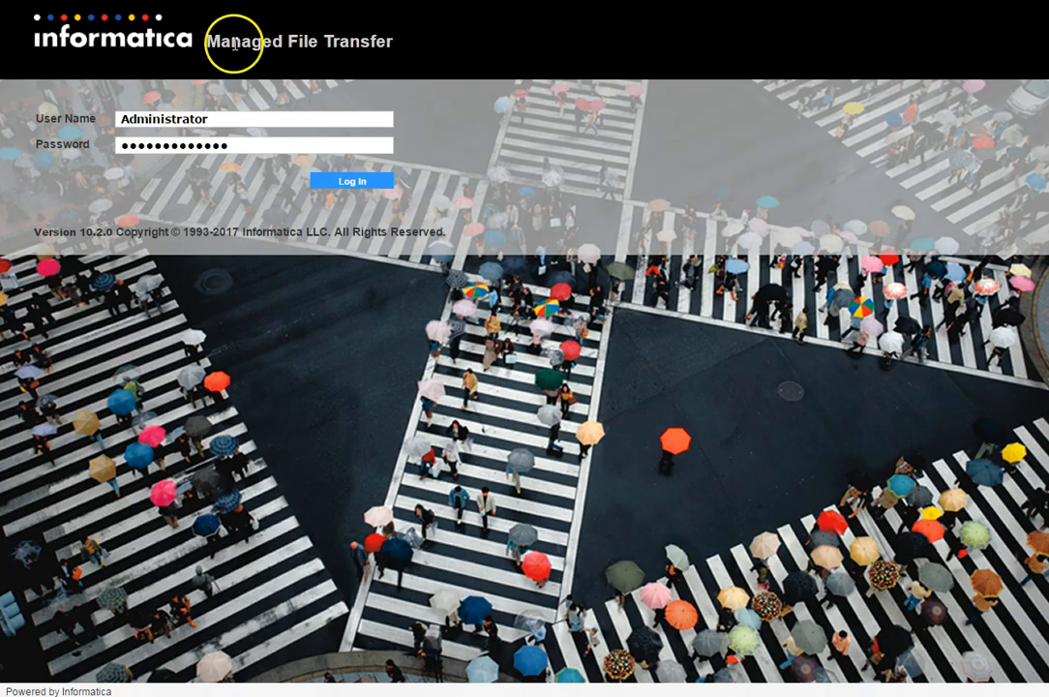
mouse_move(304, 94)
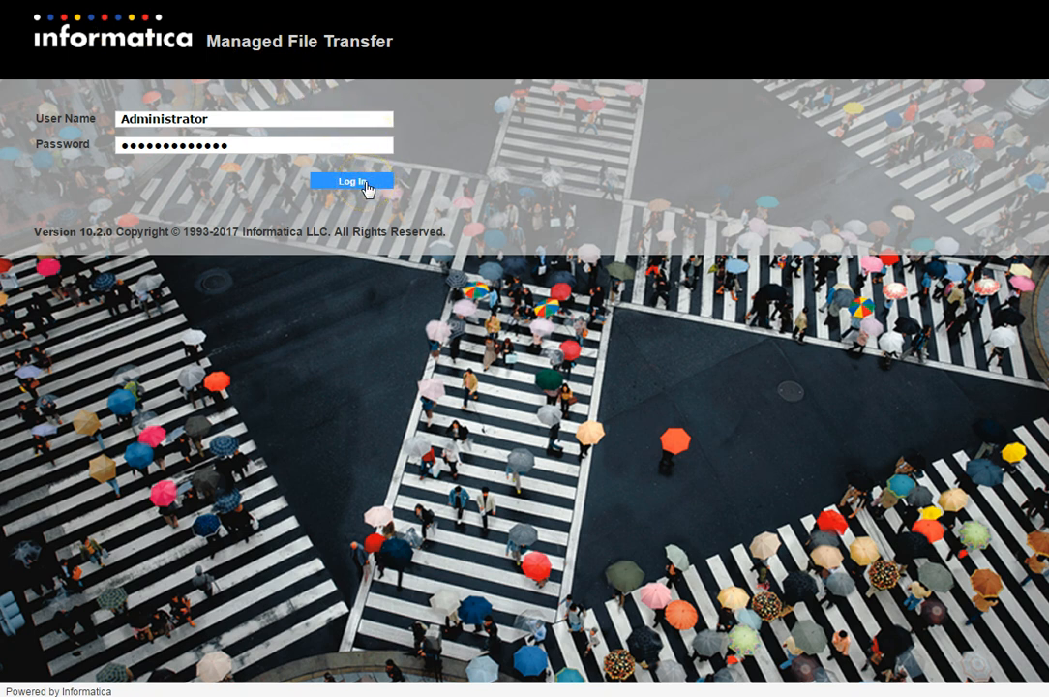
Log in to Informatica Managed File Transfer as the administrator
left_click(351, 181)
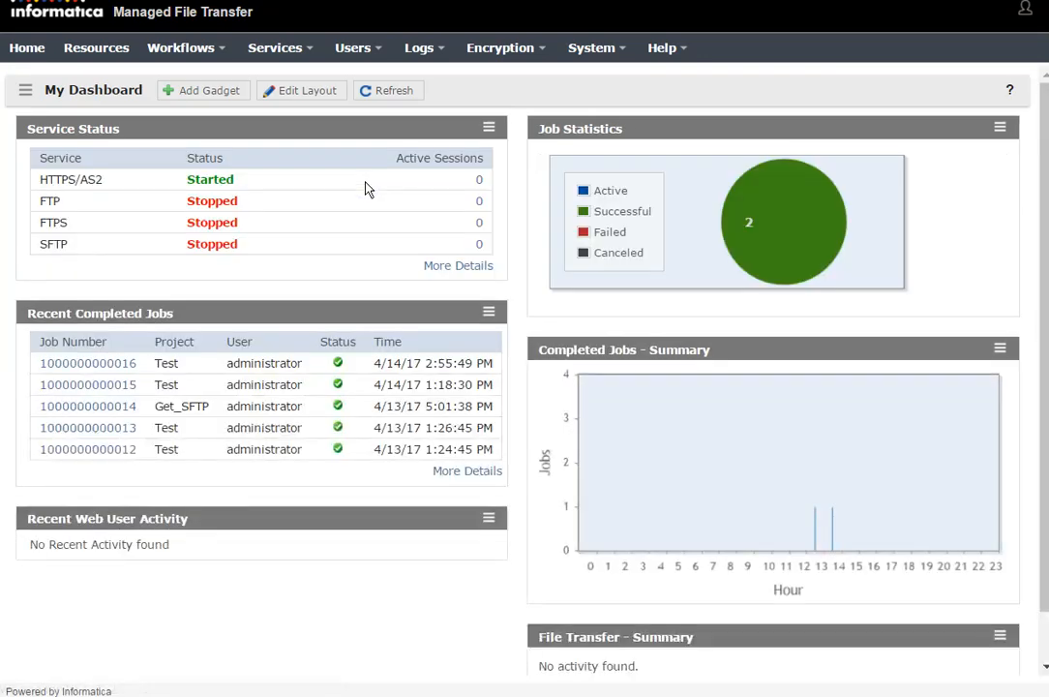
mouse_move(417, 47)
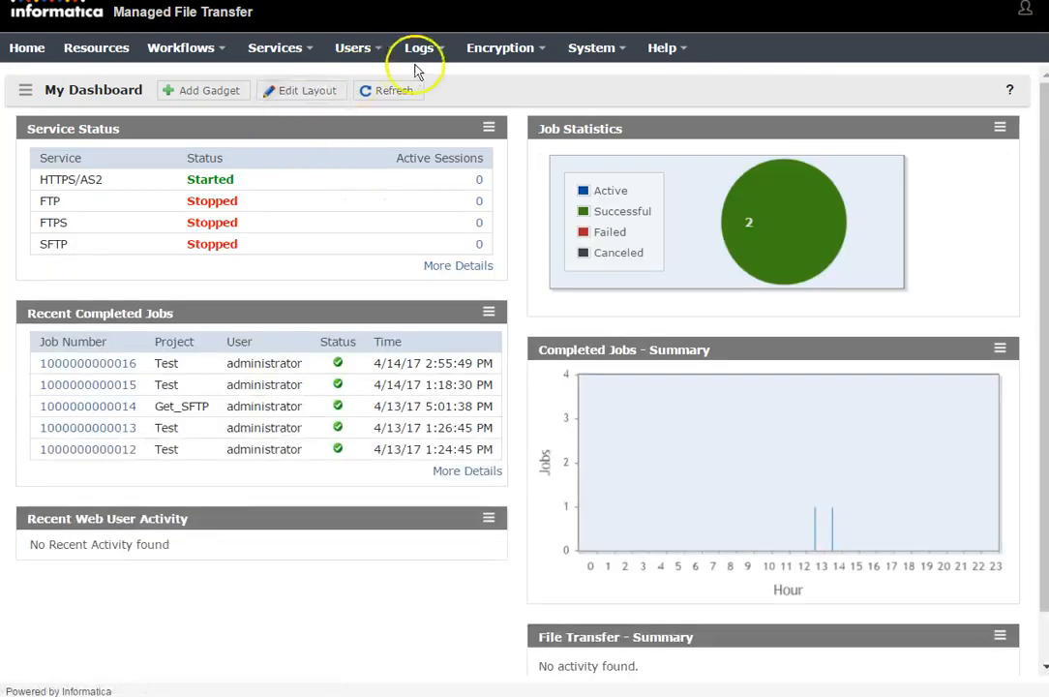
Go to Encryption > OpenPGP Key Manager
left_click(501, 47)
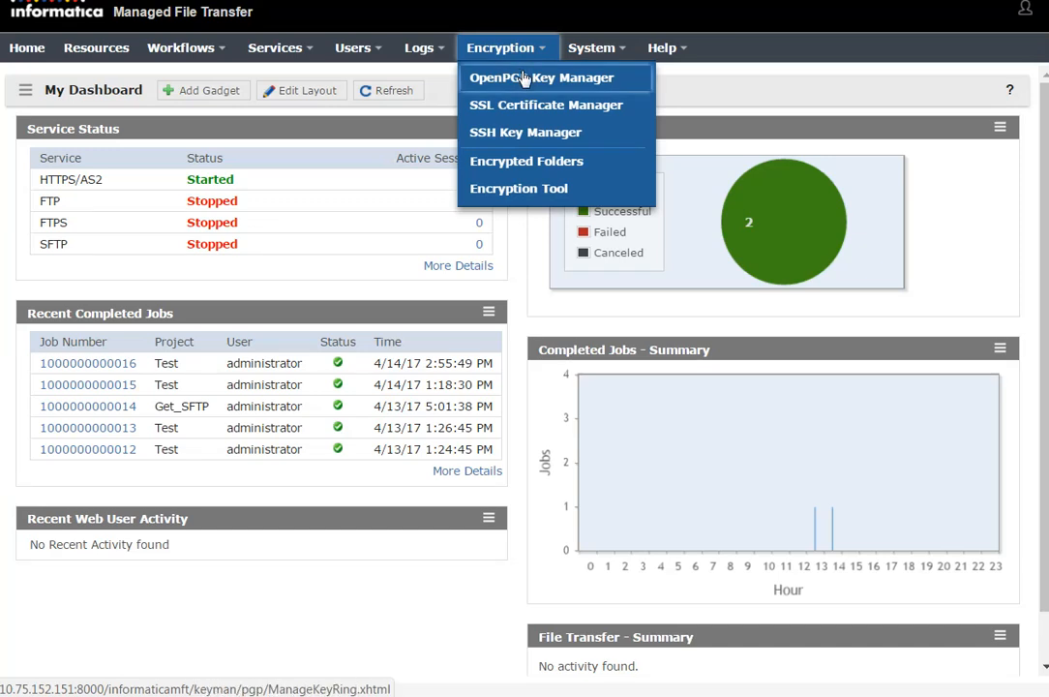
mouse_move(523, 83)
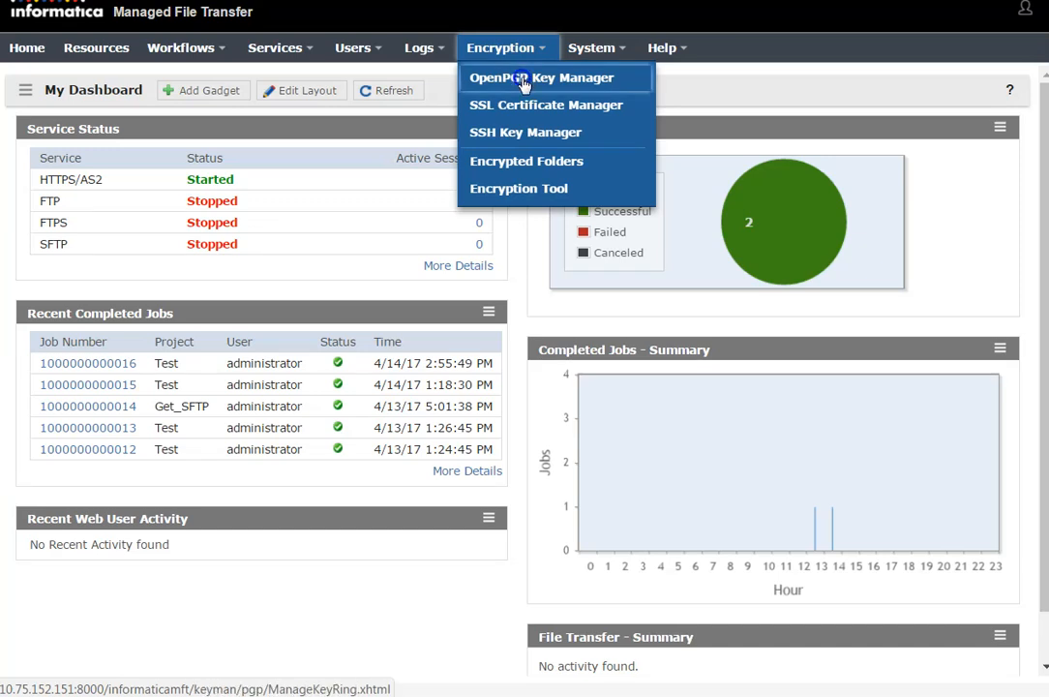
left_click(540, 77)
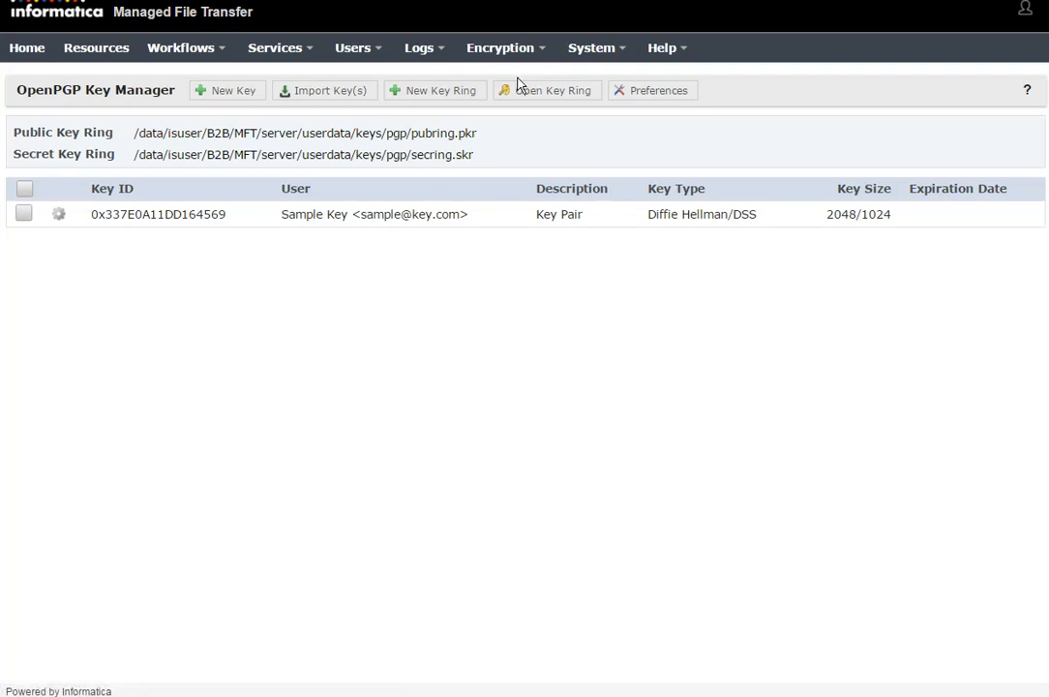
mouse_move(213, 150)
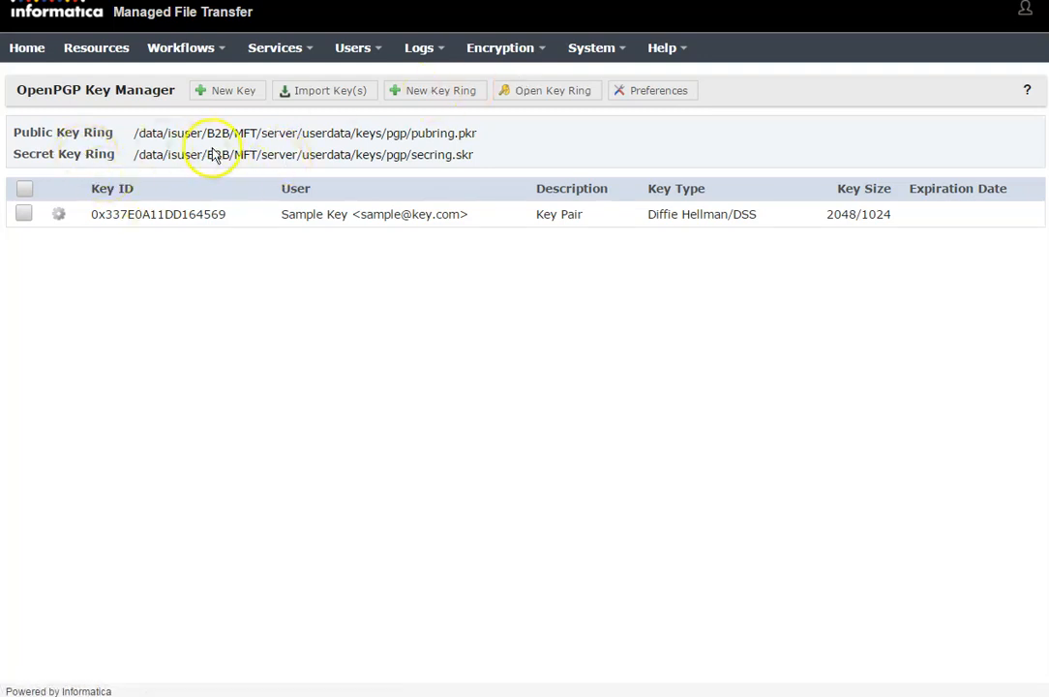
mouse_move(444, 132)
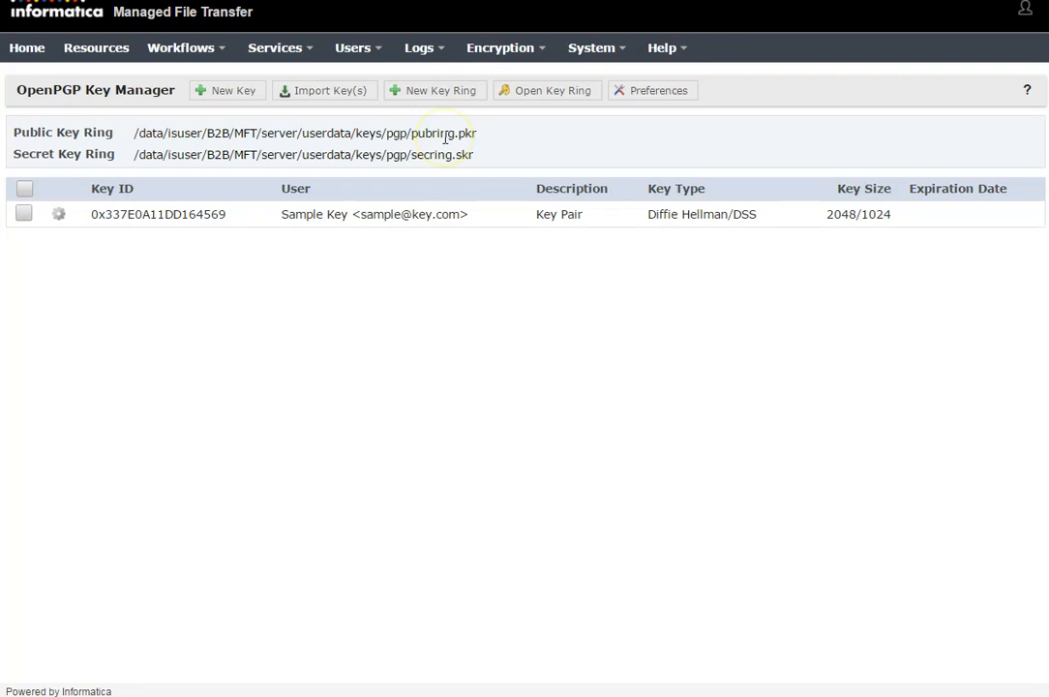
mouse_move(104, 188)
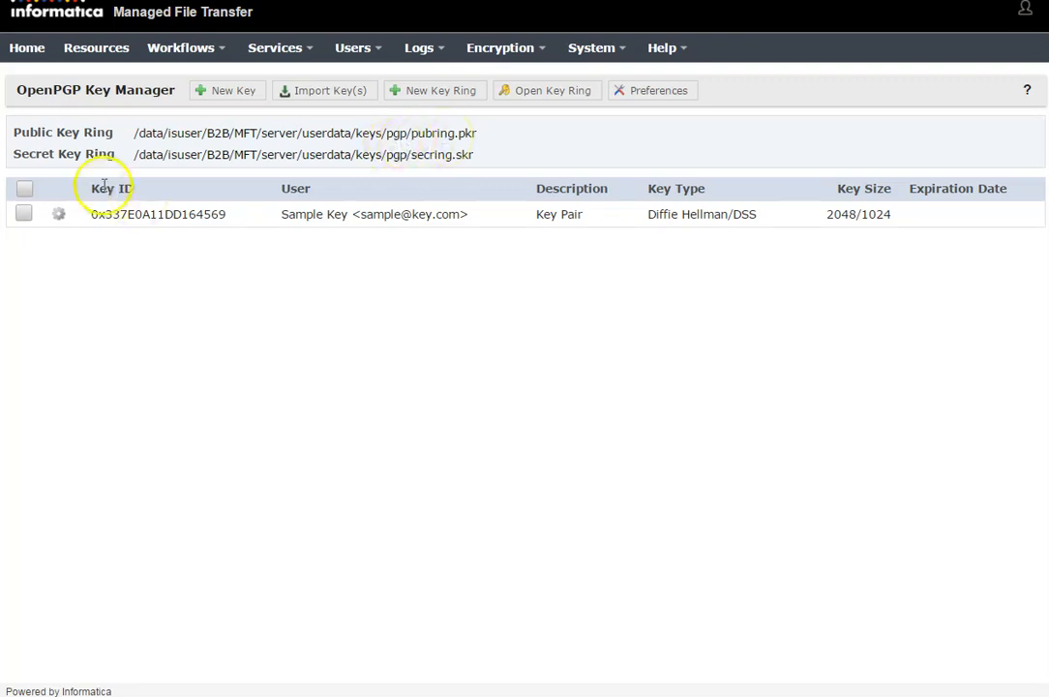
mouse_move(392, 169)
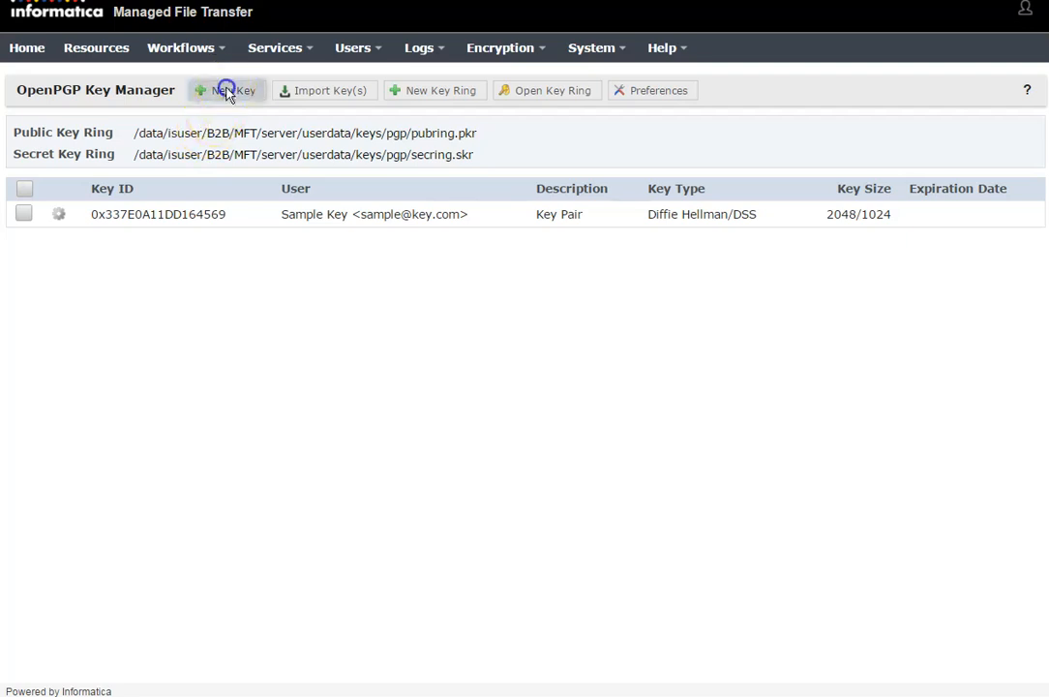
left_click(226, 90)
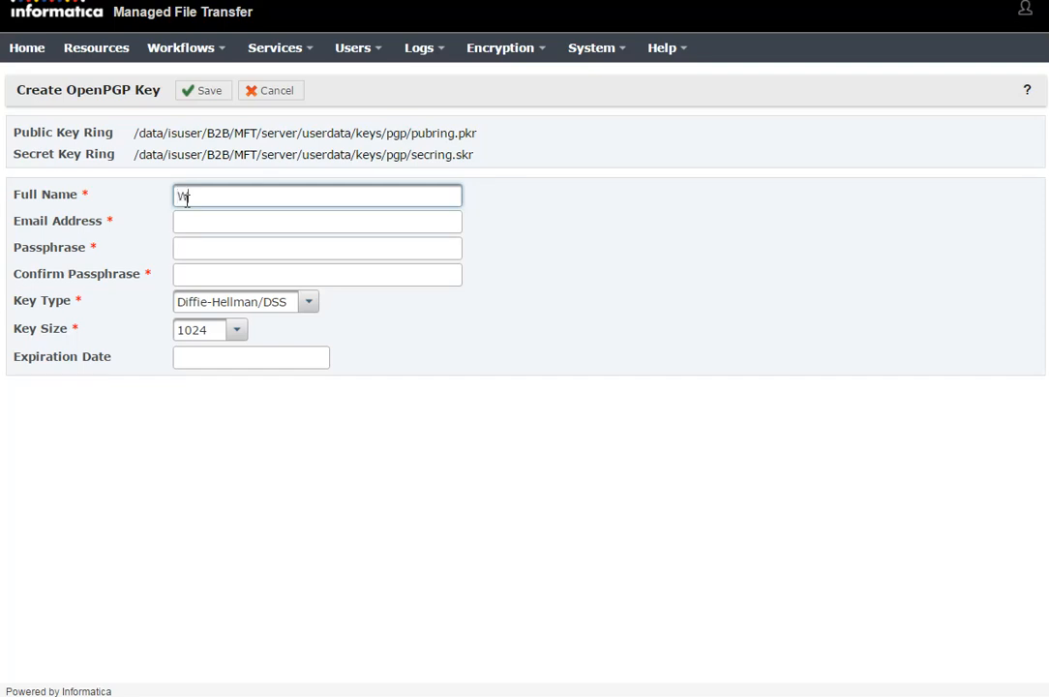
type("aiter")
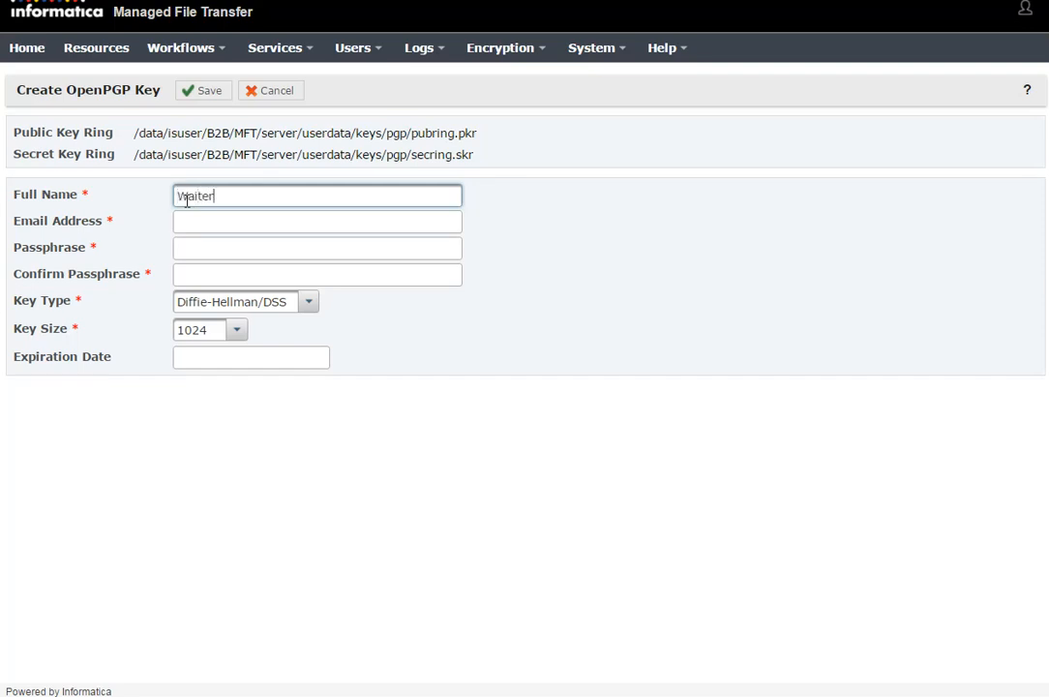
left_click(317, 222)
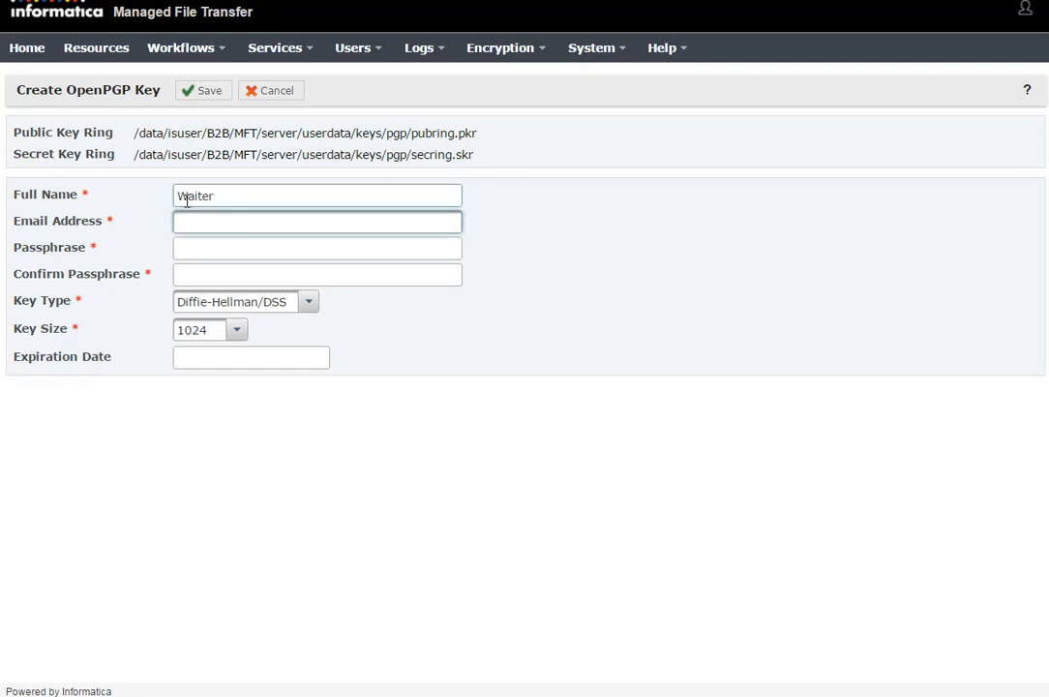
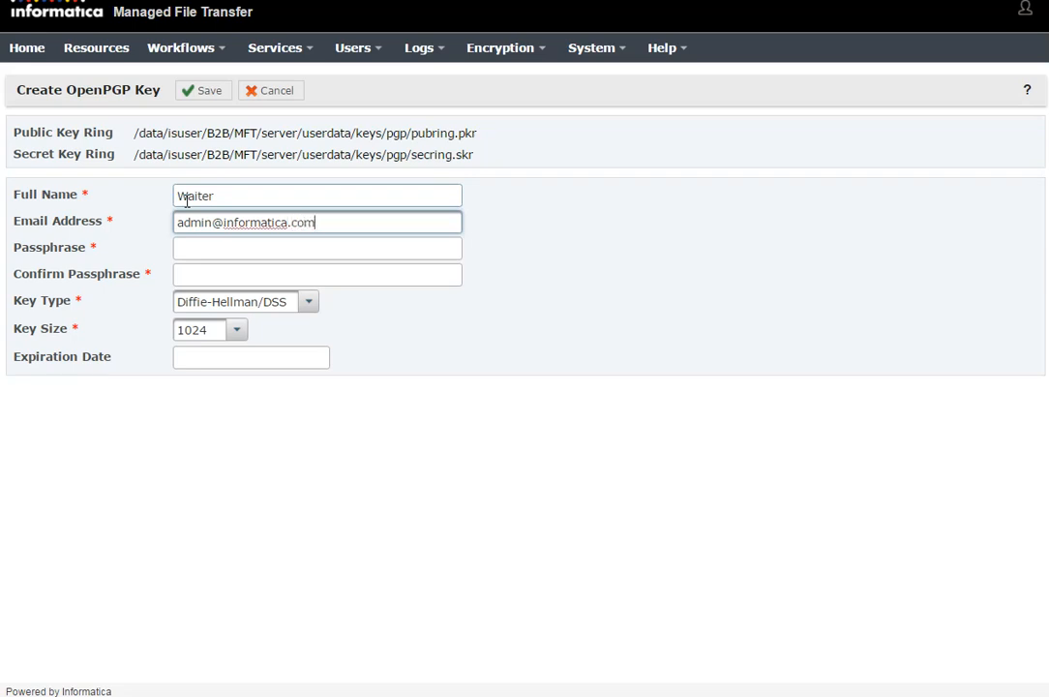
left_click(317, 248)
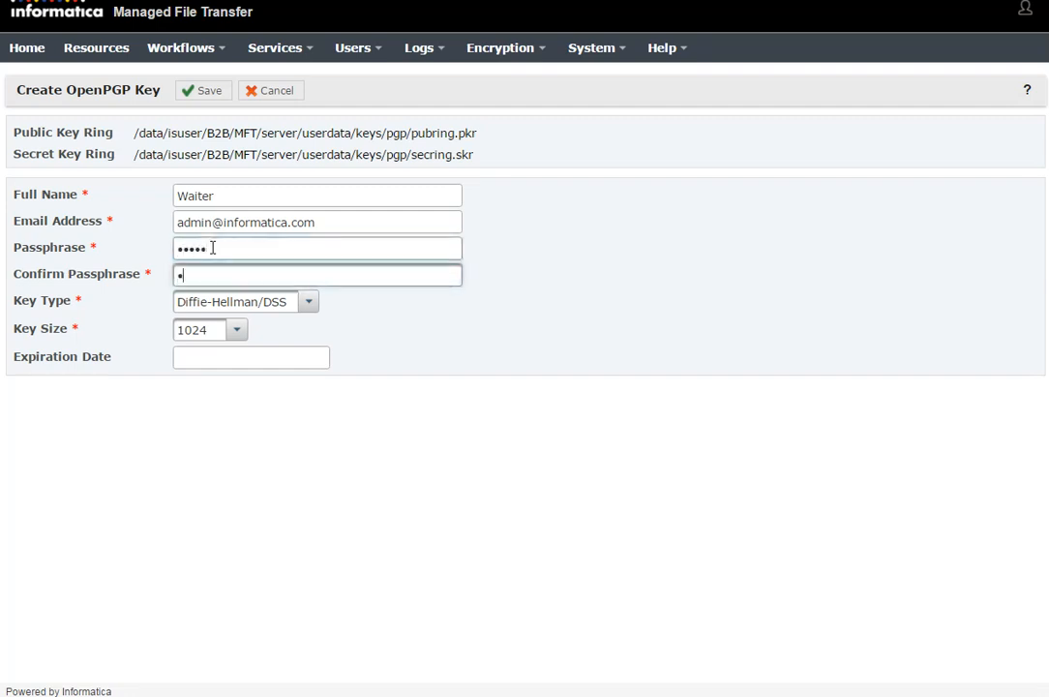
Confirm the passphrase, keep Diffie-Hellman/DSS, and set 2048 key size and Aug 31, 2017 expiry
type("•••••")
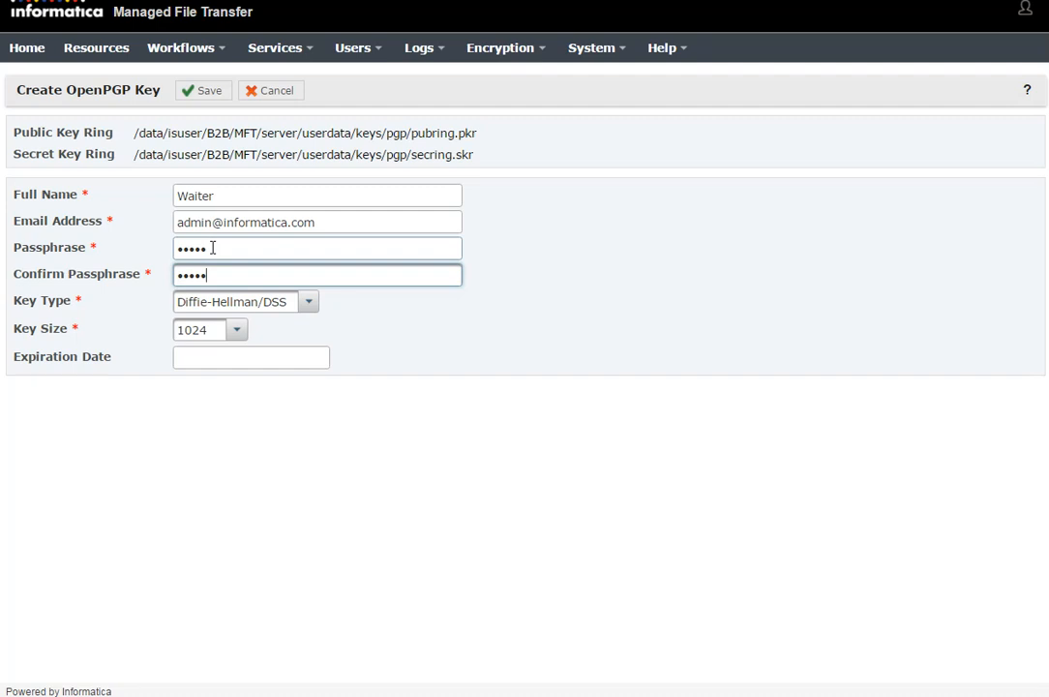
left_click(308, 301)
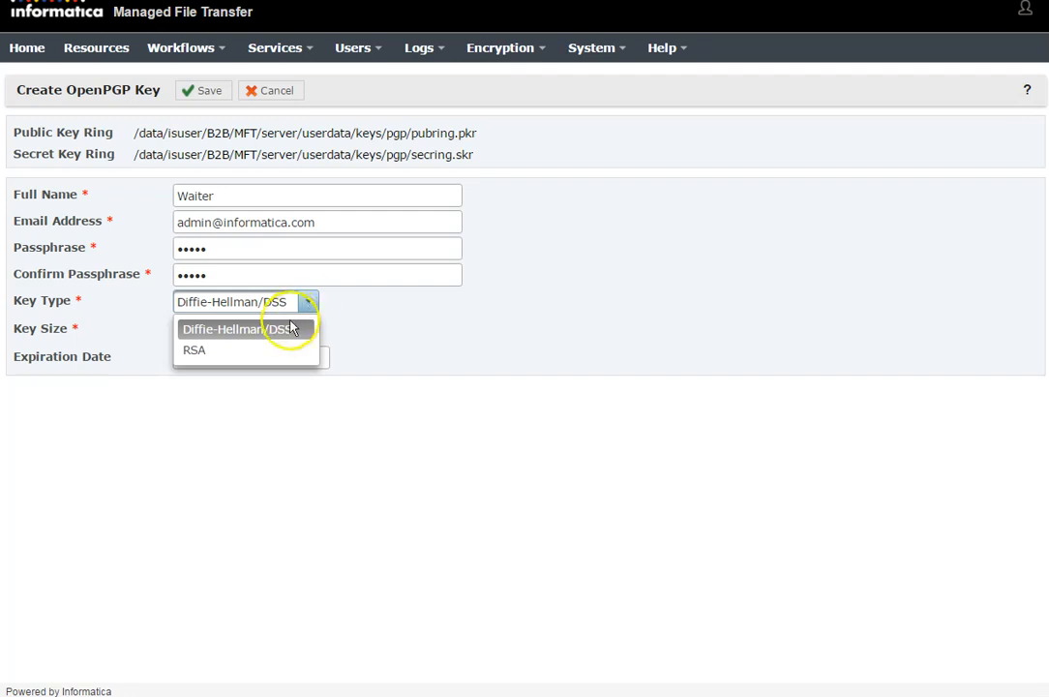
mouse_move(271, 338)
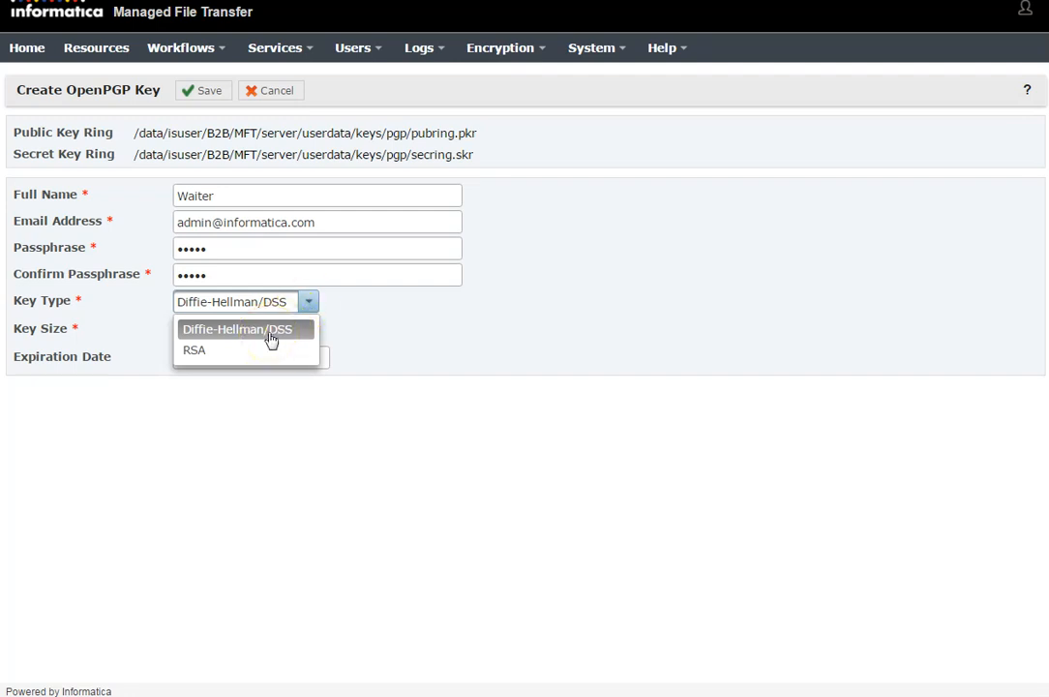
mouse_move(250, 349)
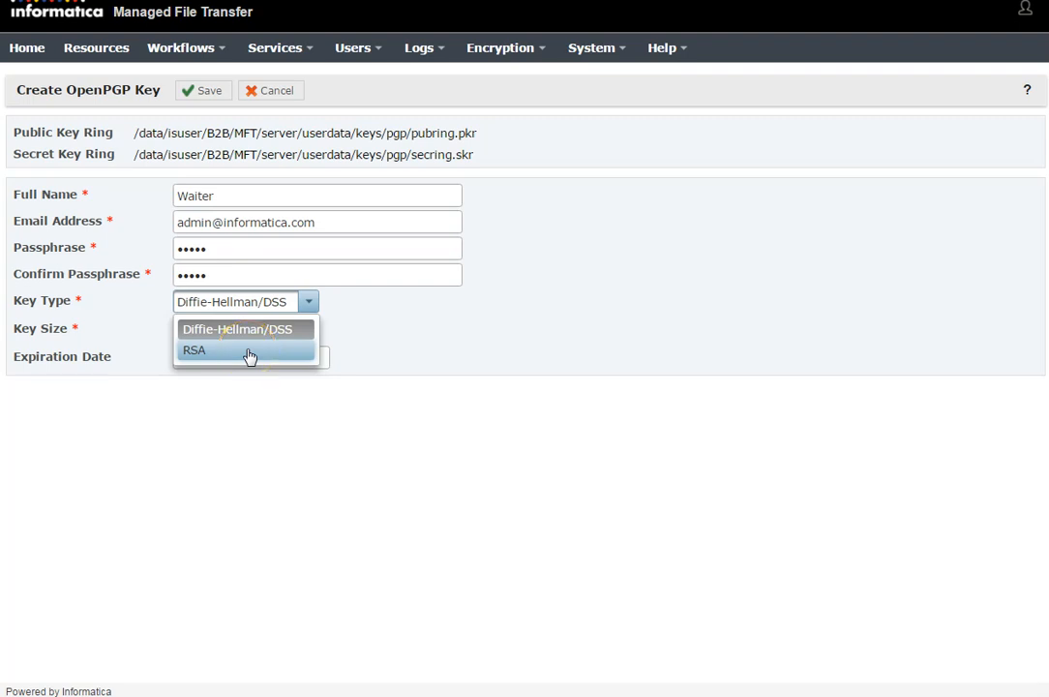
left_click(238, 329)
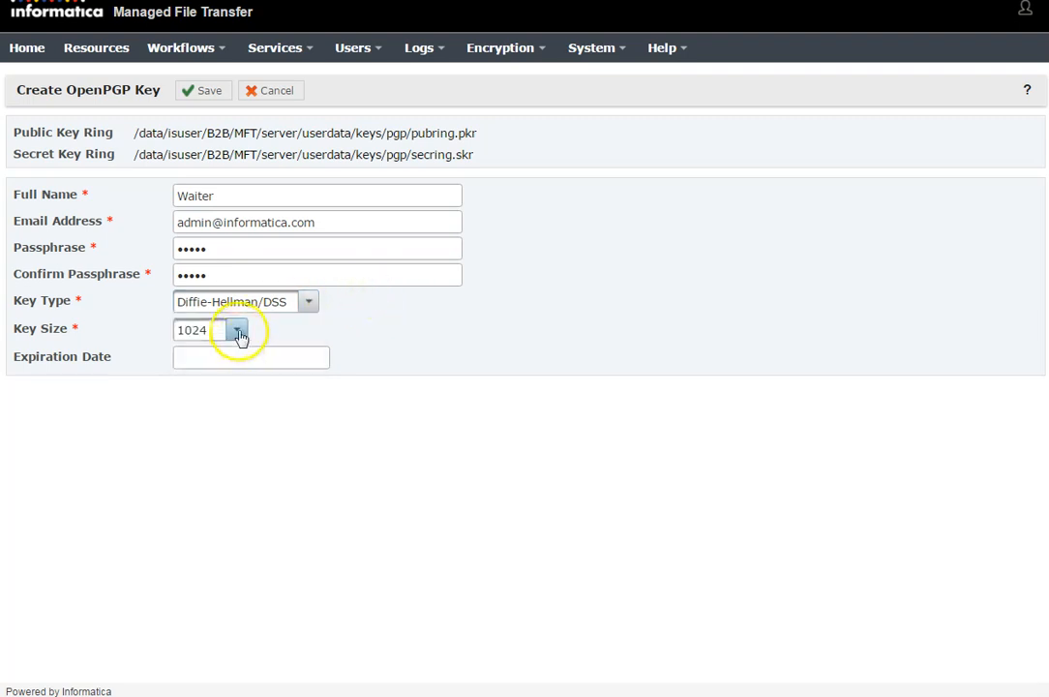
left_click(239, 330)
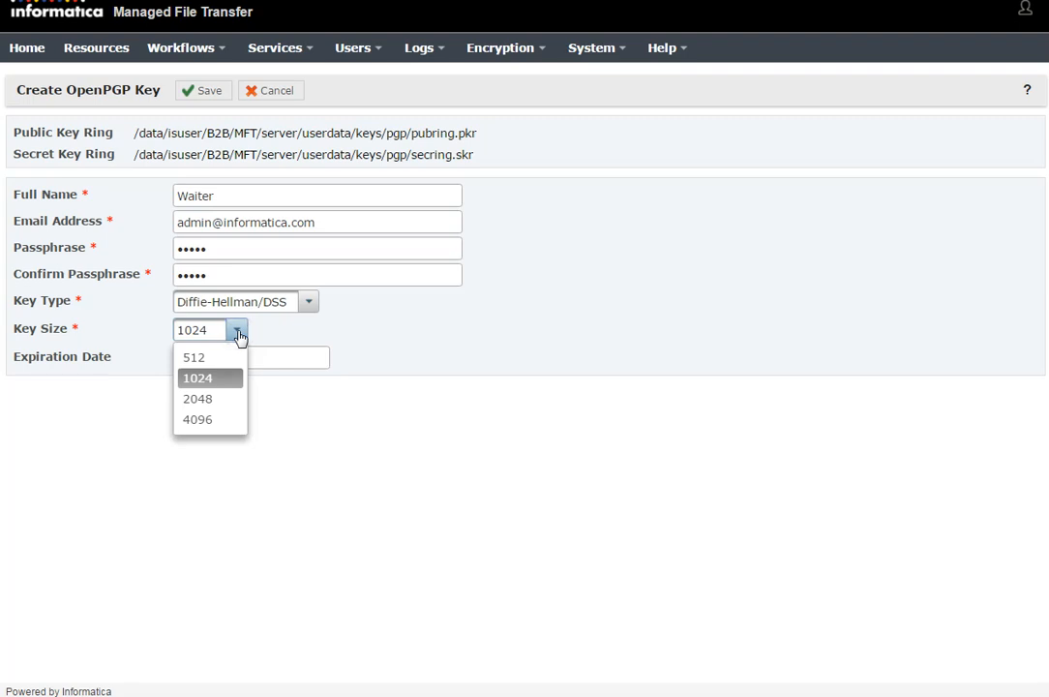
left_click(197, 398)
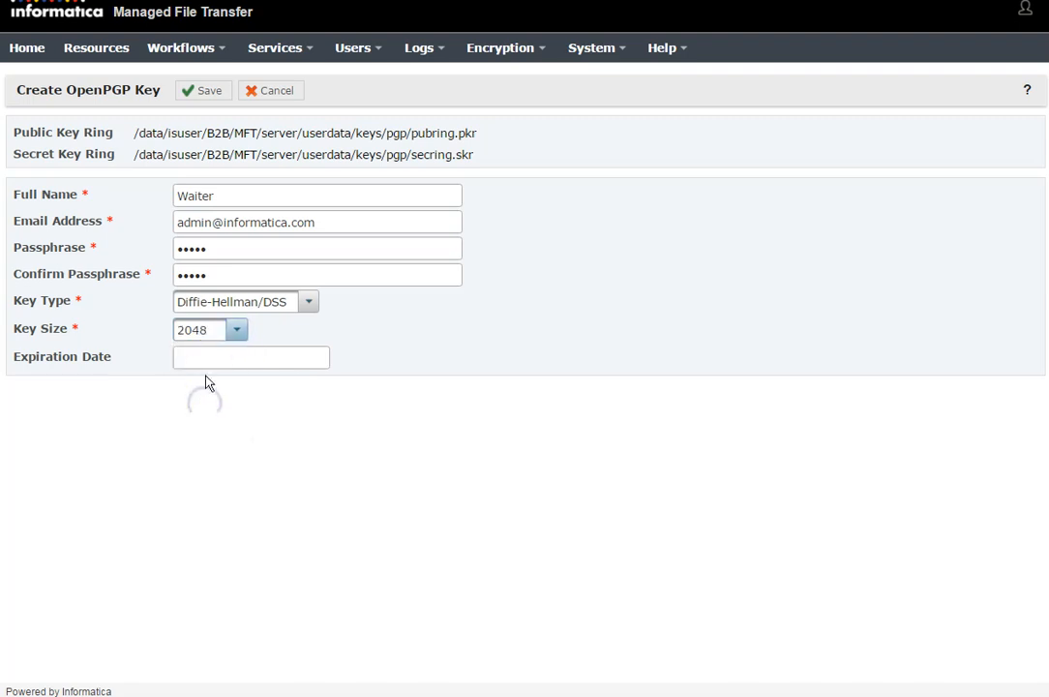
left_click(250, 357)
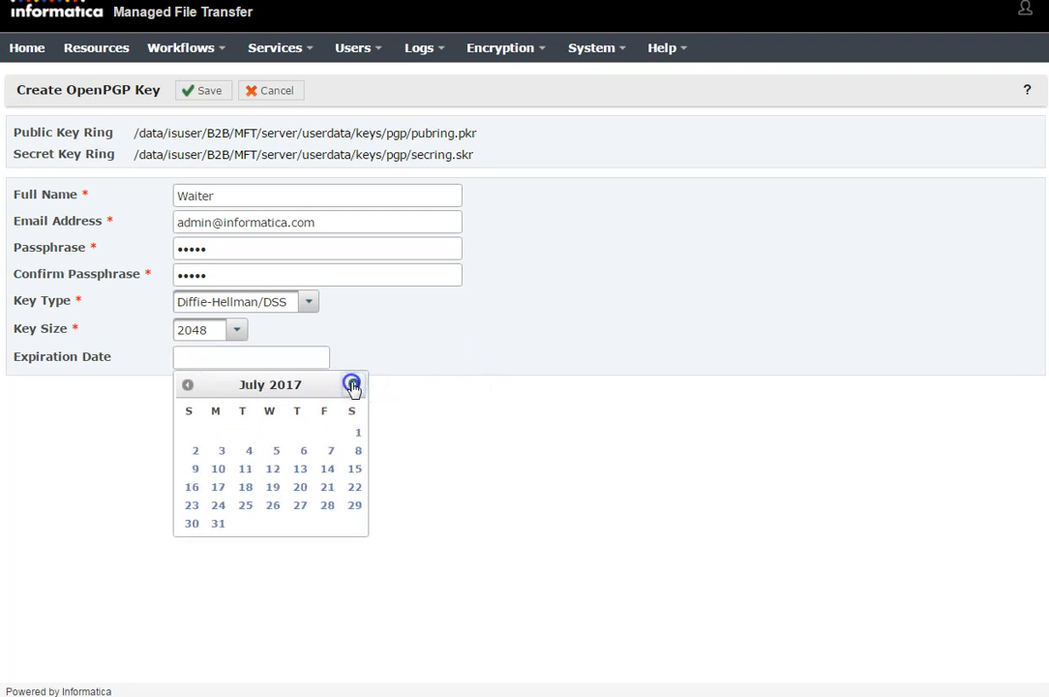
left_click(352, 384)
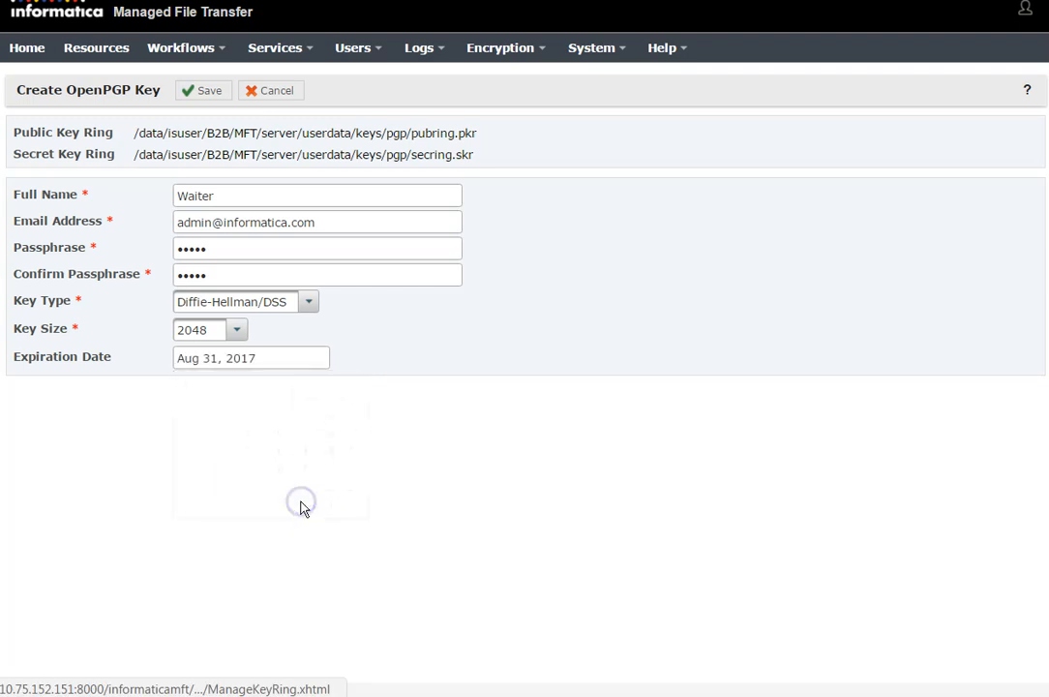
mouse_move(114, 173)
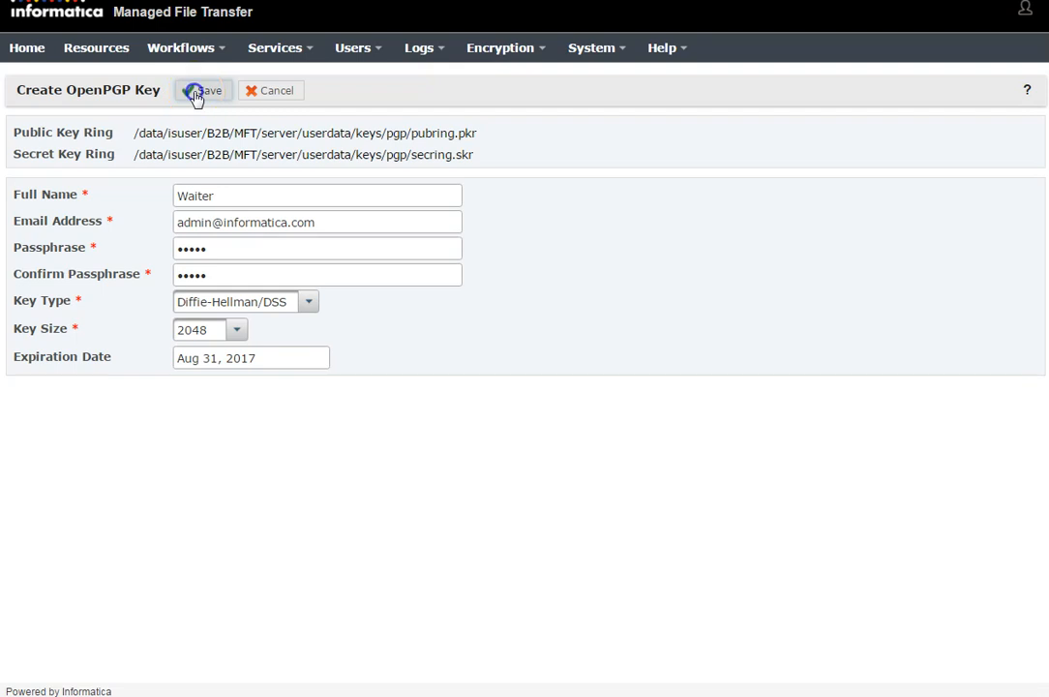
Save the Waiter Diffie-Hellman/DSS key pair to the key ring
left_click(203, 90)
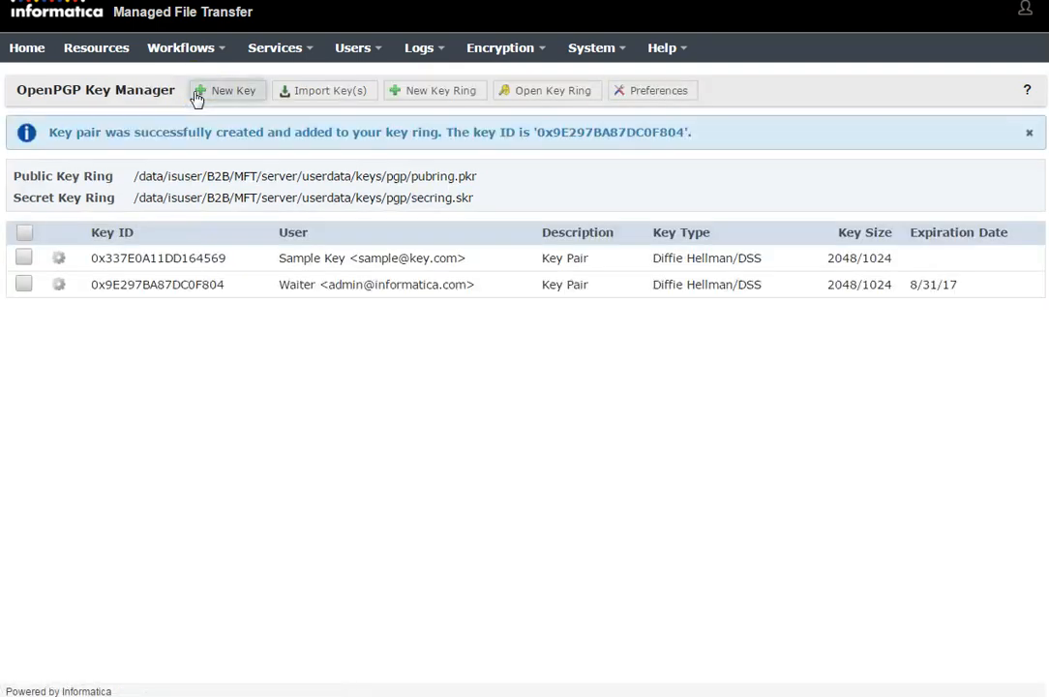
mouse_move(221, 405)
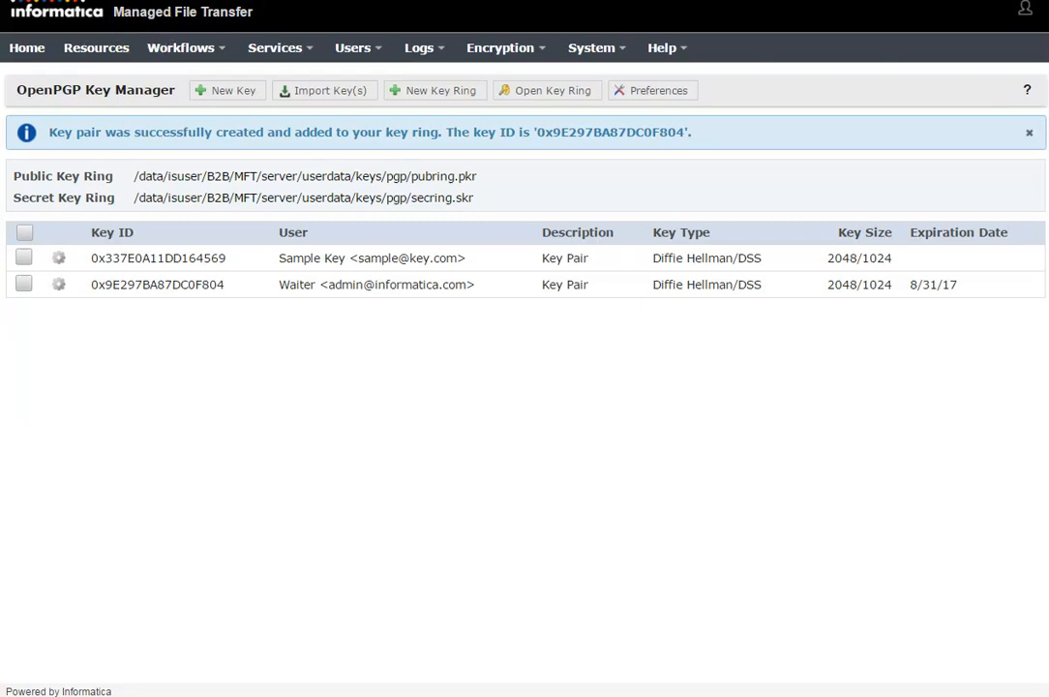
left_click(501, 48)
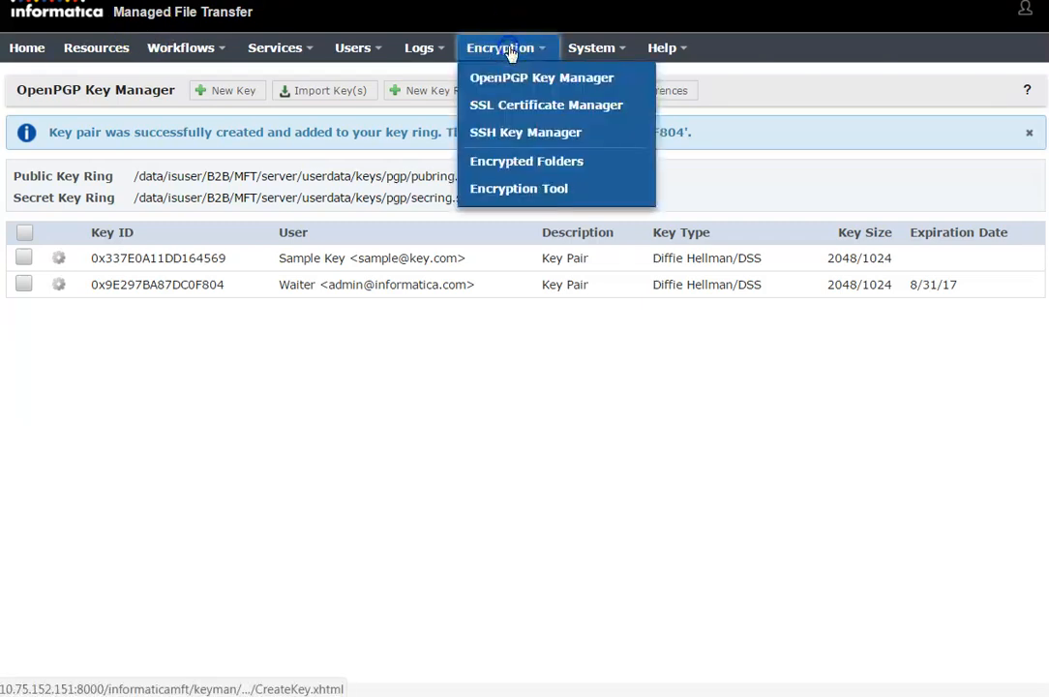
mouse_move(541, 78)
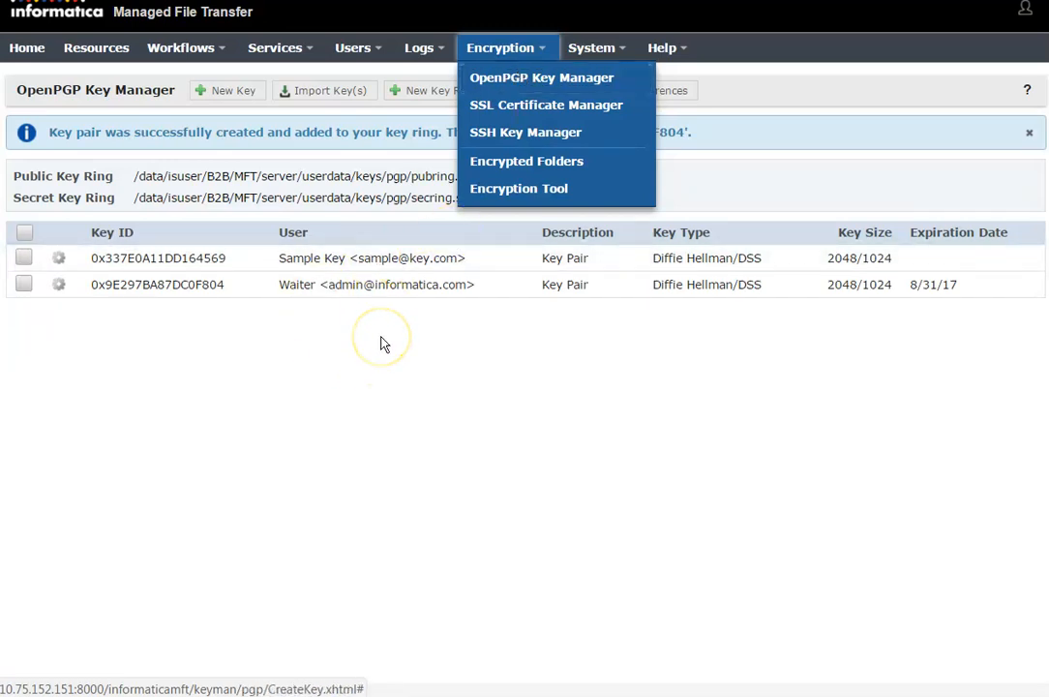
mouse_move(382, 344)
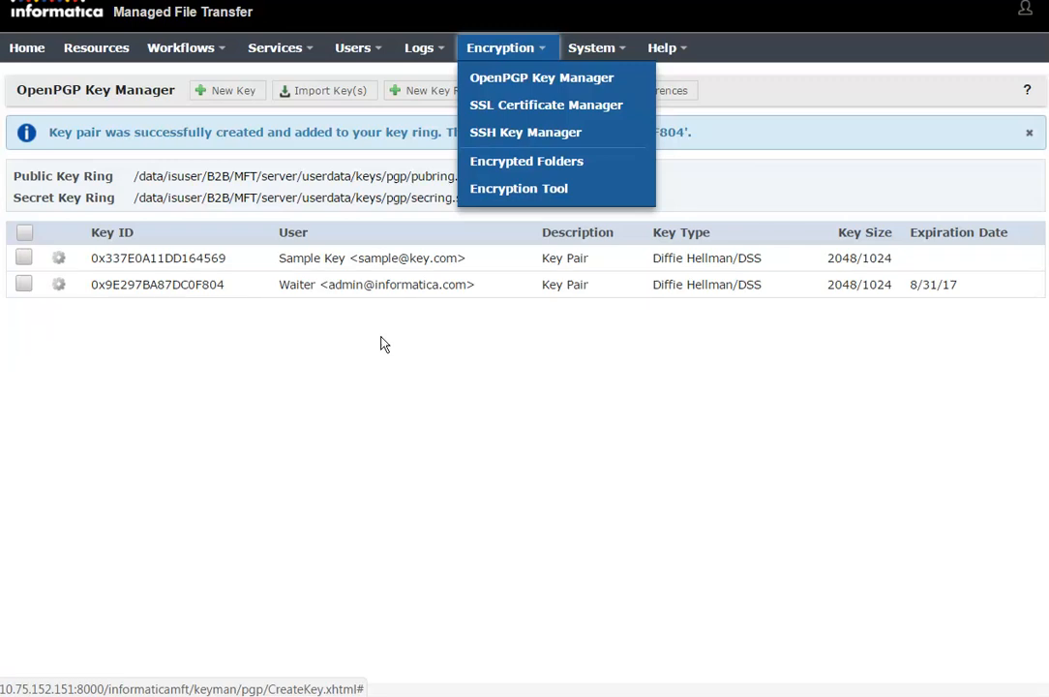
left_click(339, 334)
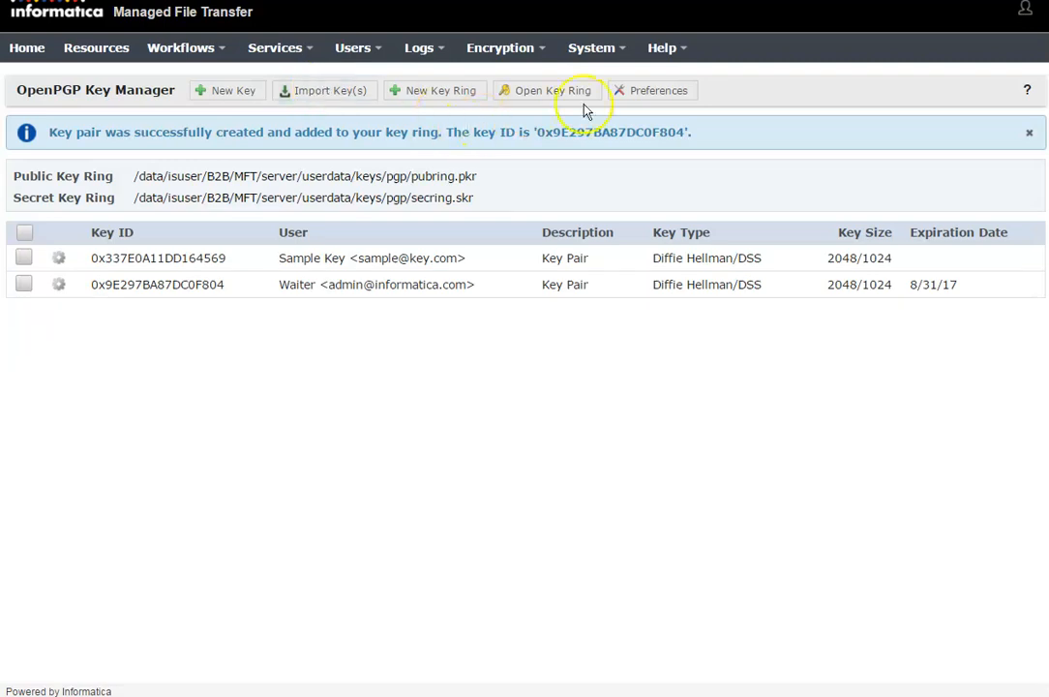
Begin opening a key ring with Keys > pgp > pubring.pkr as the public key ring
left_click(547, 90)
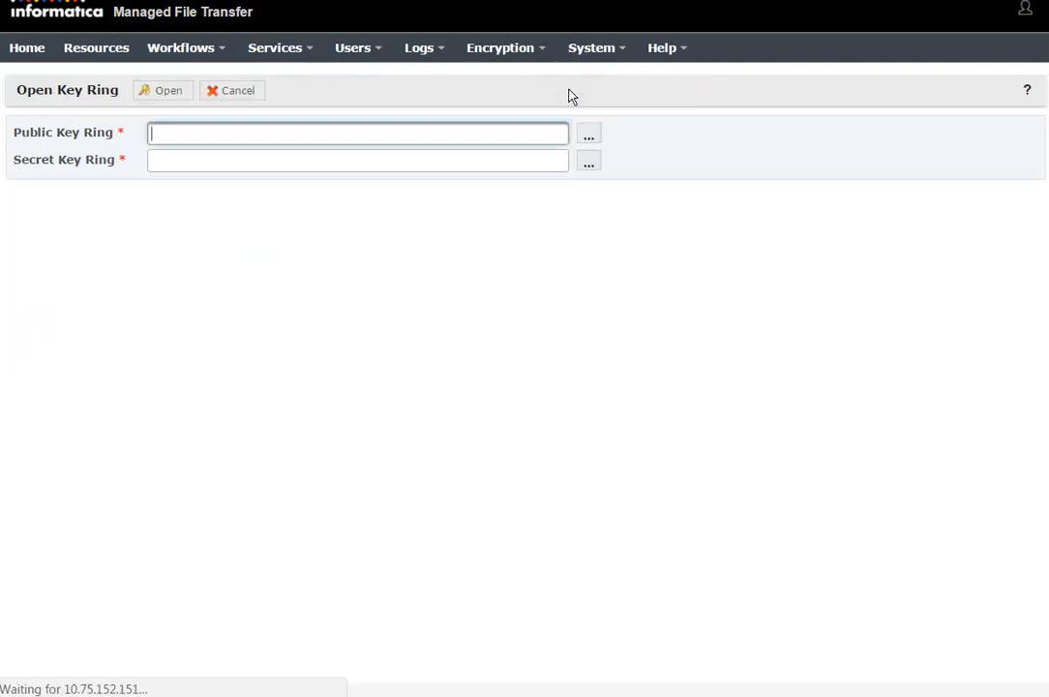
left_click(588, 132)
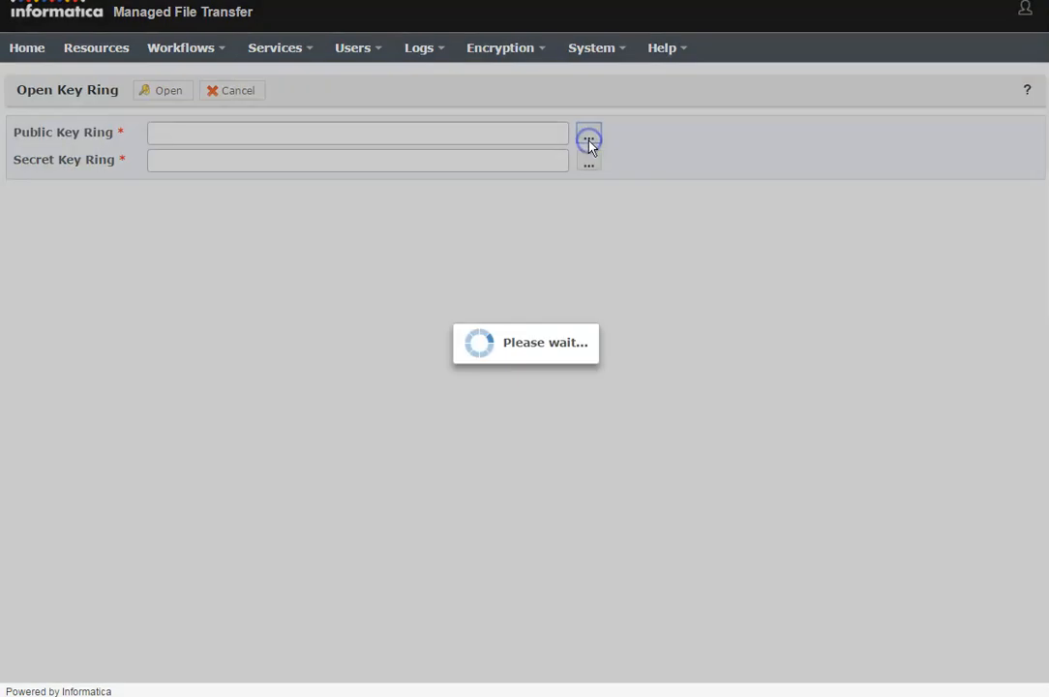
left_click(588, 138)
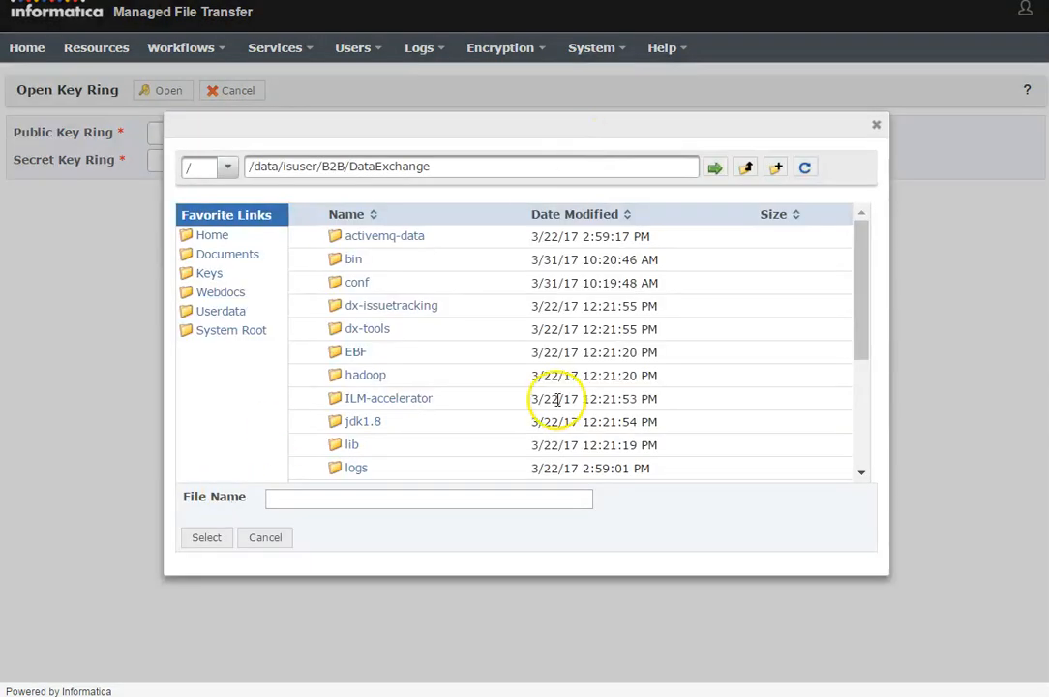
mouse_move(209, 273)
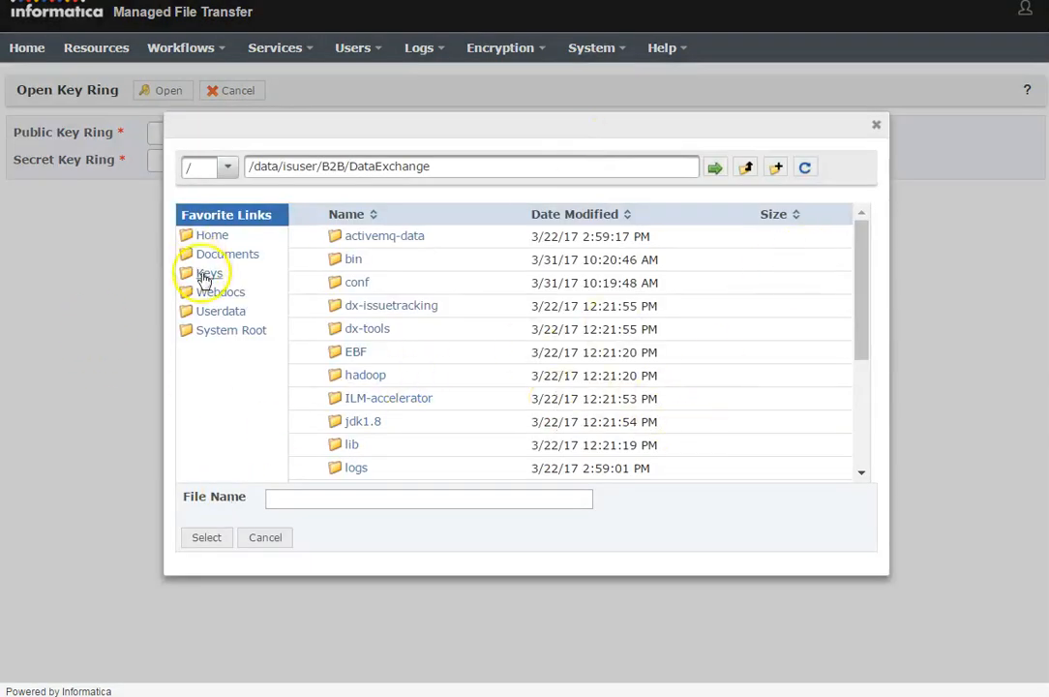
left_click(209, 272)
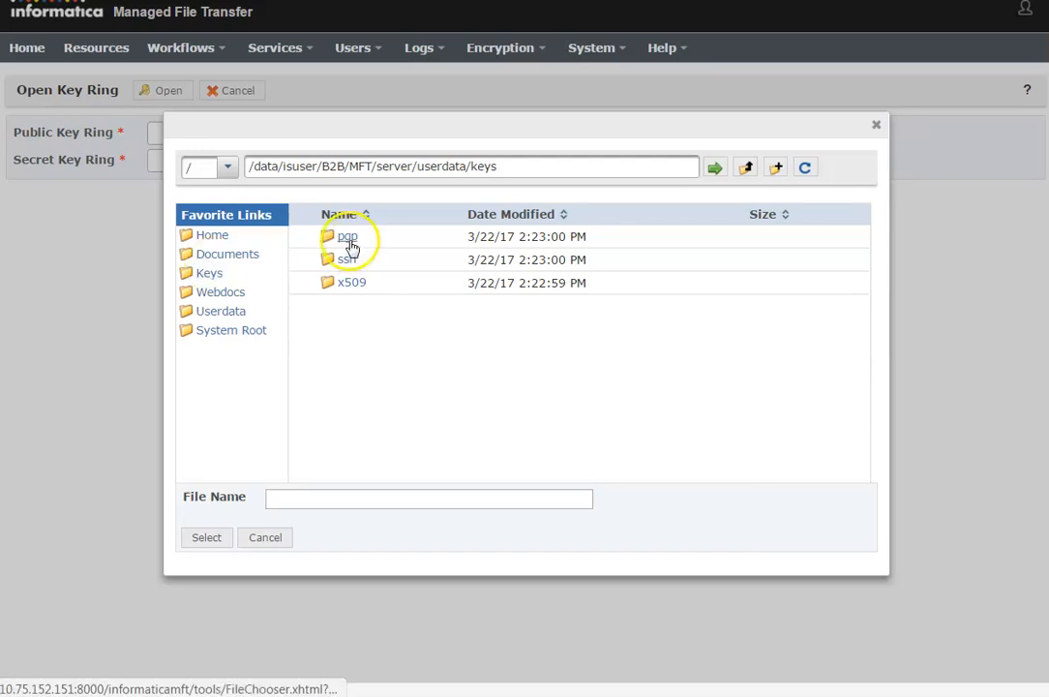
double_click(346, 236)
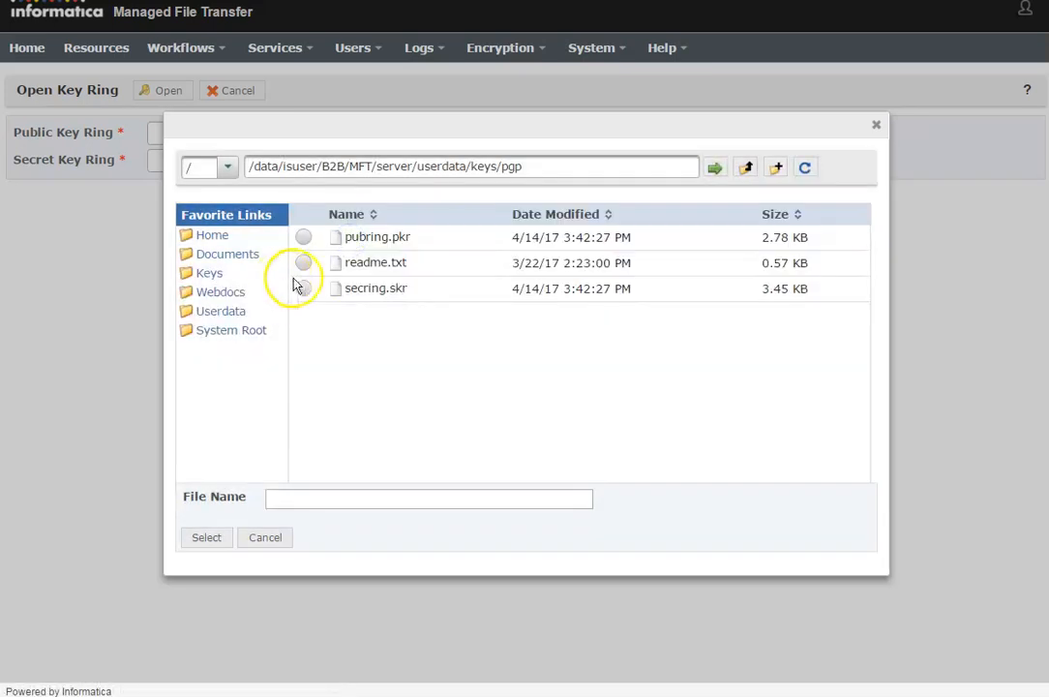
left_click(303, 237)
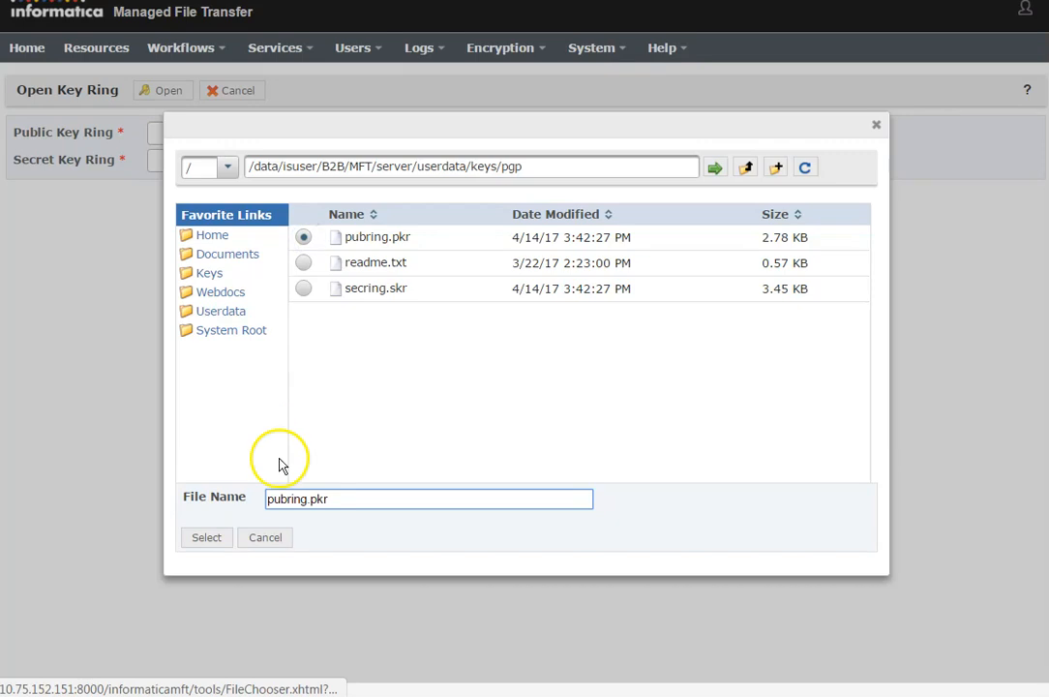
left_click(207, 538)
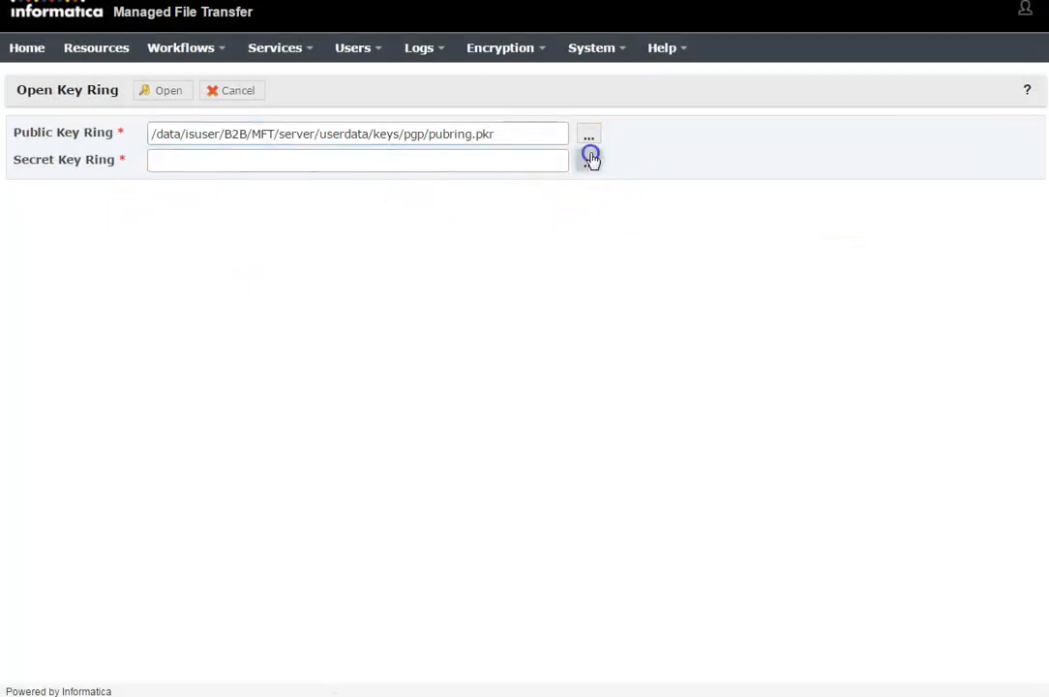
Choose secring.skr from the pgp folder as the secret key ring
left_click(589, 160)
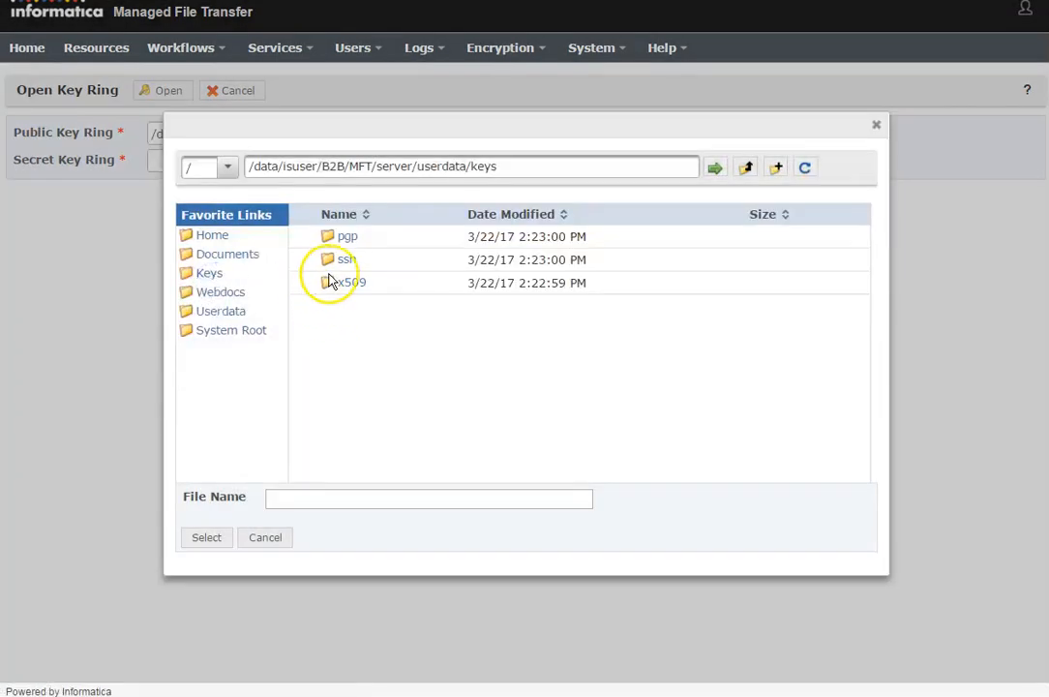
double_click(347, 236)
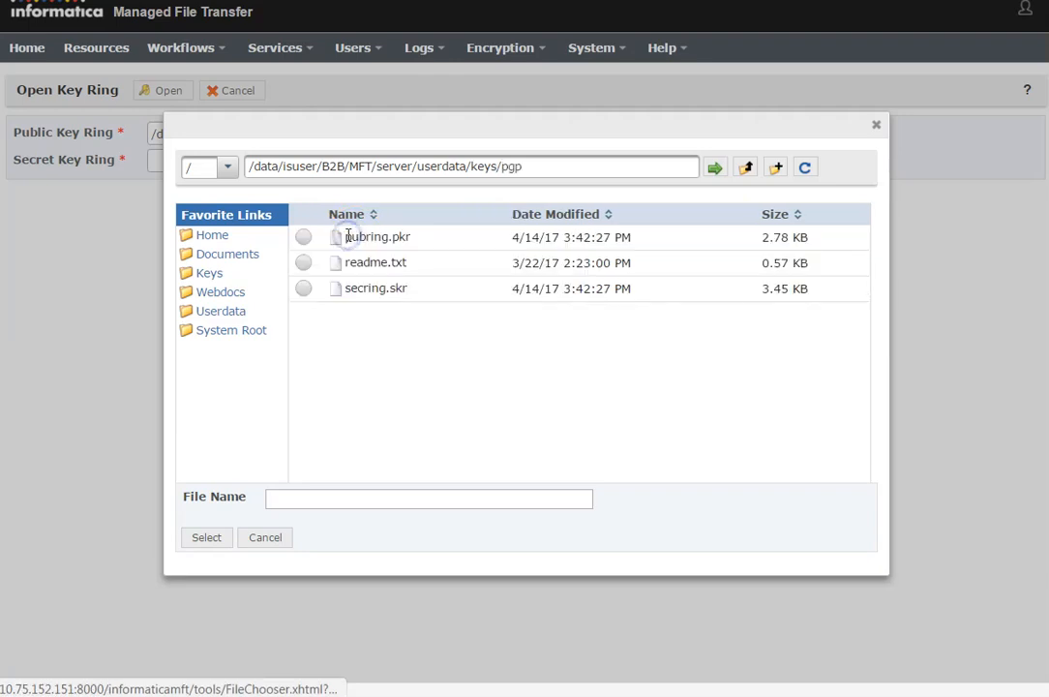
left_click(376, 287)
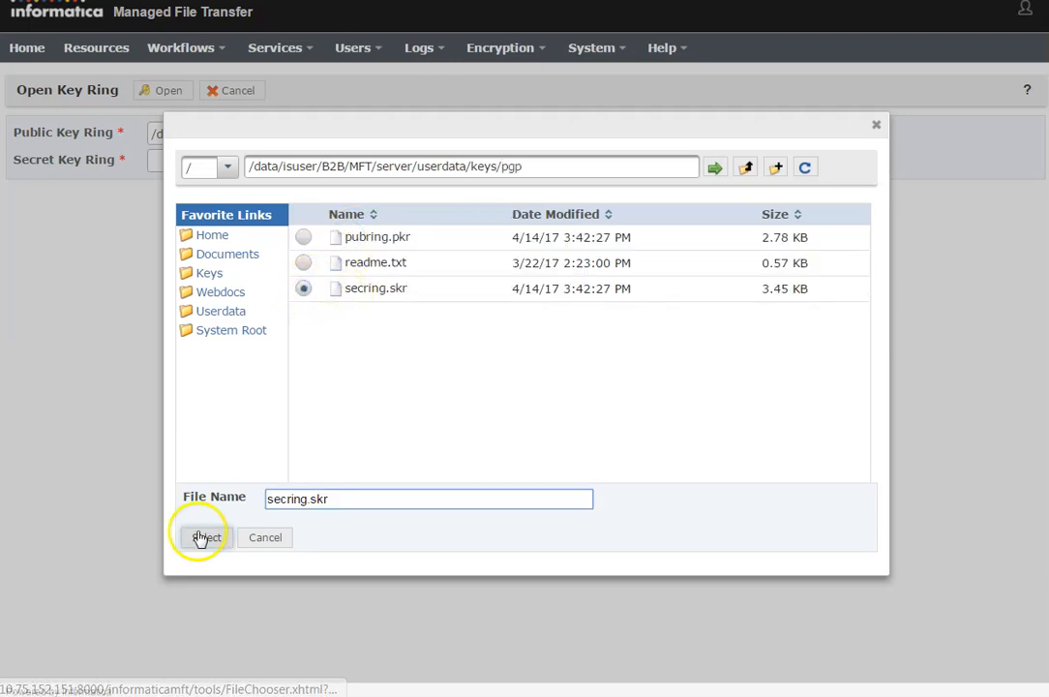
left_click(206, 537)
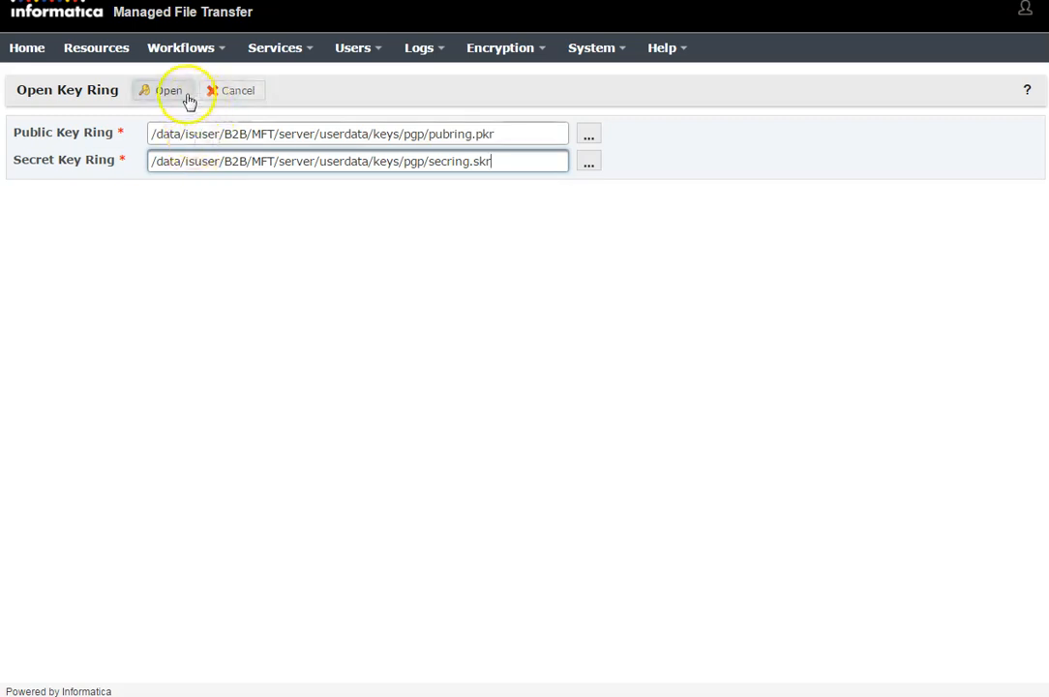
Open the pubring.pkr/secring.skr key ring, listing the Sample and Waiter key pairs
left_click(164, 90)
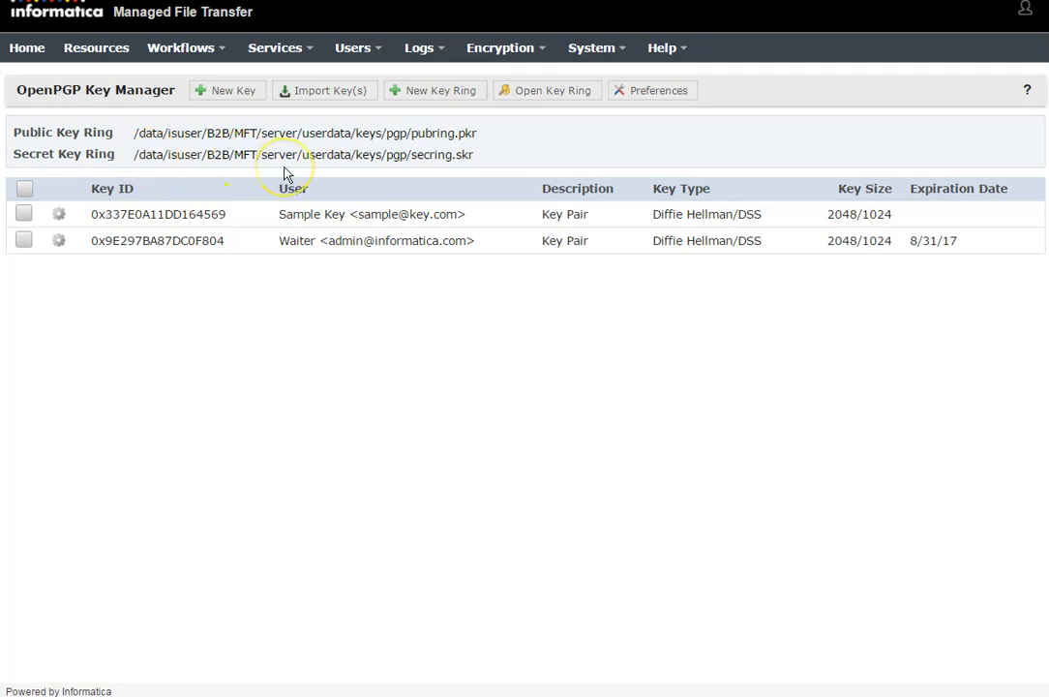
mouse_move(85, 179)
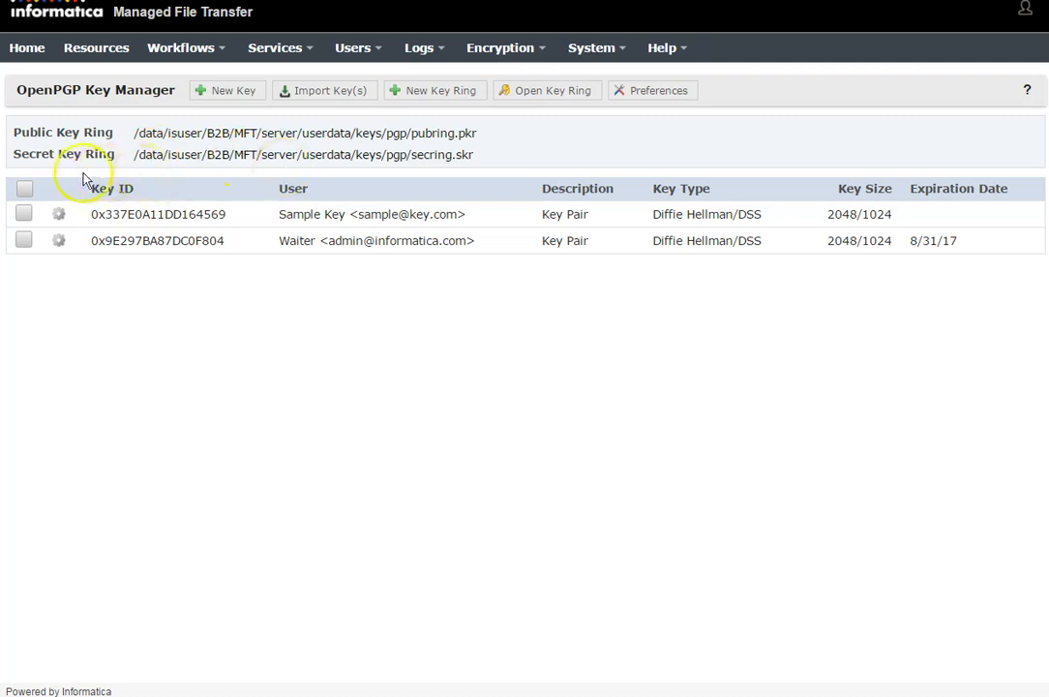
mouse_move(103, 162)
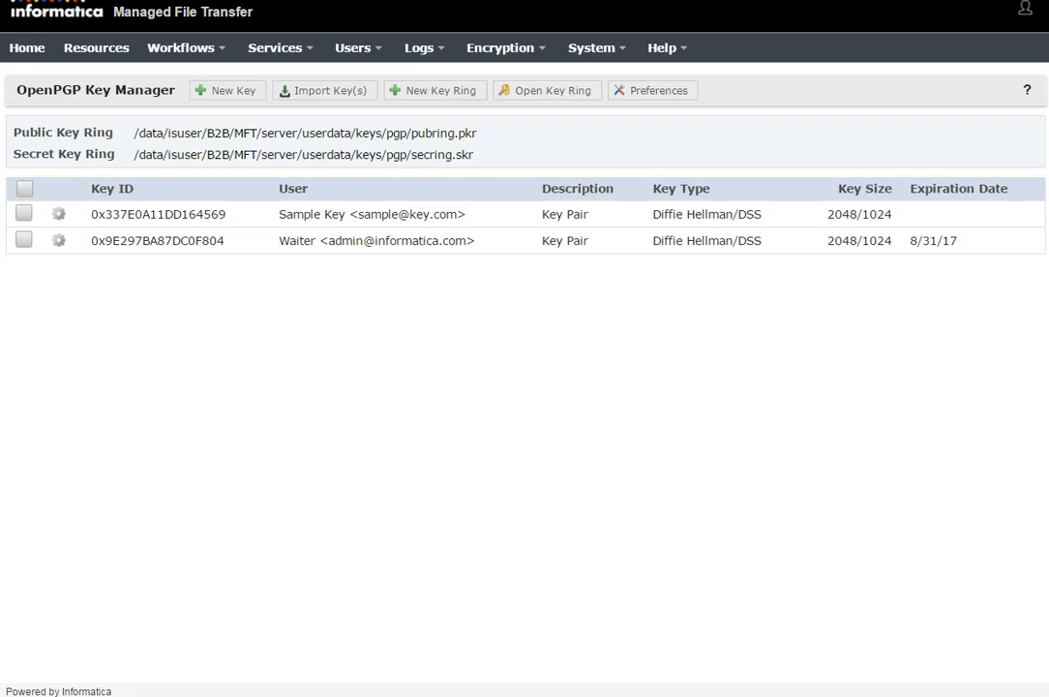
mouse_move(521, 32)
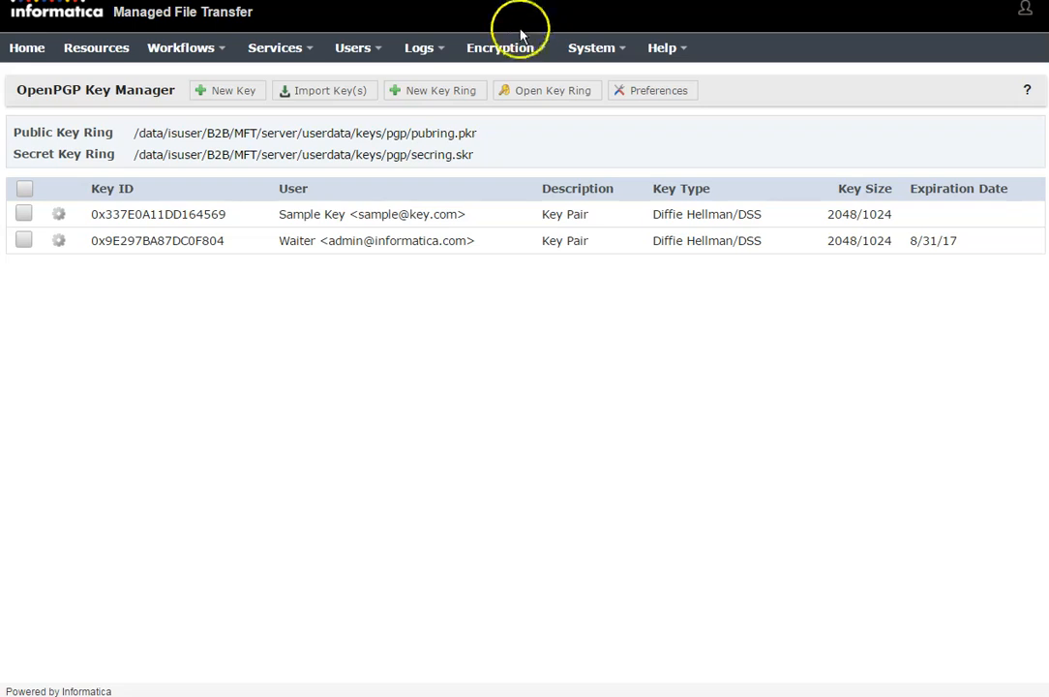
left_click(501, 48)
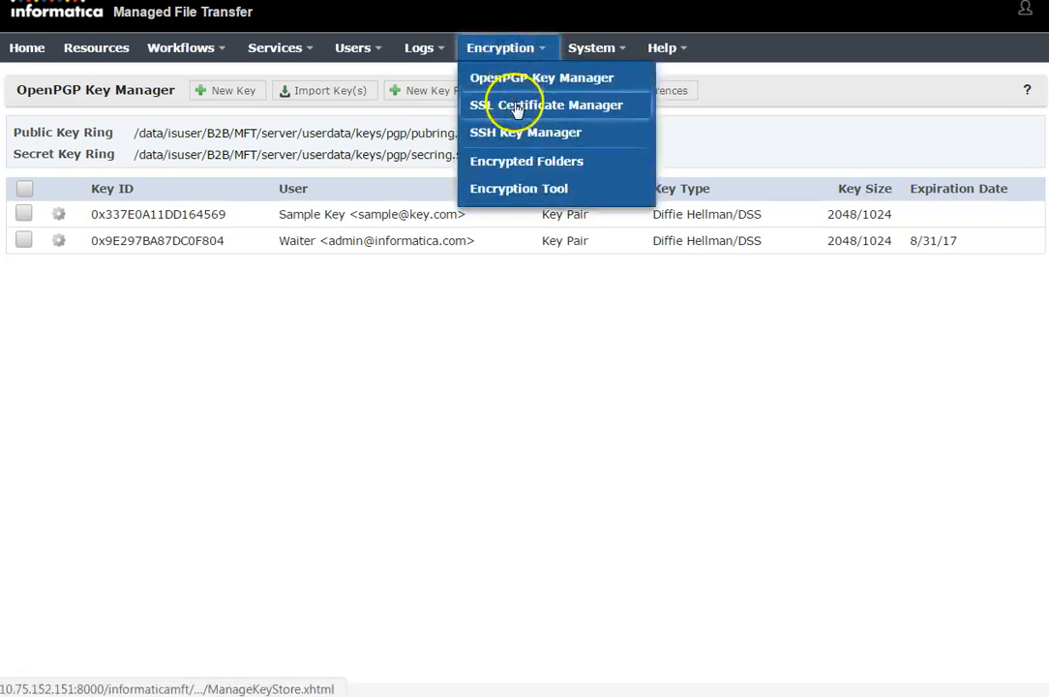
mouse_move(526, 132)
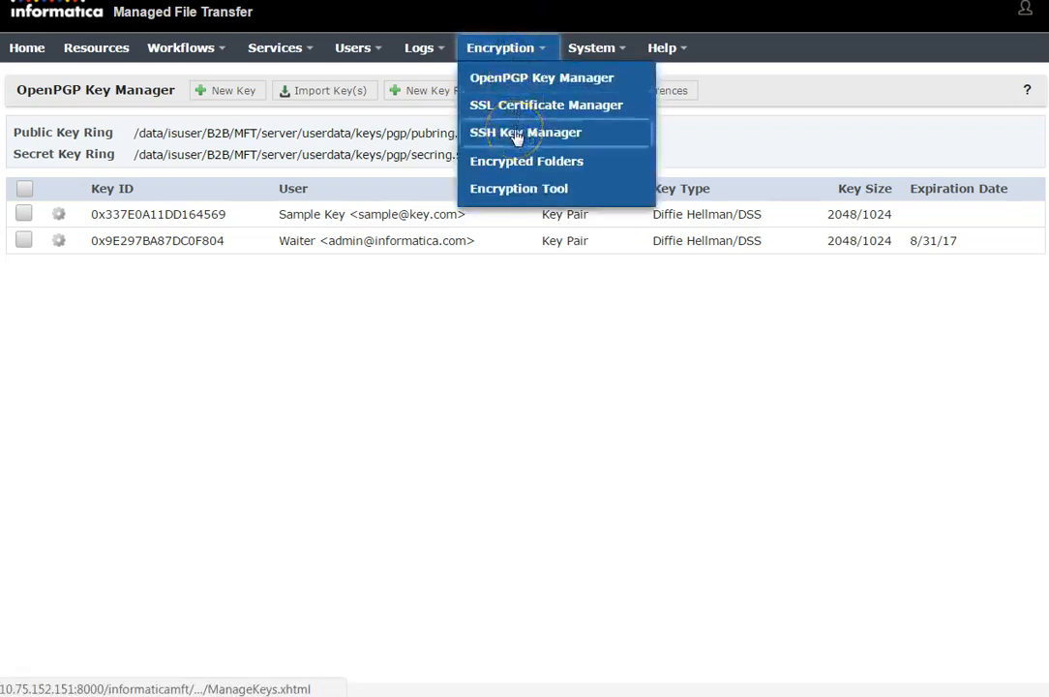
left_click(525, 131)
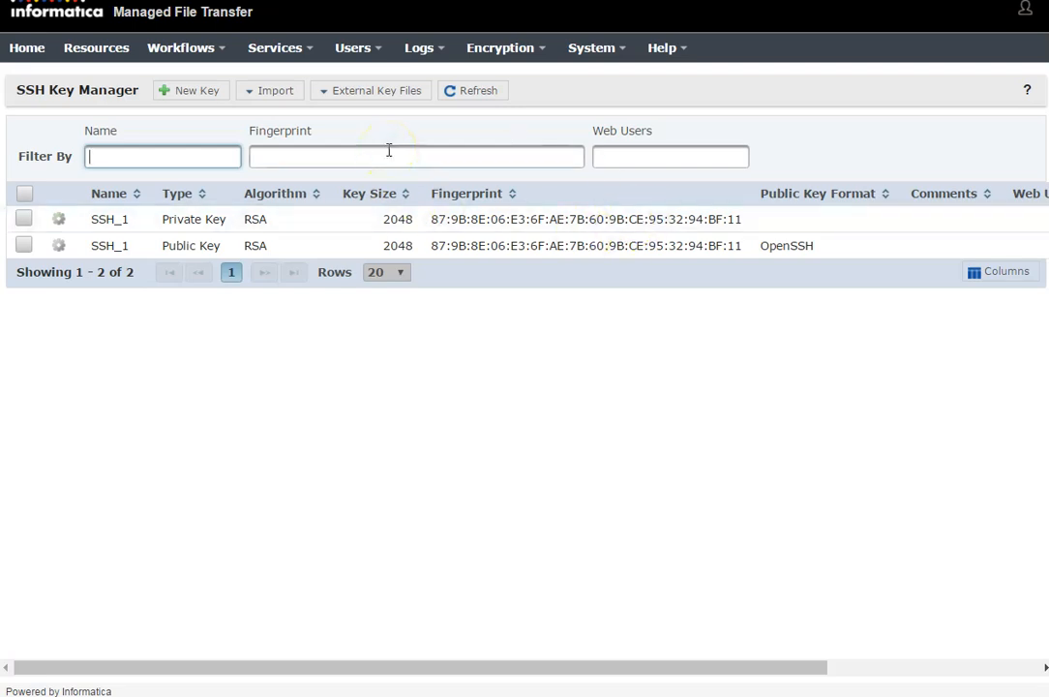
mouse_move(194, 107)
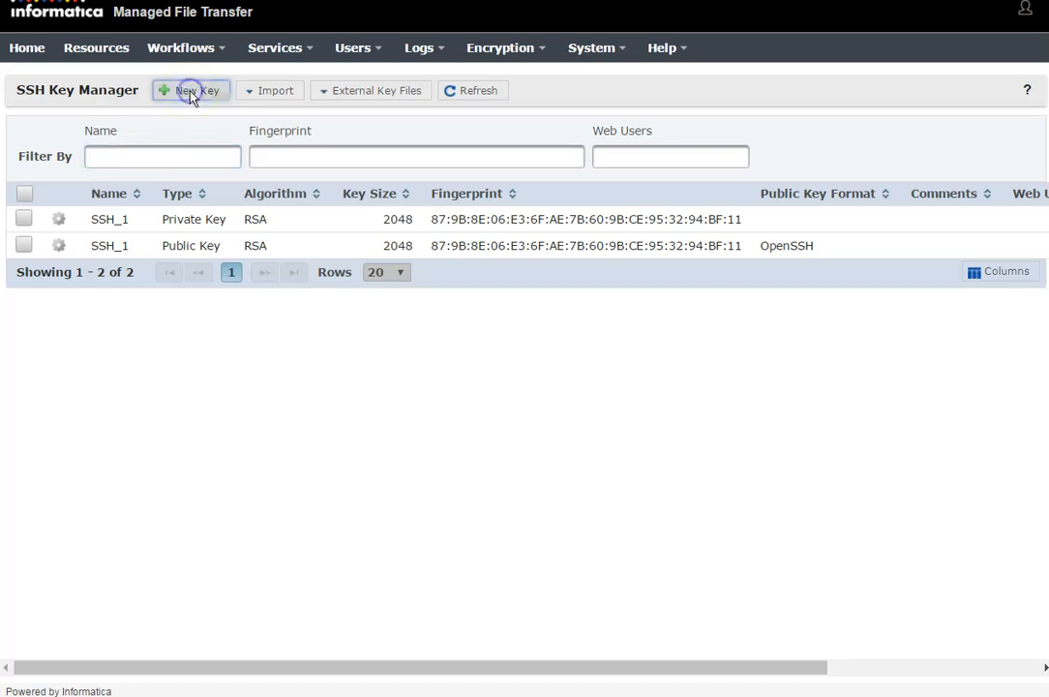
Start a new SSH key pair named SHH_key with RSA as the key type
left_click(197, 90)
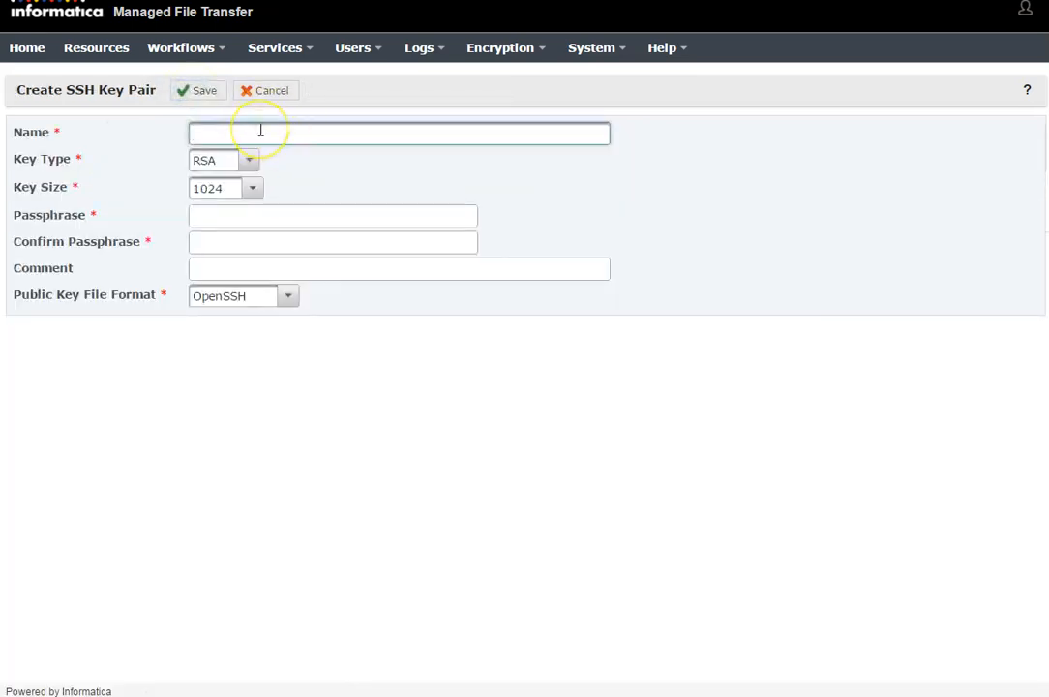
type("SH")
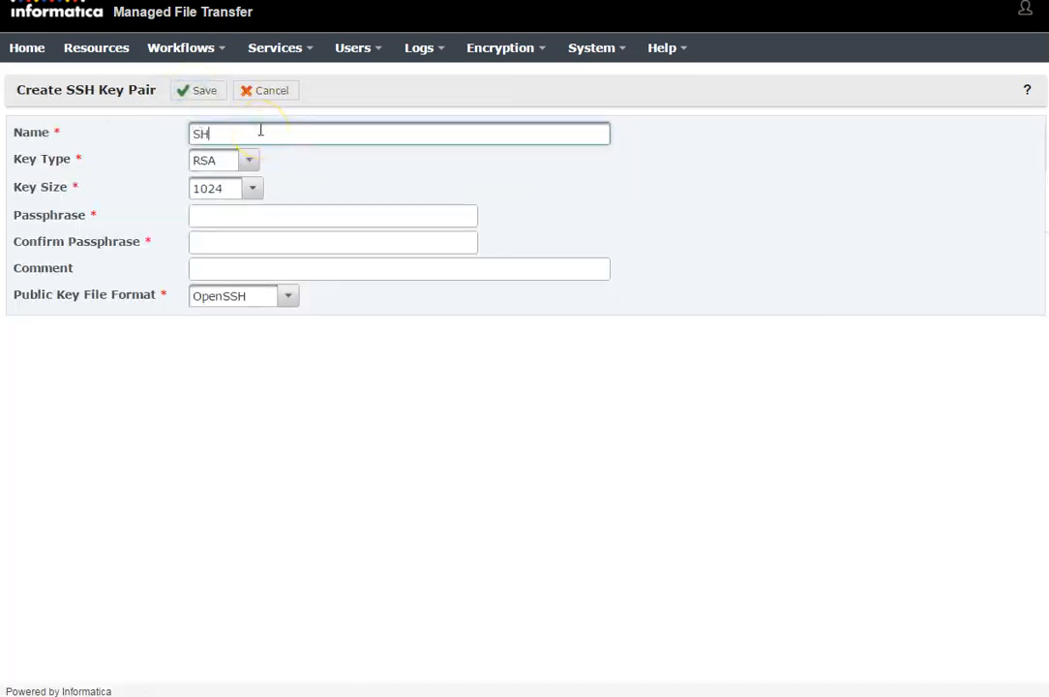
type("H")
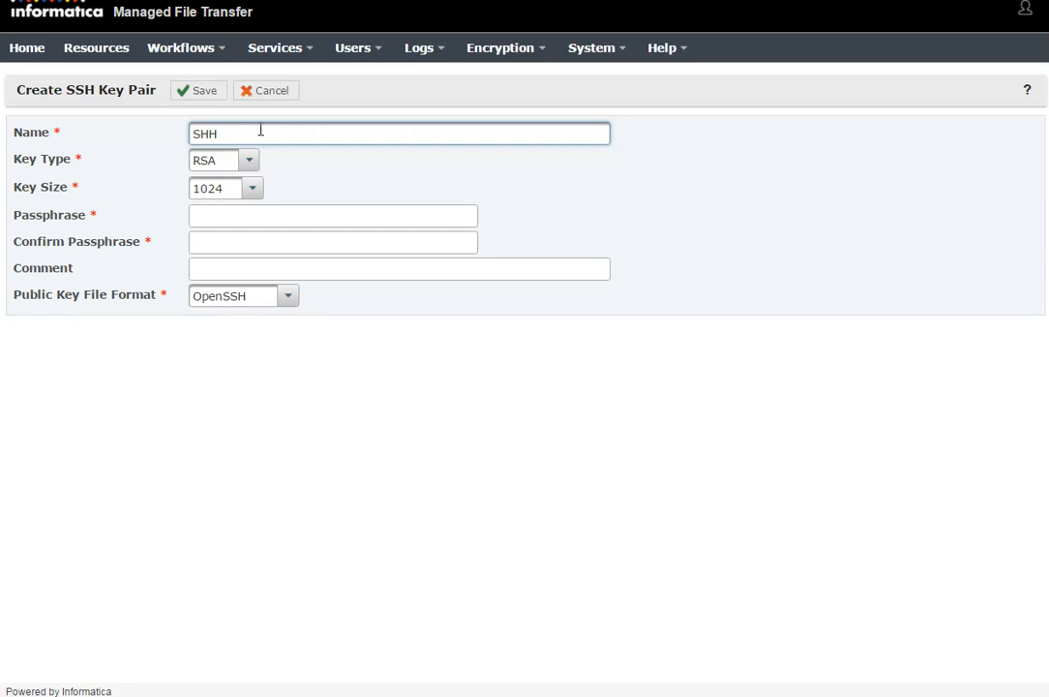
type("_k")
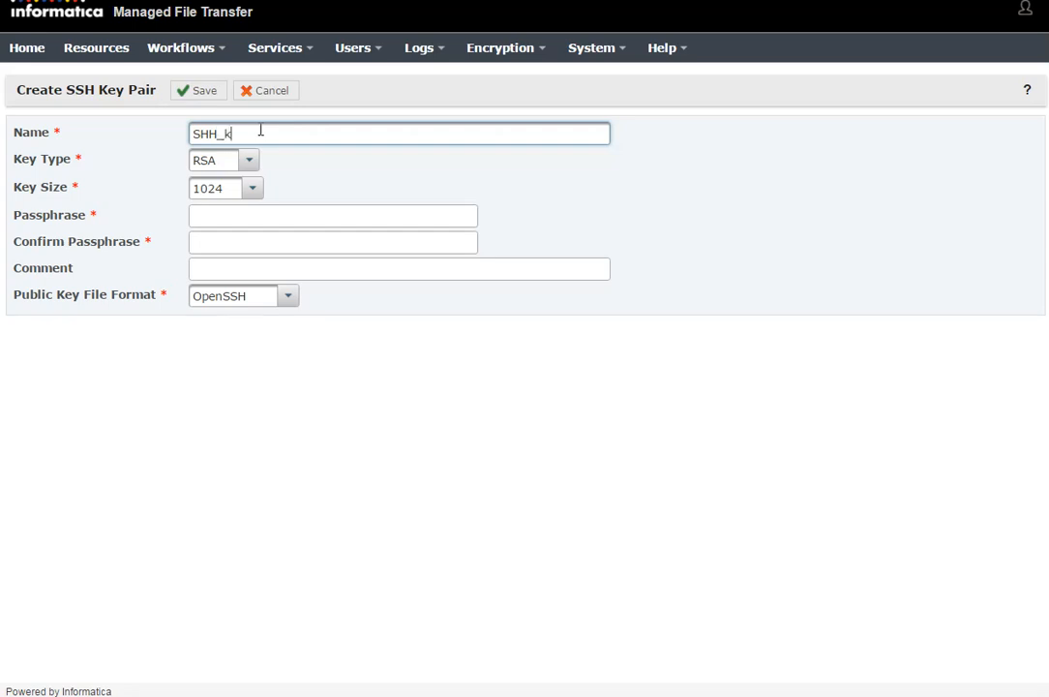
type("ey")
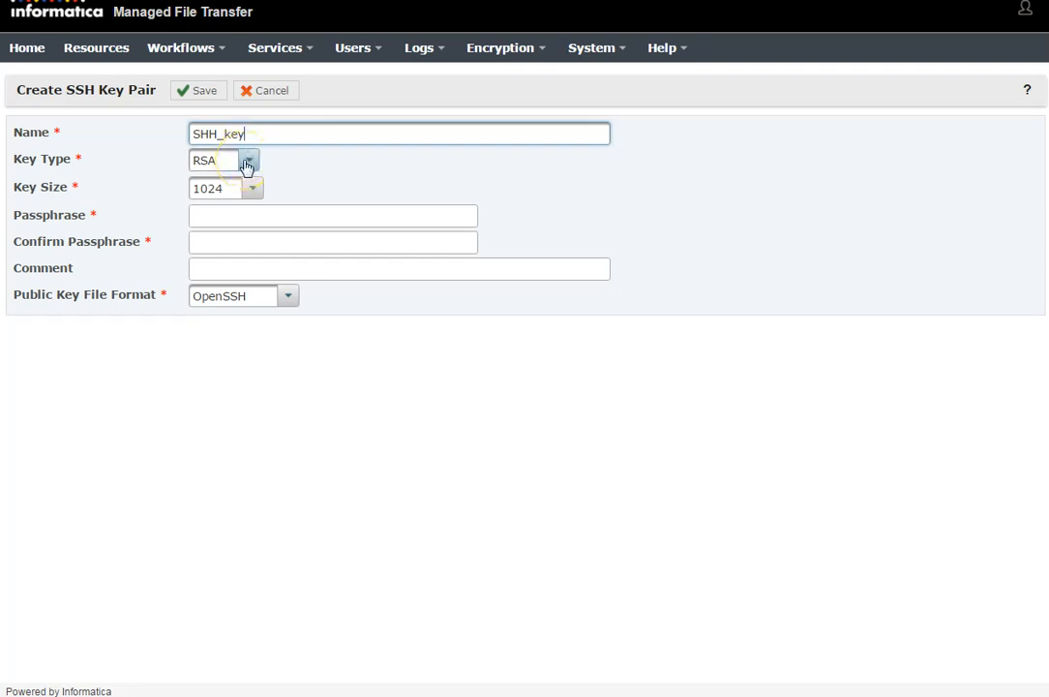
left_click(250, 159)
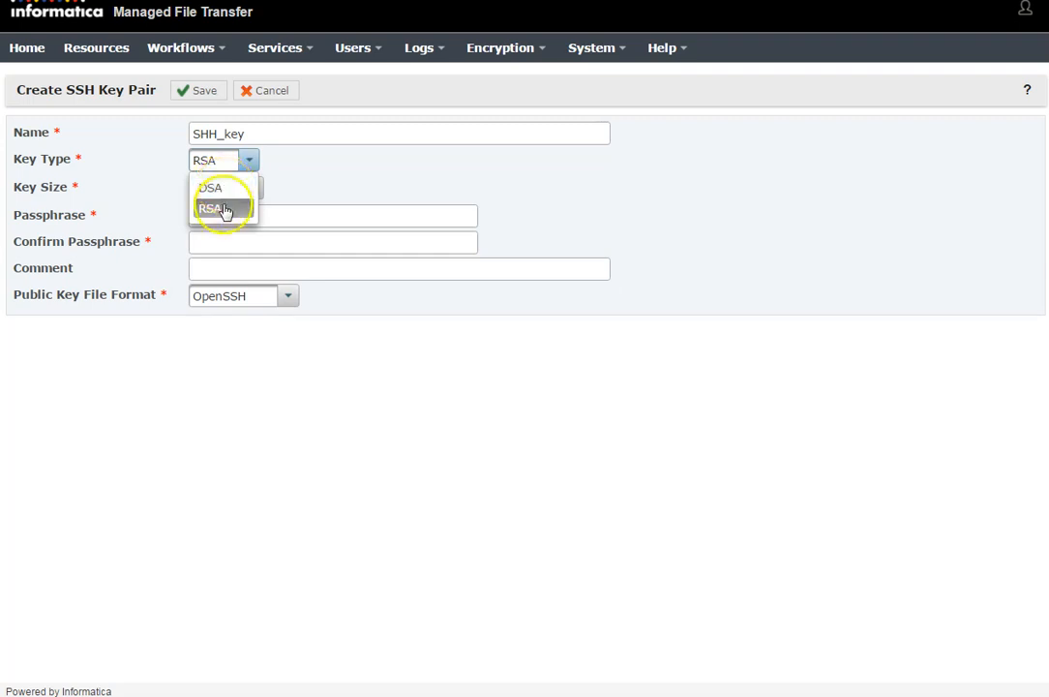
left_click(206, 207)
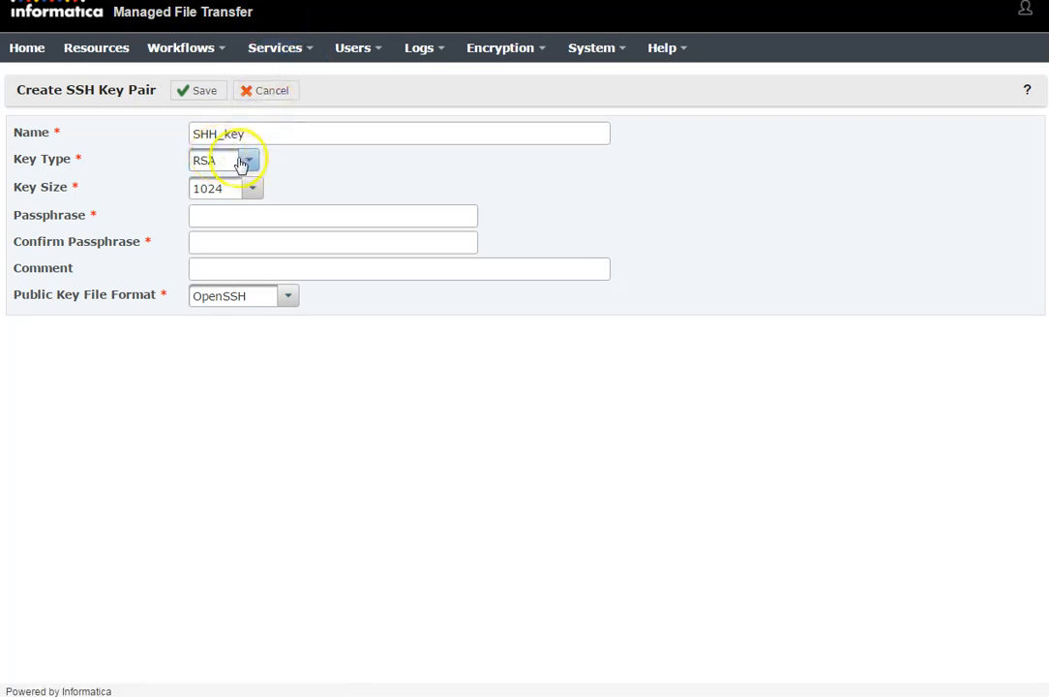
Set the SSH key size to 2048 and enter the passphrase
left_click(254, 188)
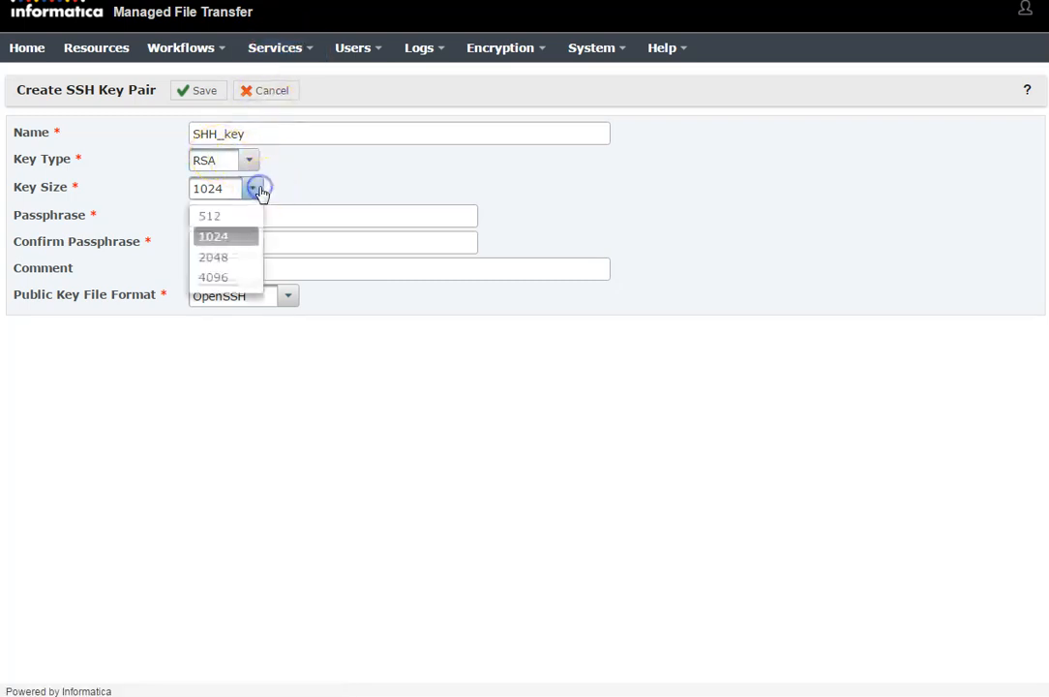
left_click(213, 256)
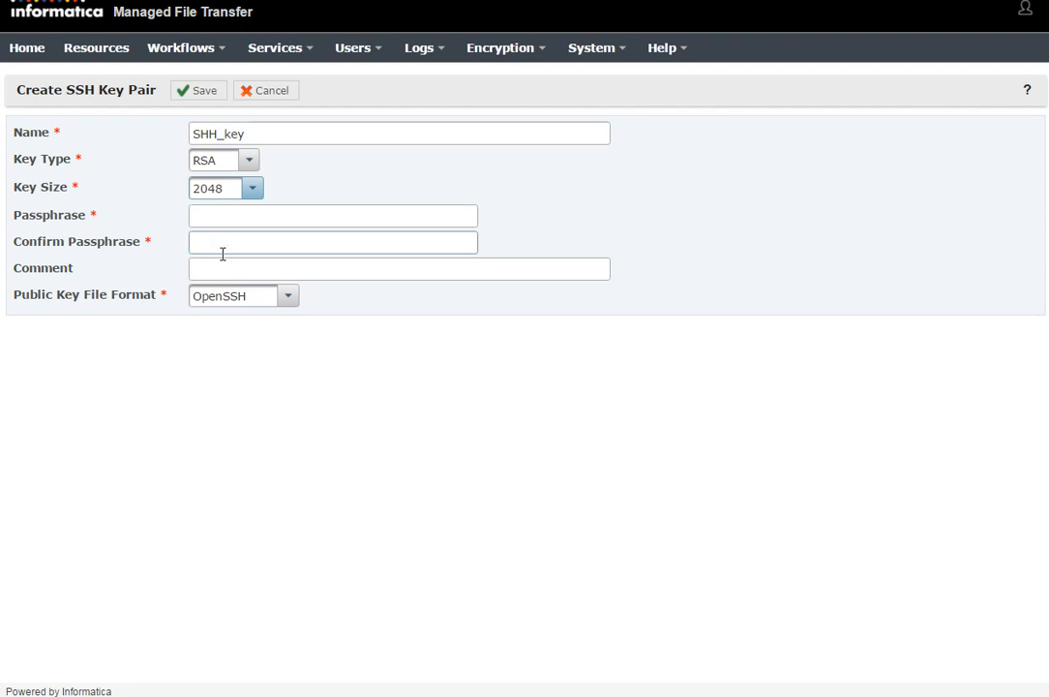
left_click(332, 216)
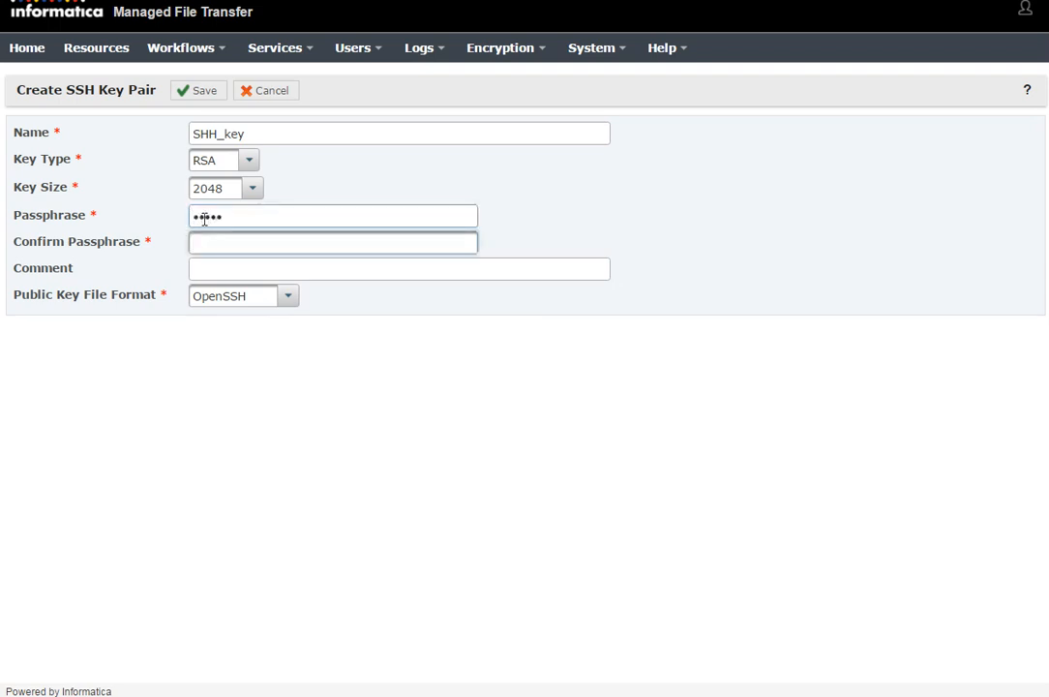
type("•••••")
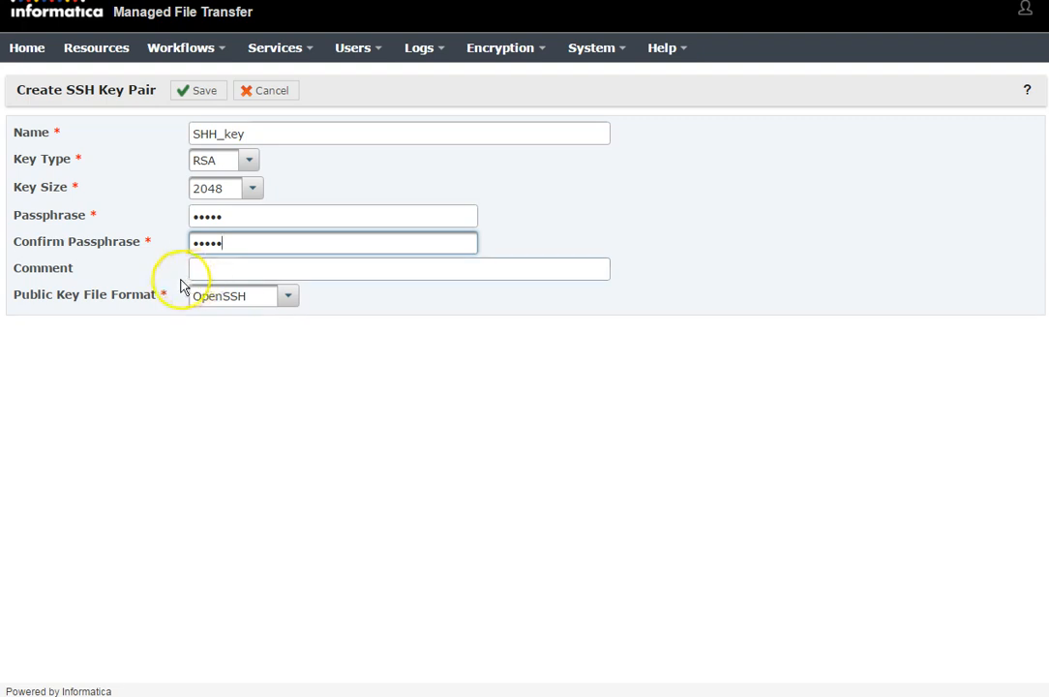
mouse_move(123, 319)
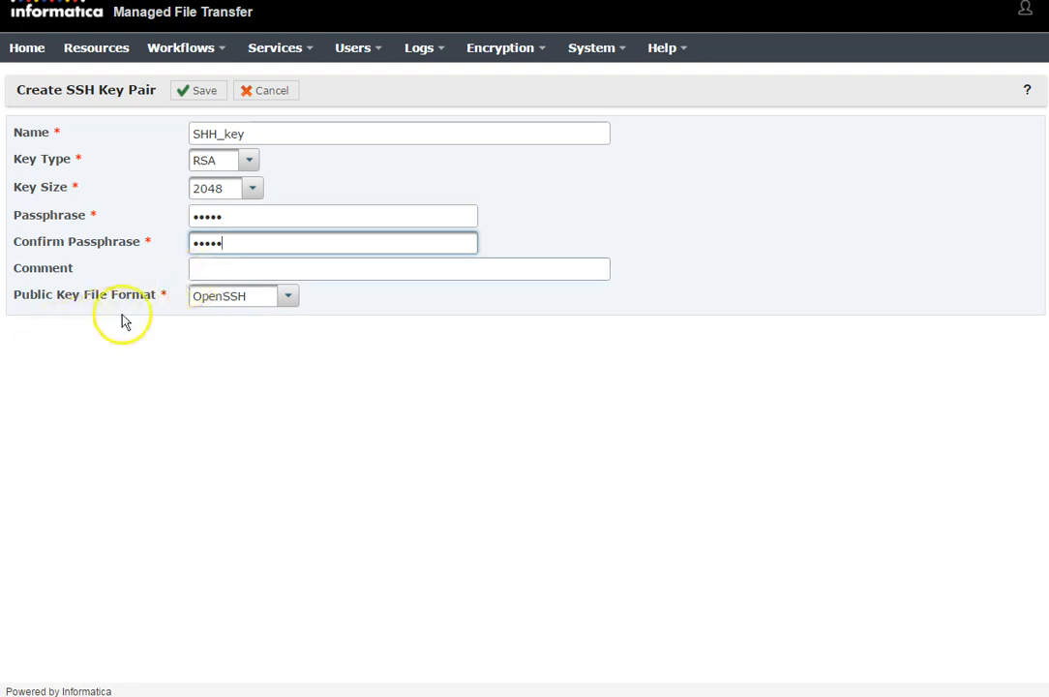
left_click(288, 295)
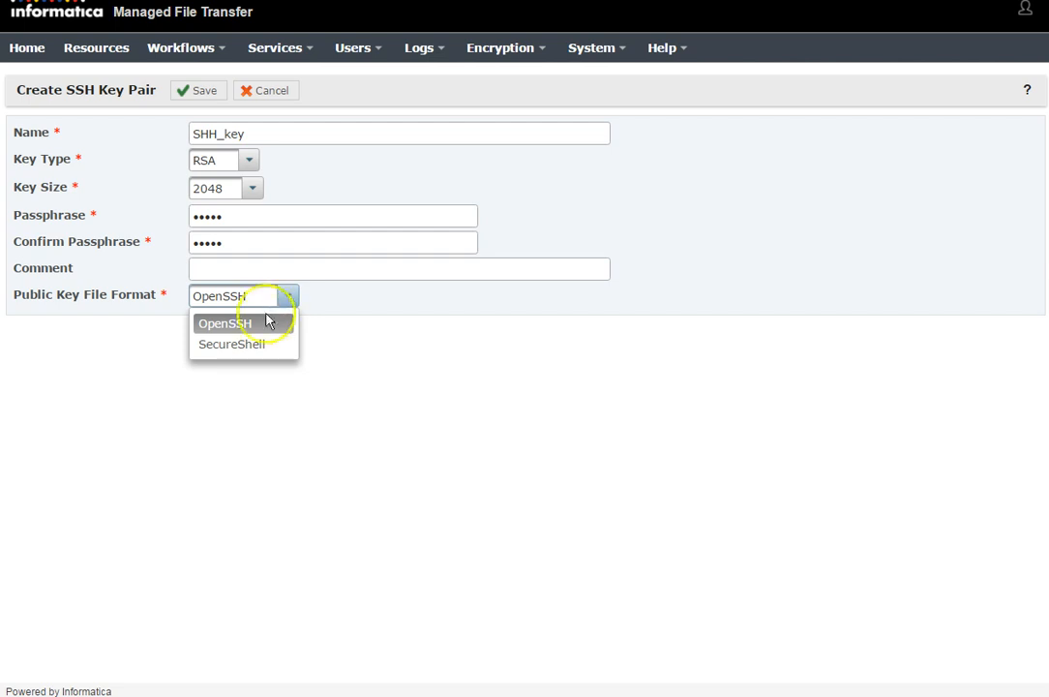
left_click(224, 322)
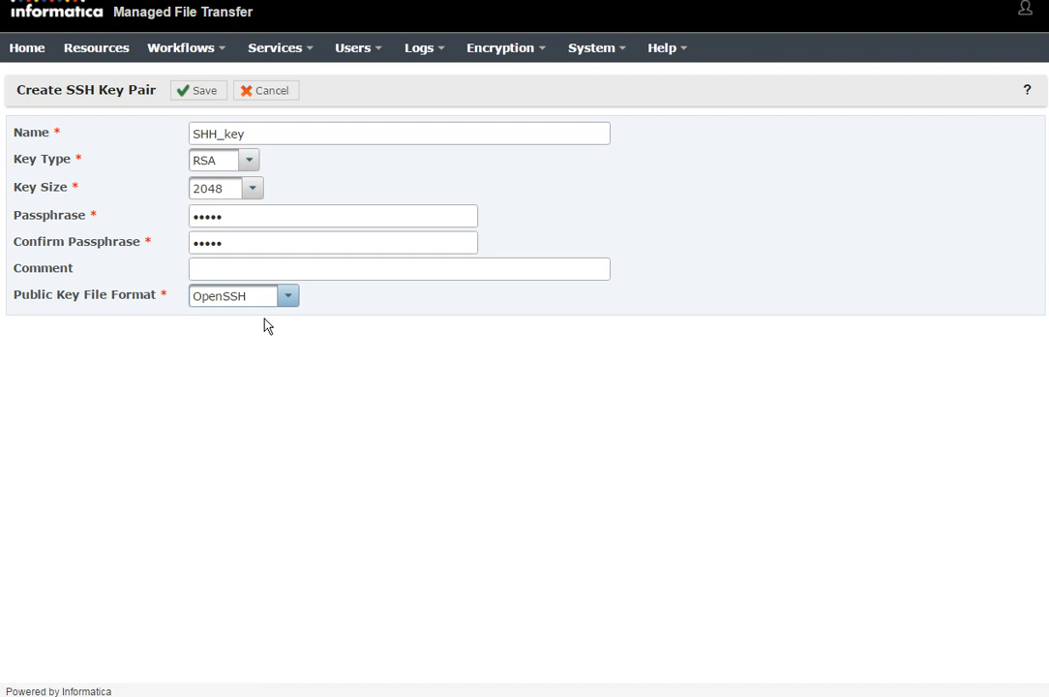
left_click(198, 90)
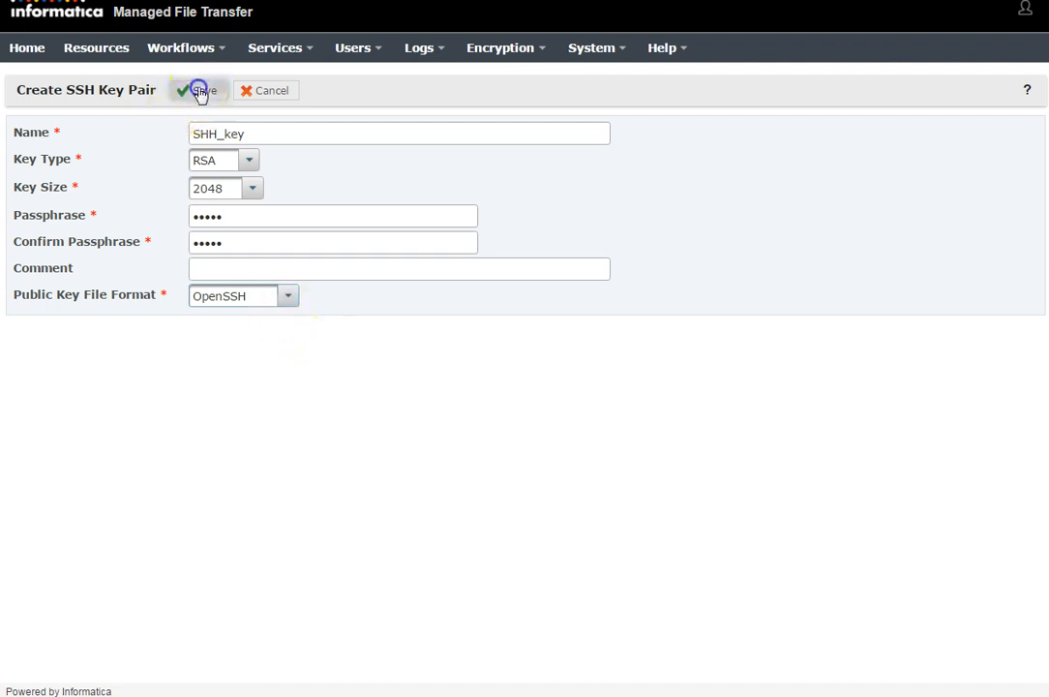
Save the SHH_key pair, then browse the Import and External Key Files menus
left_click(200, 90)
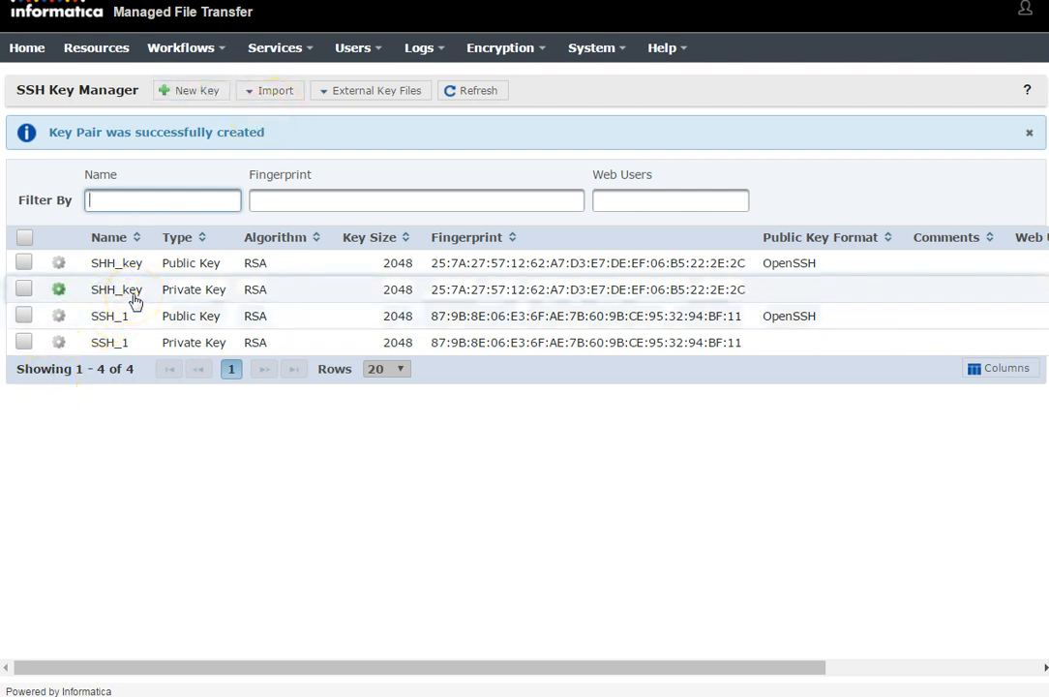
mouse_move(184, 263)
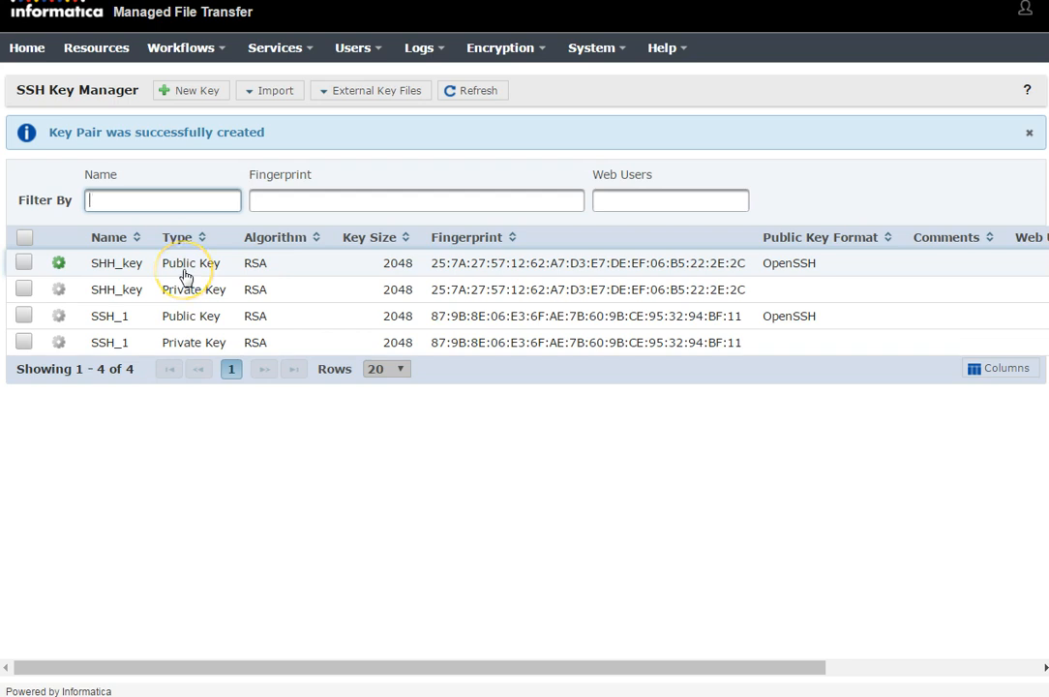
mouse_move(377, 126)
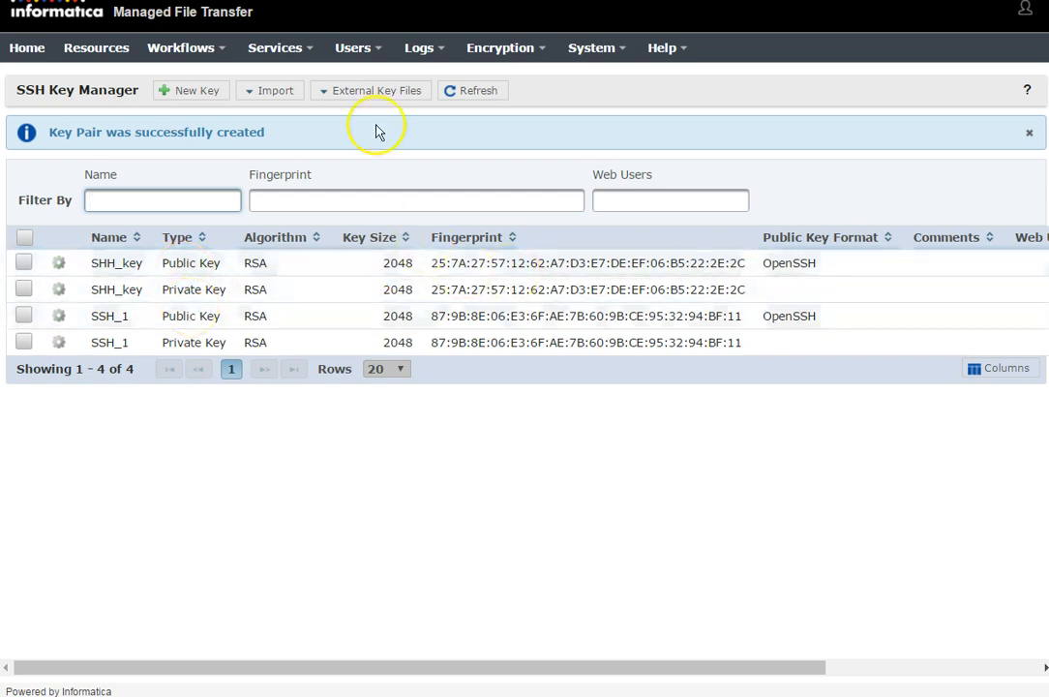
mouse_move(276, 90)
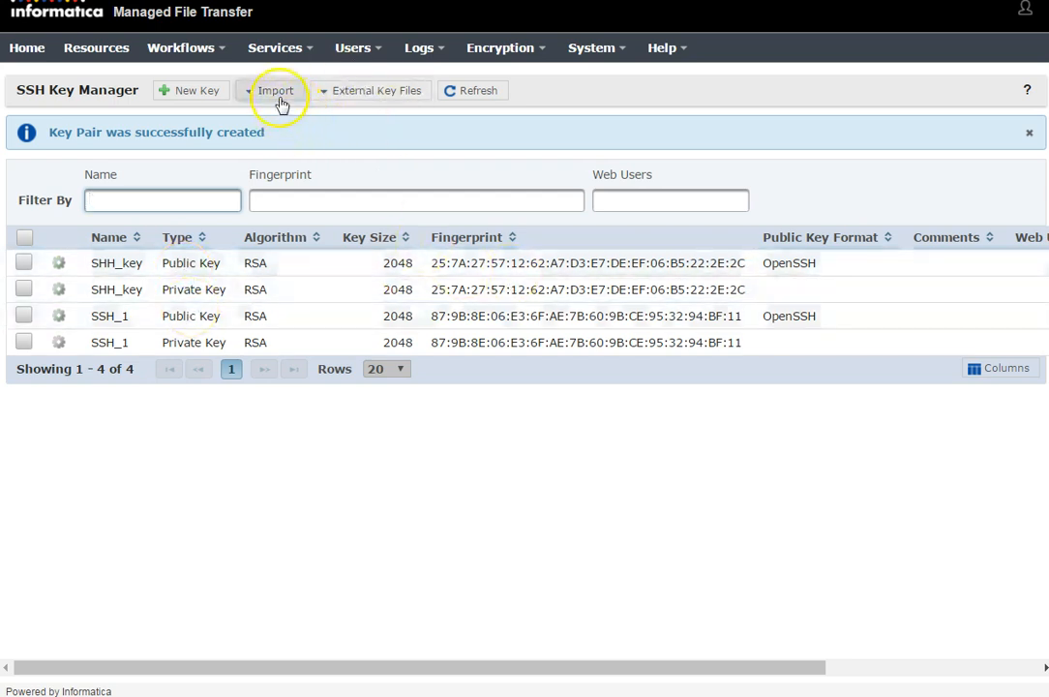
left_click(276, 90)
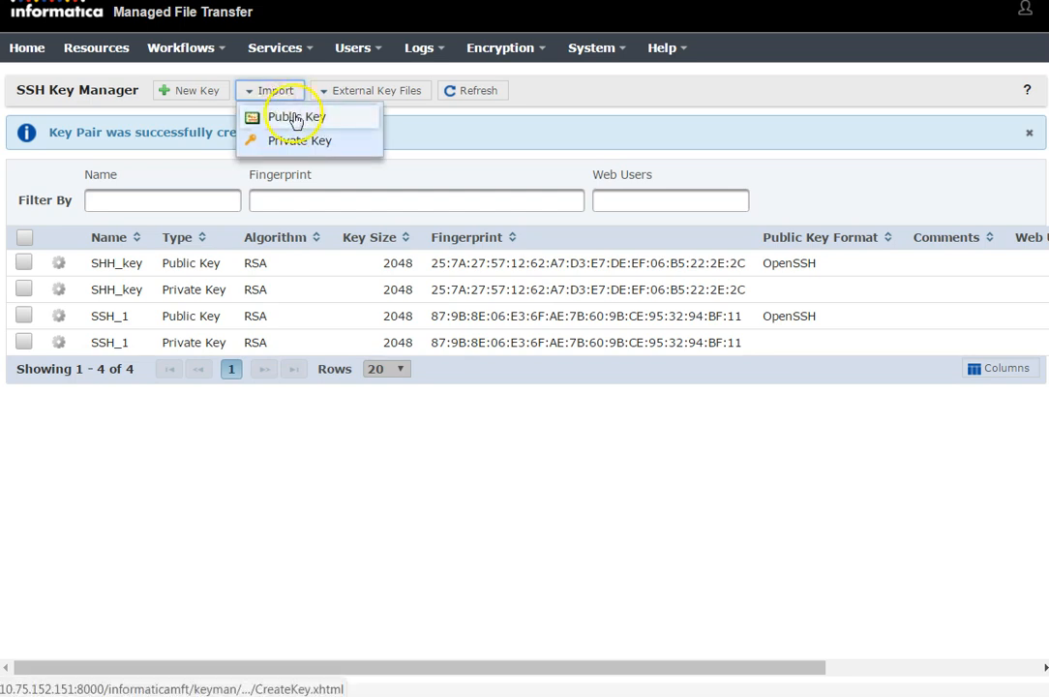
mouse_move(300, 141)
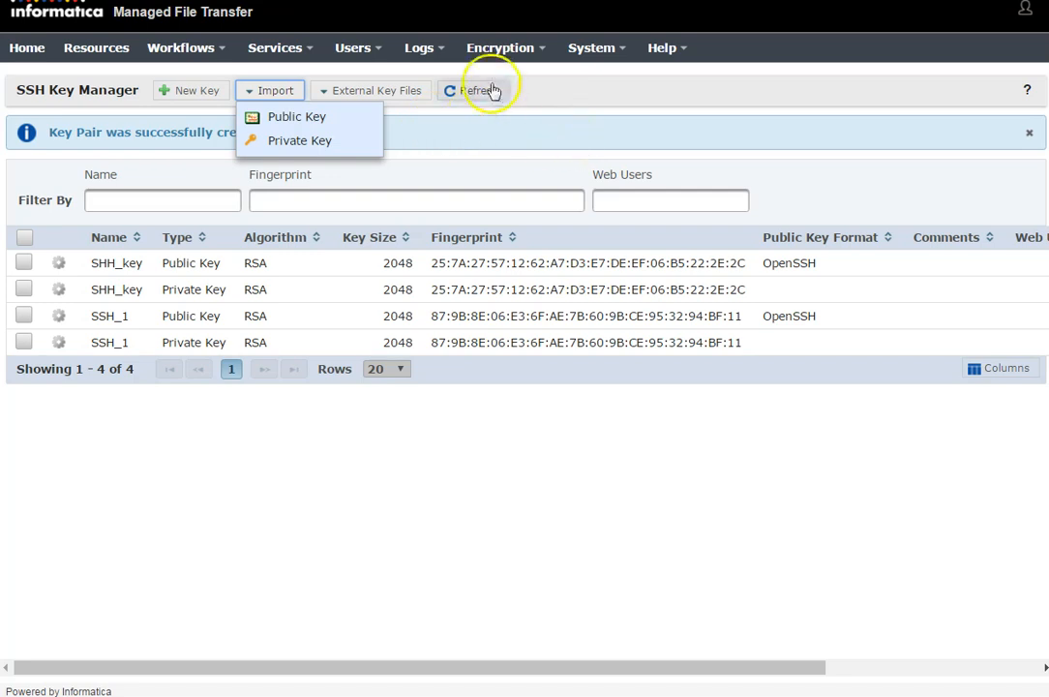
left_click(371, 90)
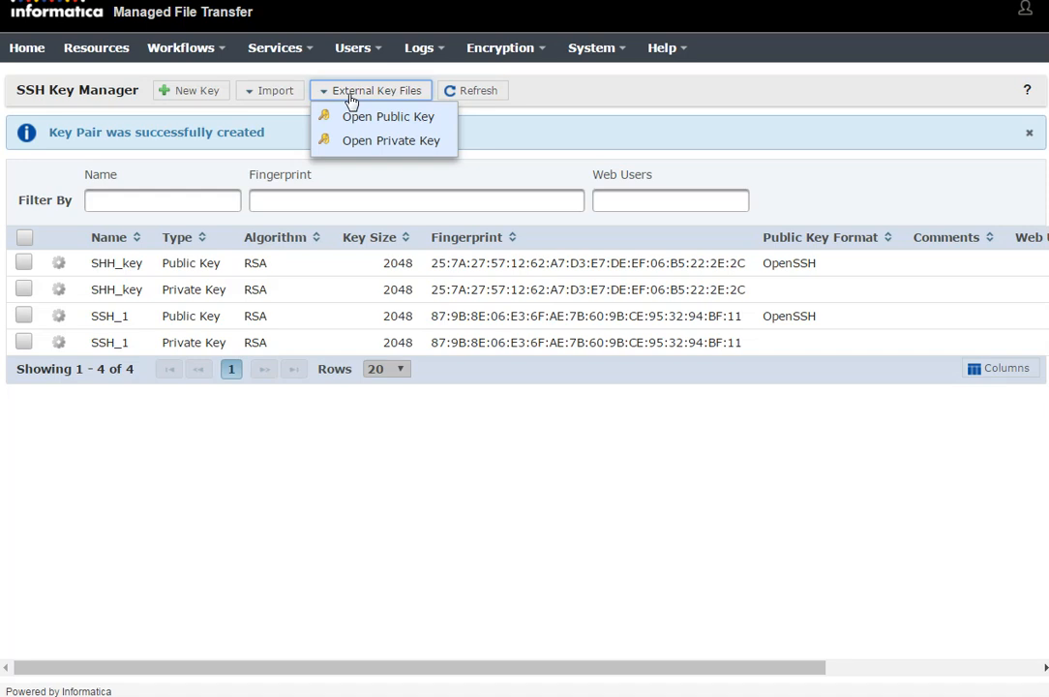
mouse_move(388, 116)
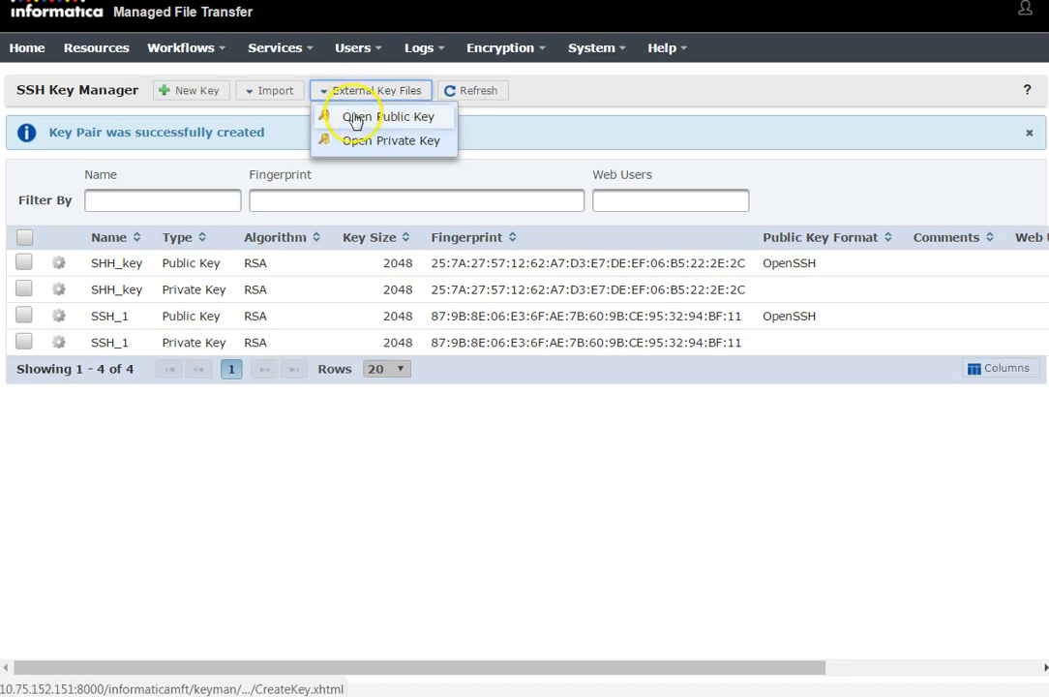
Open the external public key sftp-rsa-2048.pub from the server's ssh keys folder
left_click(389, 116)
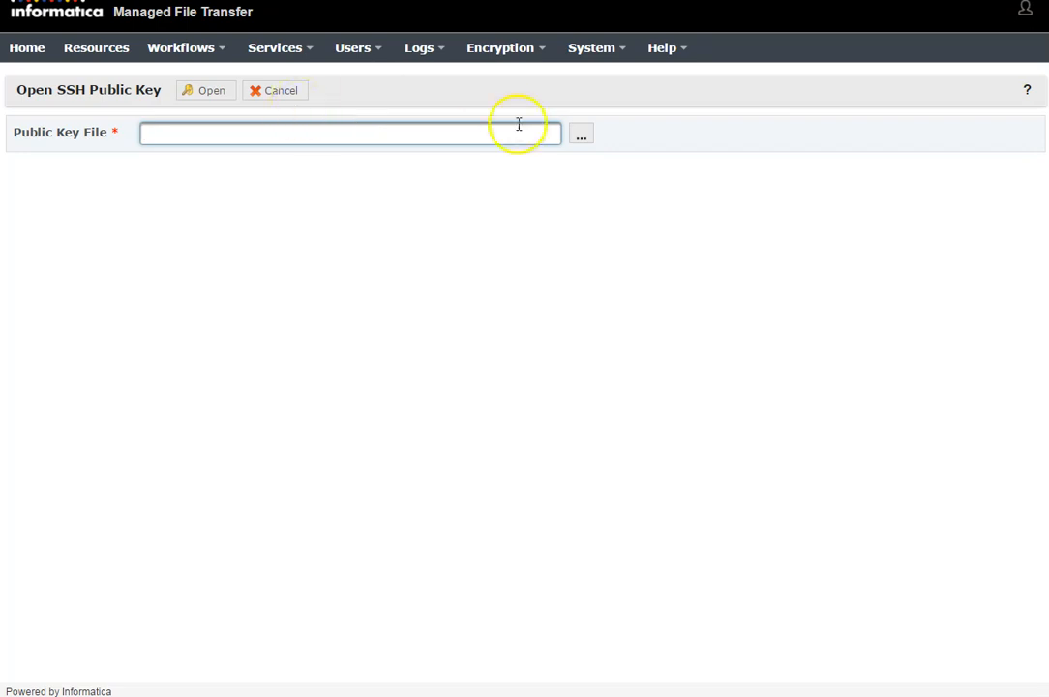
left_click(580, 133)
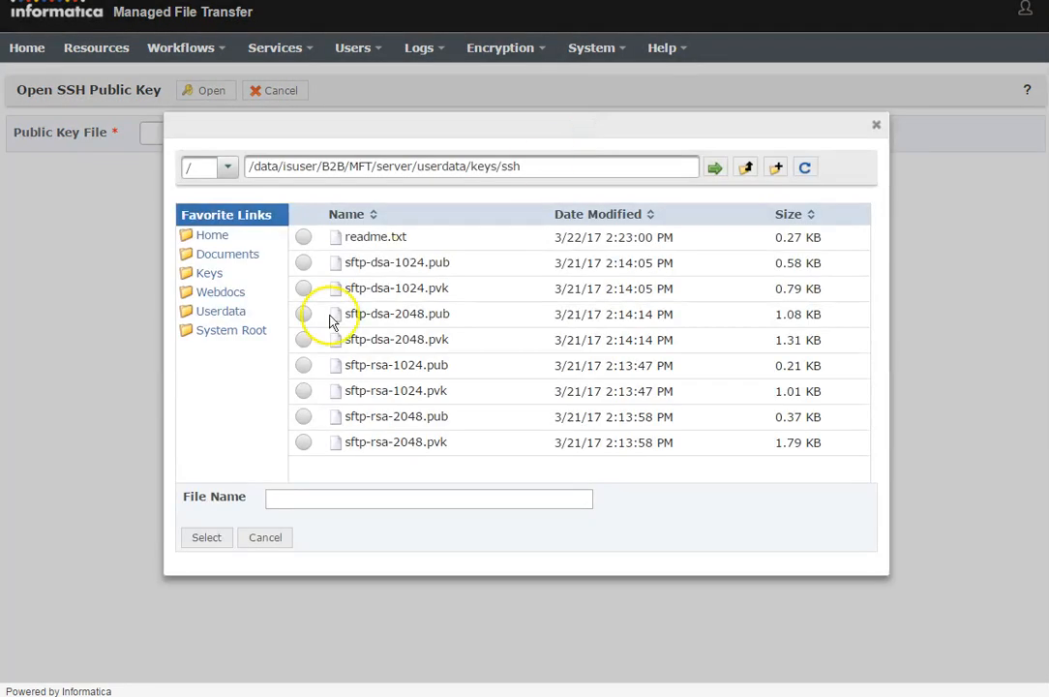
left_click(746, 167)
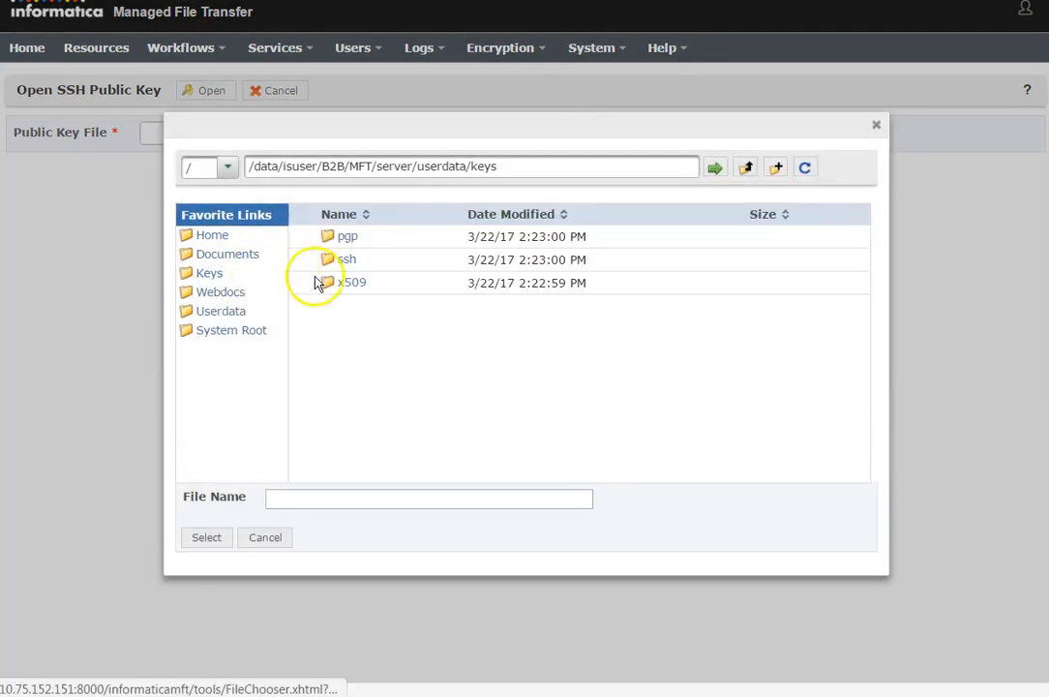
double_click(346, 258)
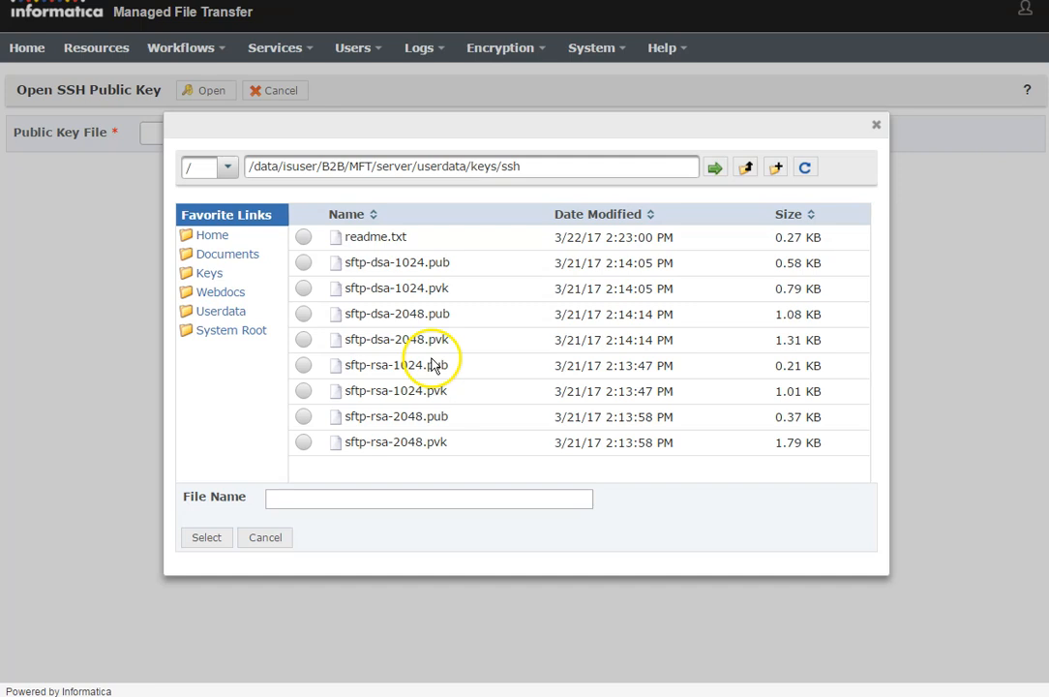
mouse_move(348, 422)
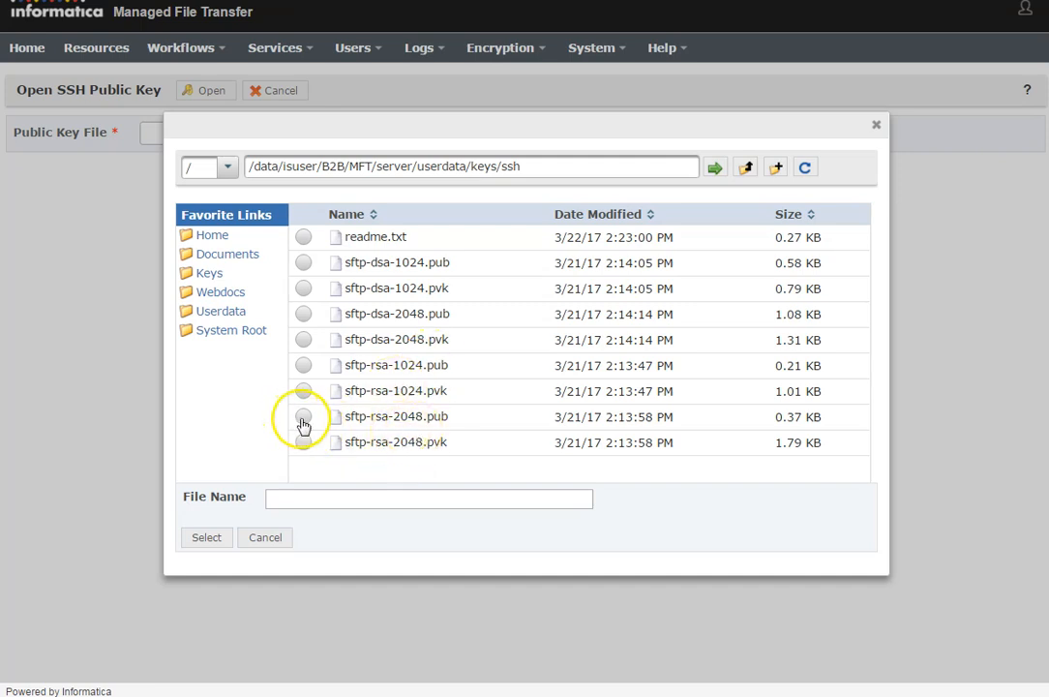
left_click(303, 416)
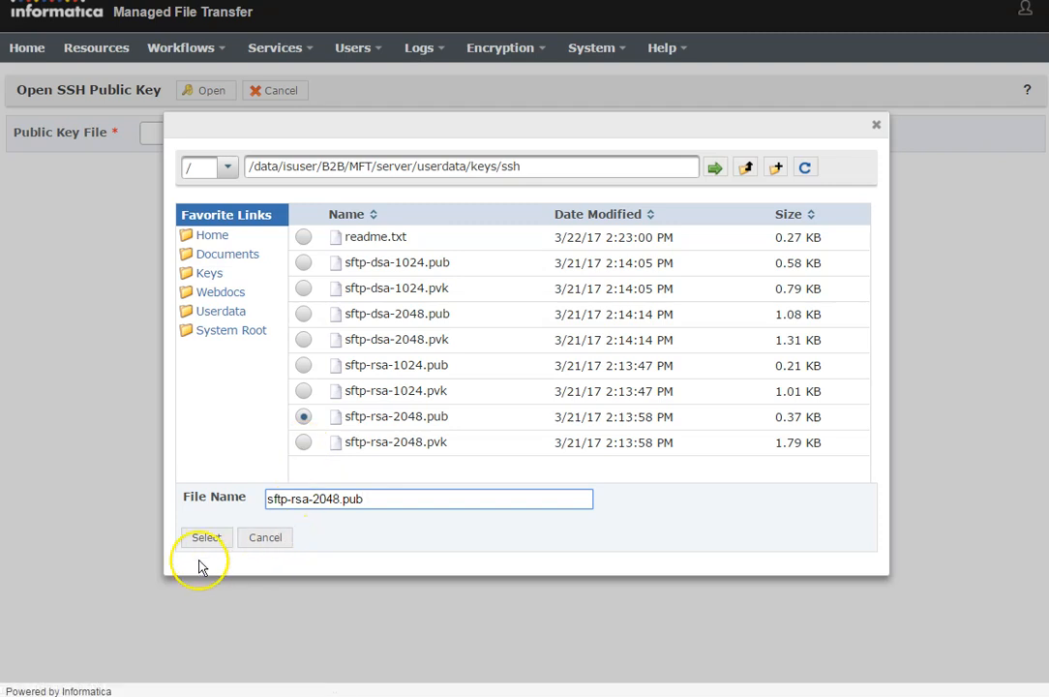
left_click(204, 537)
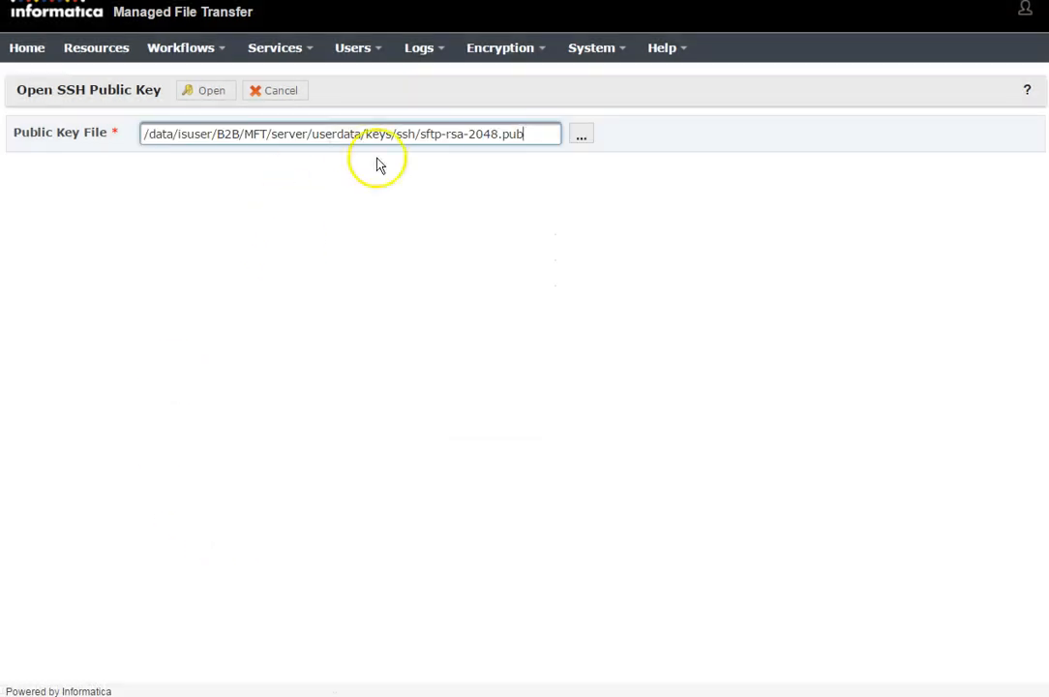
left_click(204, 90)
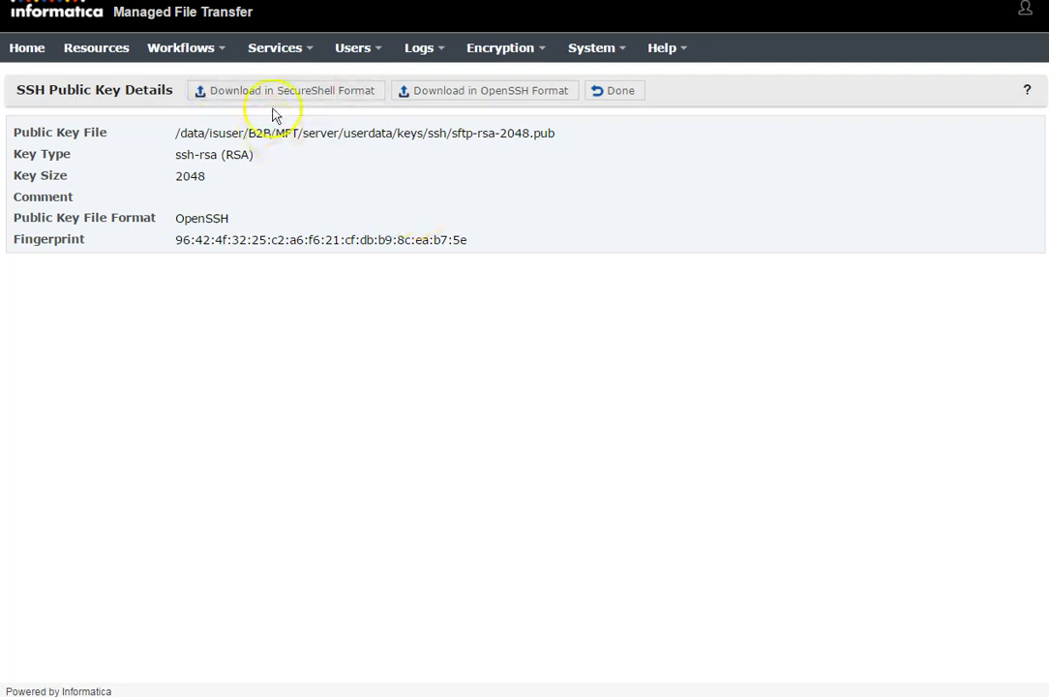
mouse_move(489, 90)
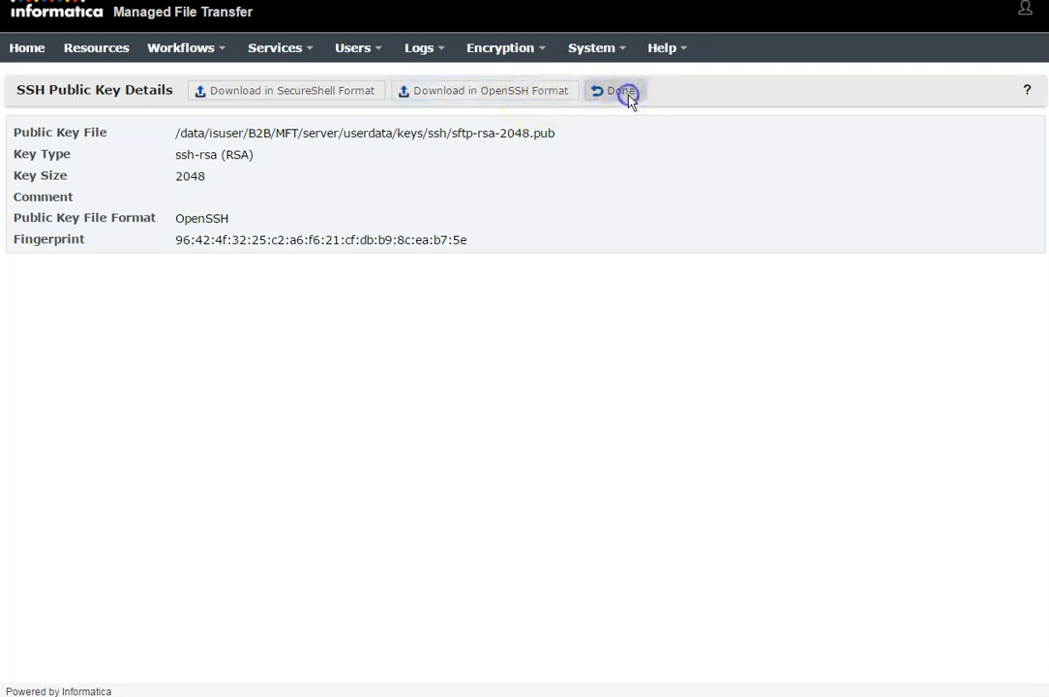
Close the RSA 2048 public key details with Done to return to SSH Key Manager
left_click(617, 90)
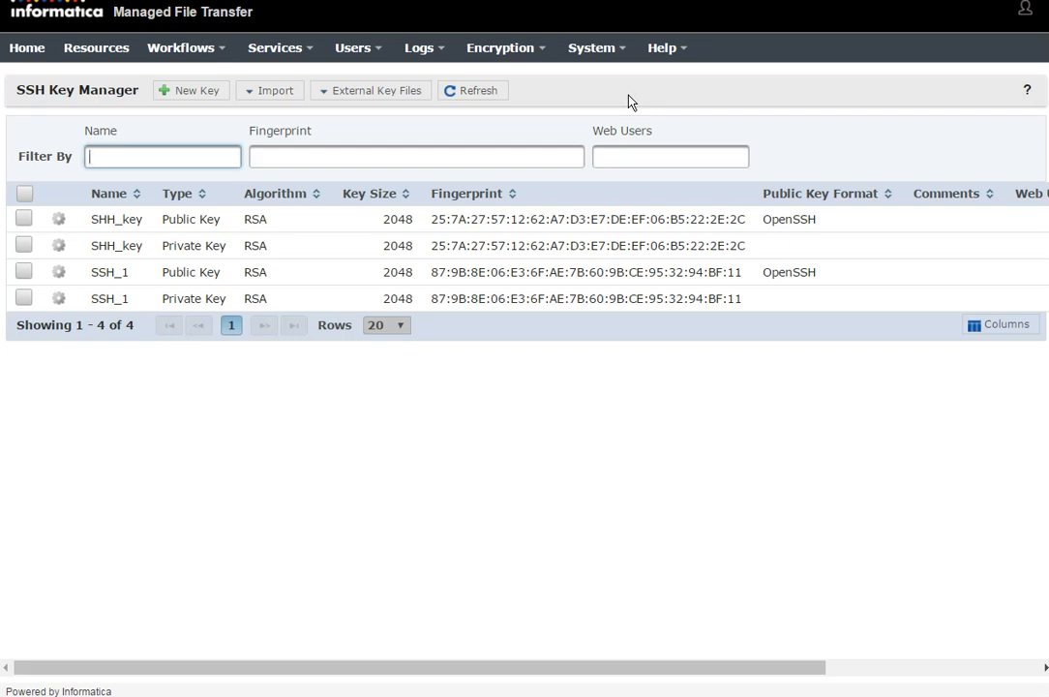
mouse_move(158, 90)
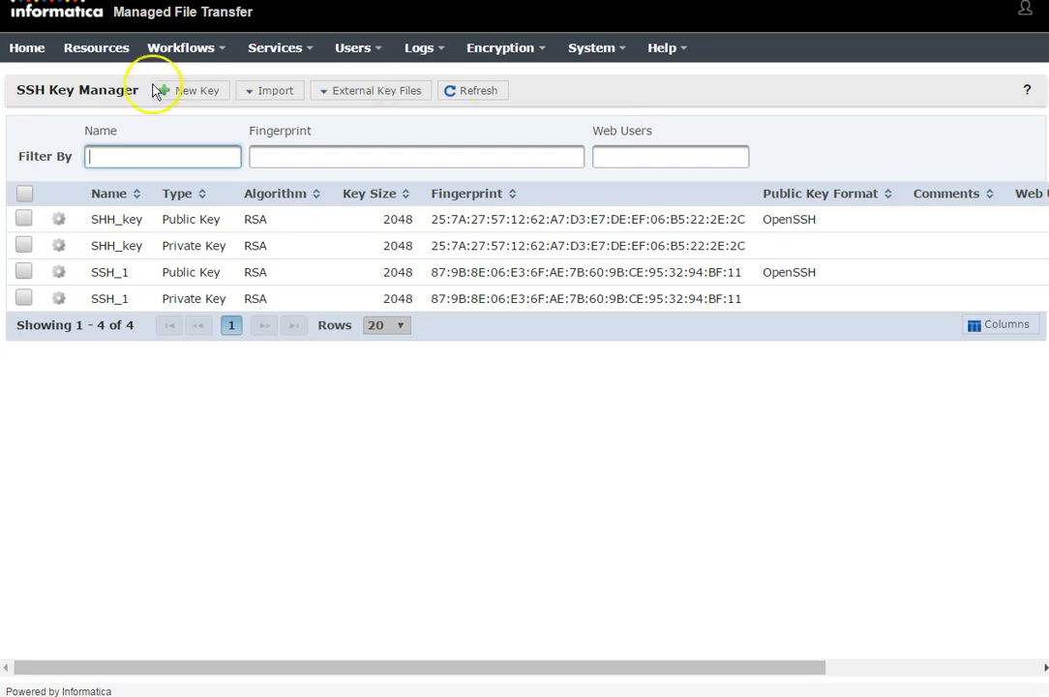
mouse_move(180, 47)
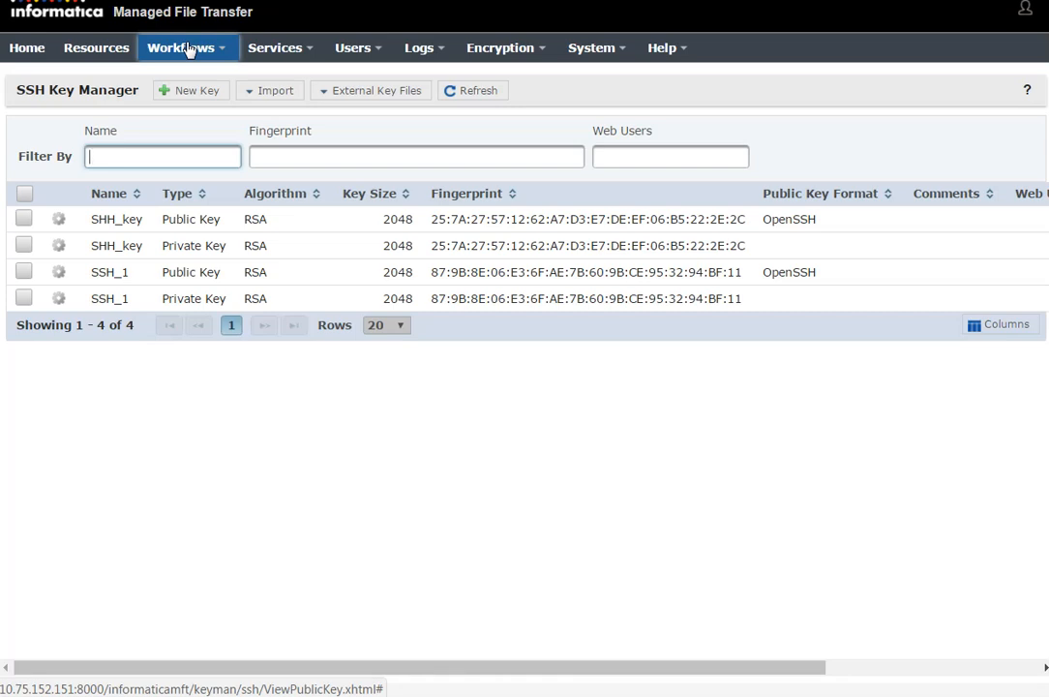
mouse_move(419, 48)
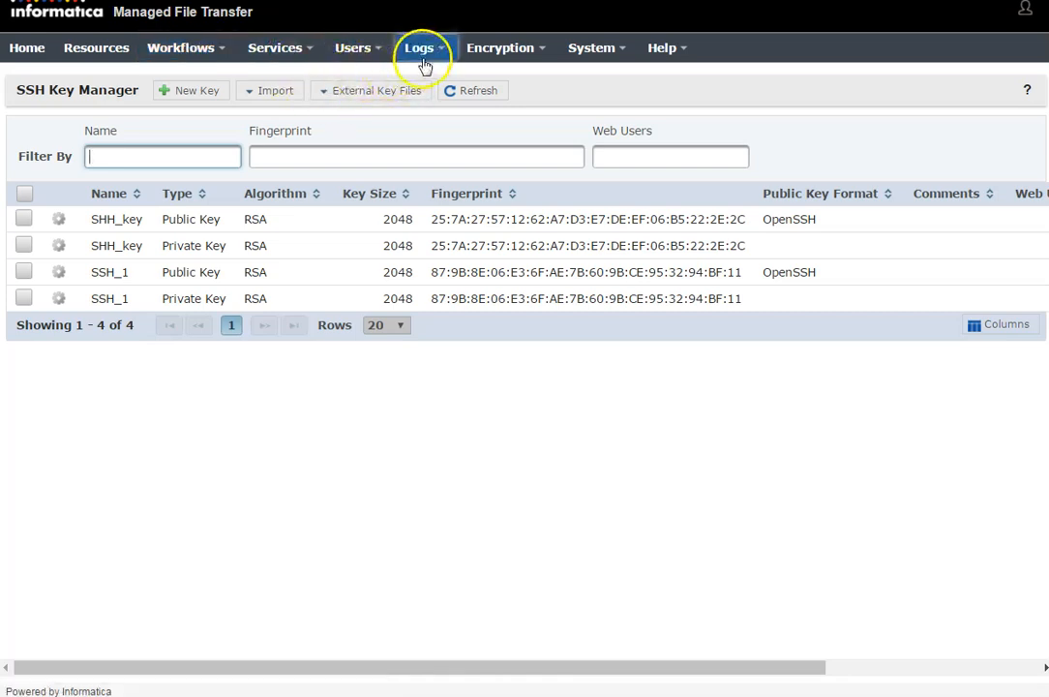
Go to Logs > Reports and start the Expiring OpenPGP Keys report
left_click(418, 47)
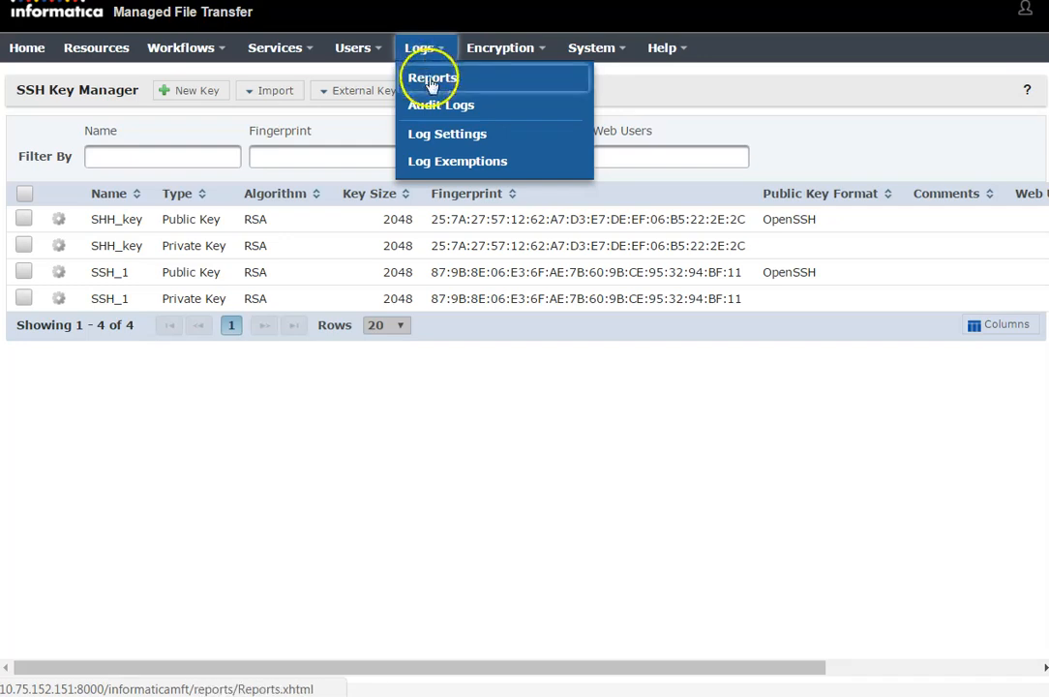
left_click(432, 78)
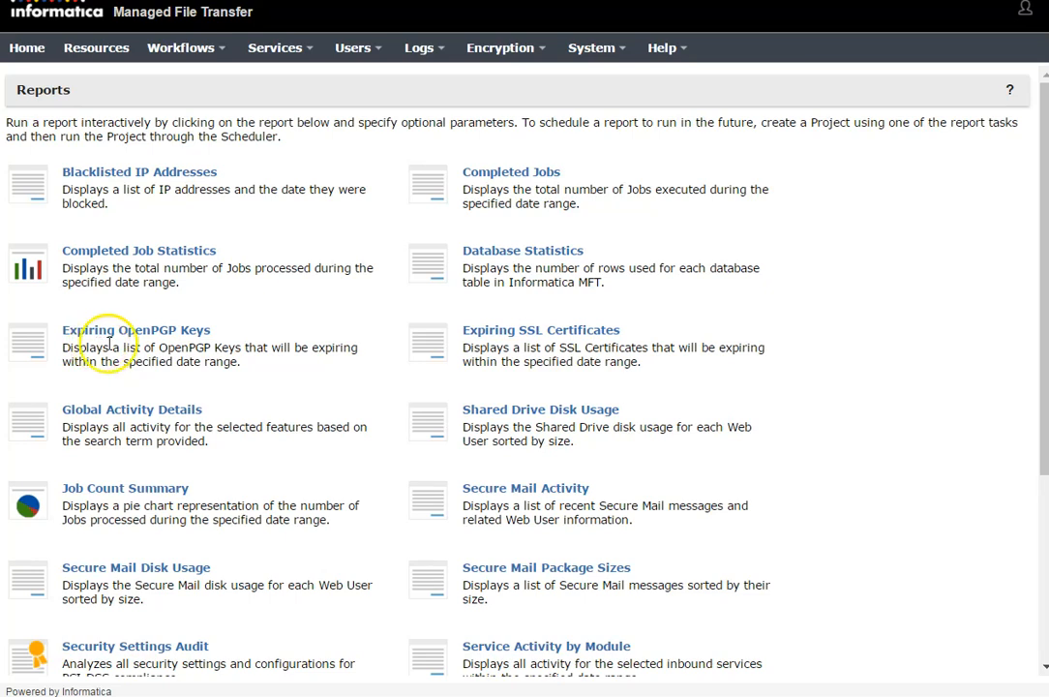
mouse_move(140, 339)
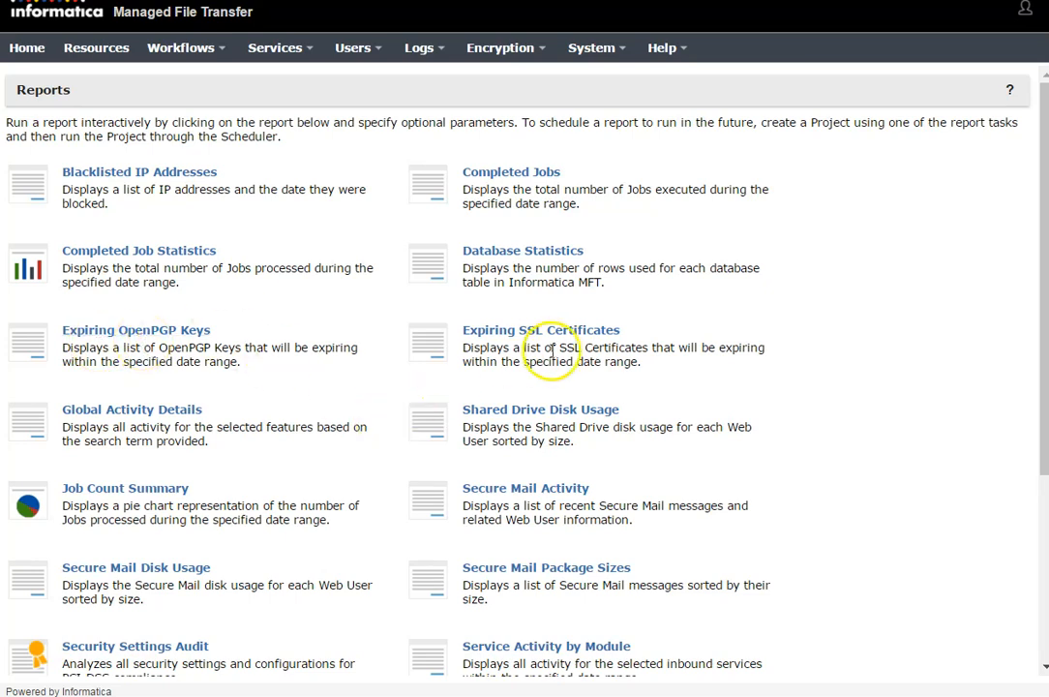
mouse_move(141, 346)
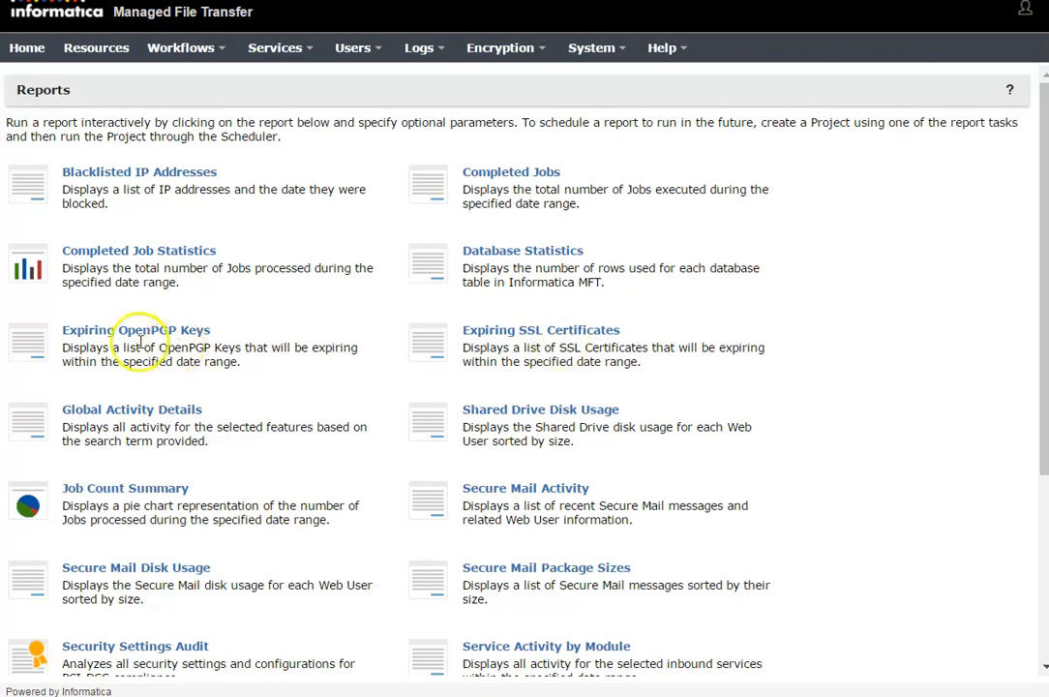
left_click(136, 330)
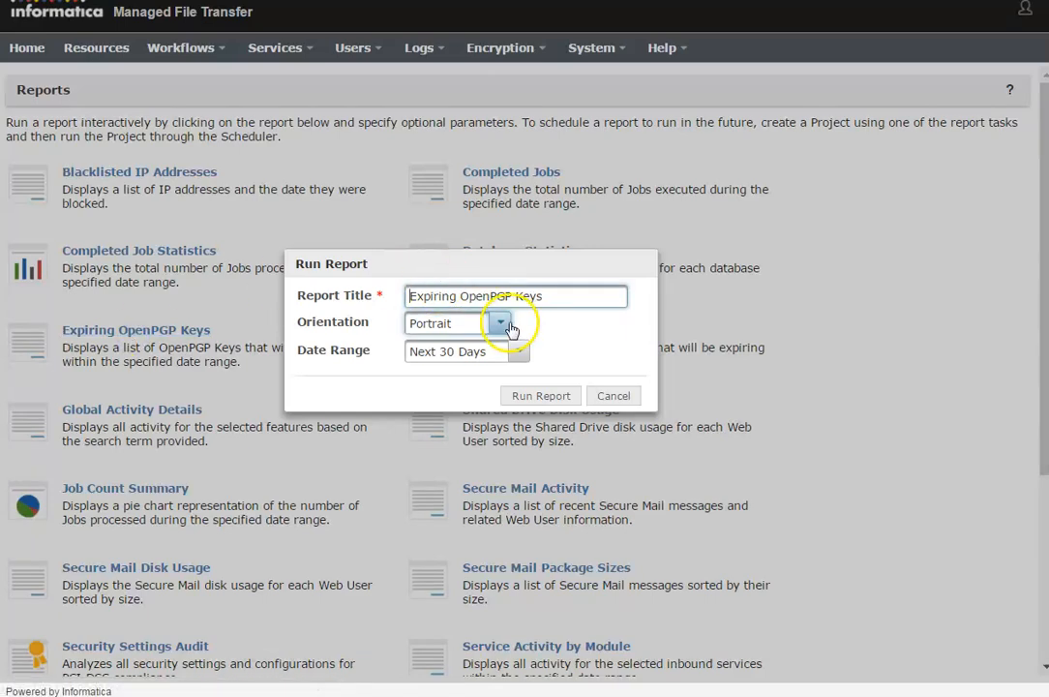
Run the report in Portrait for the Next 30 Days and open the downloaded PDF
left_click(501, 323)
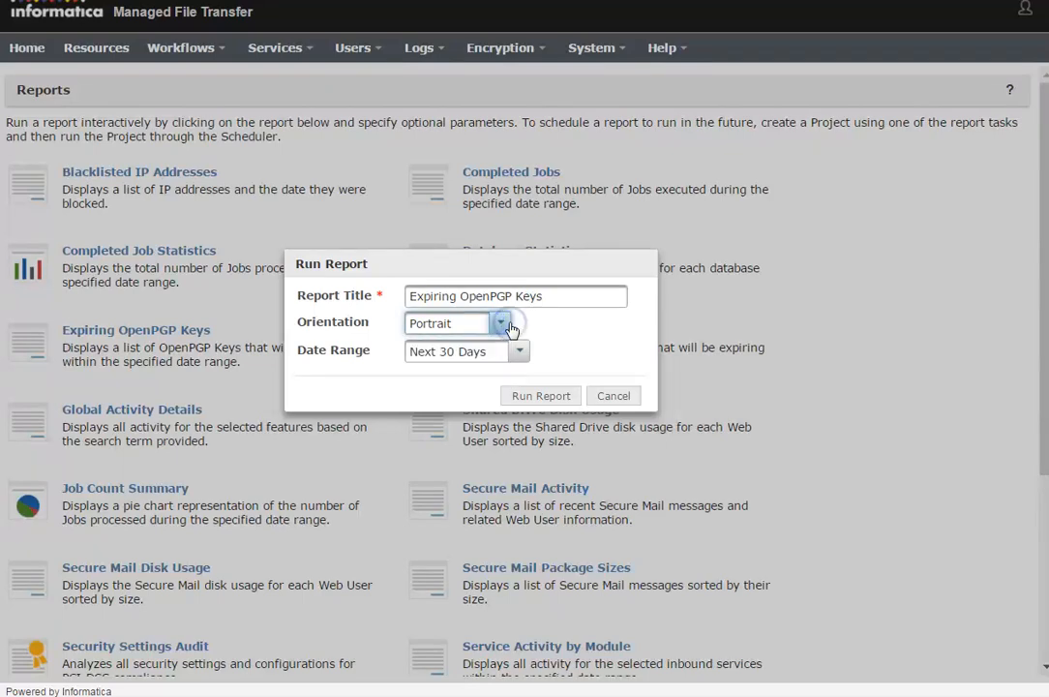
left_click(520, 351)
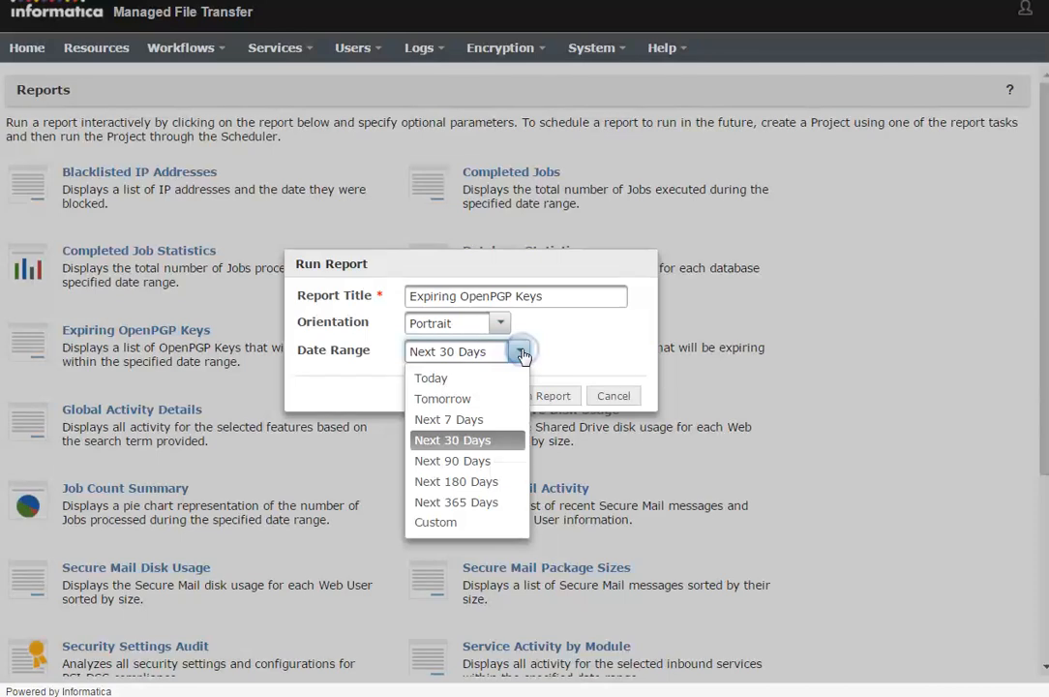
mouse_move(463, 399)
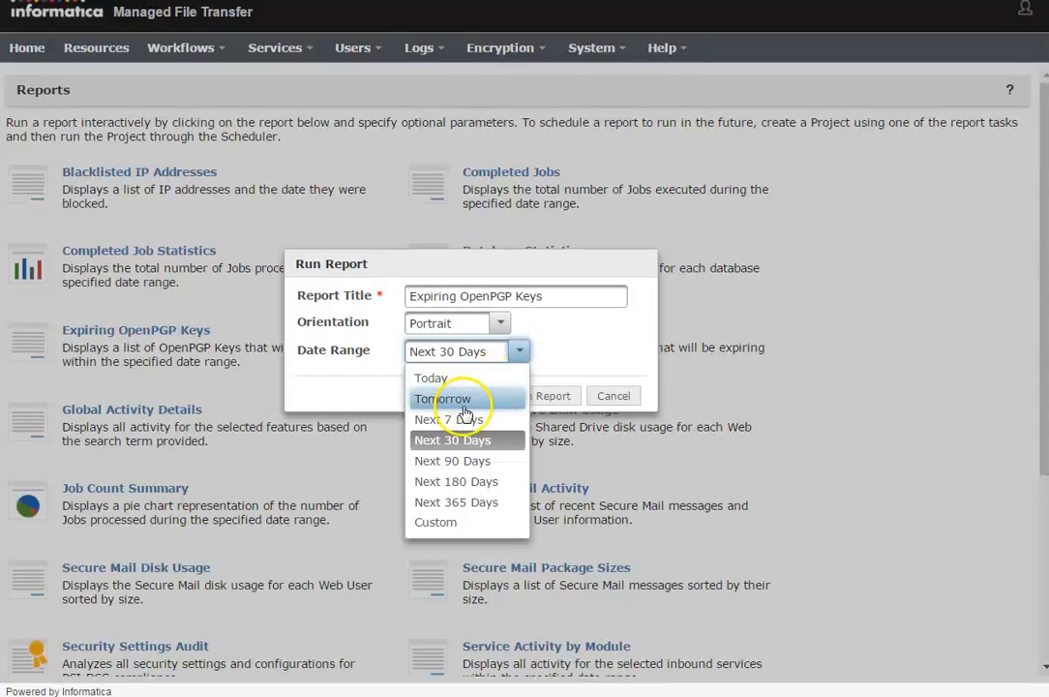
mouse_move(467, 440)
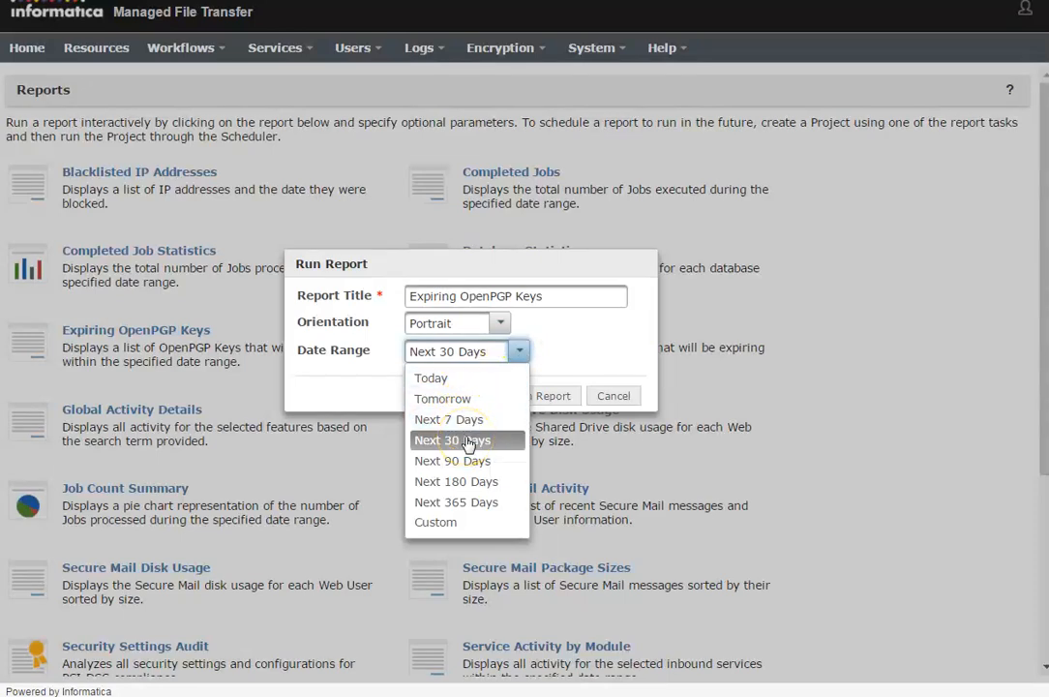
left_click(430, 378)
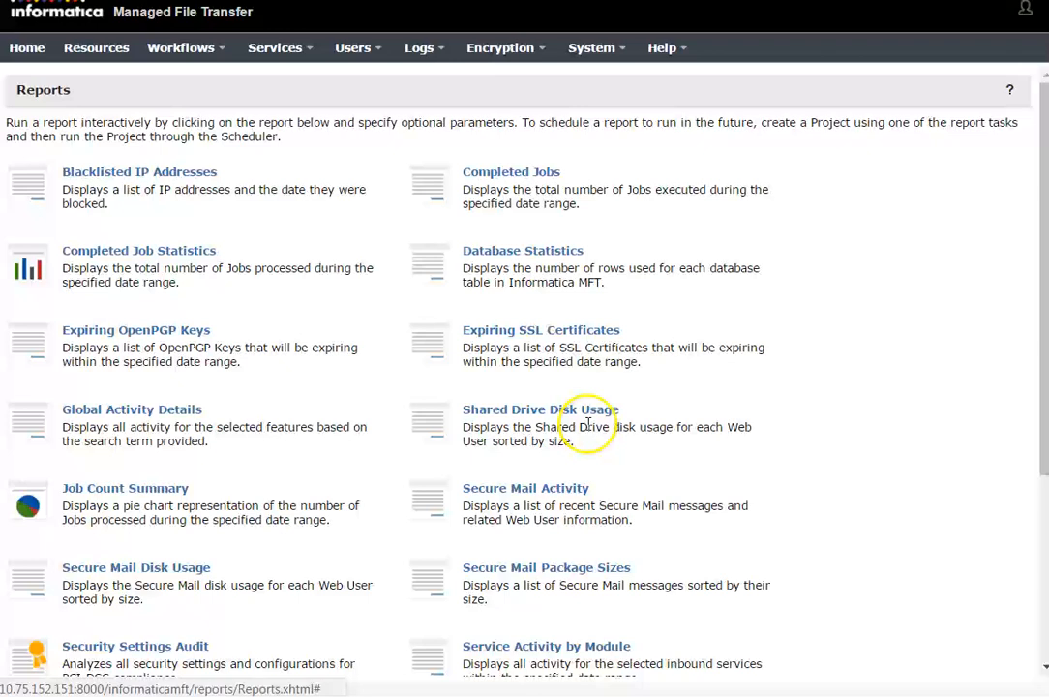
mouse_move(588, 423)
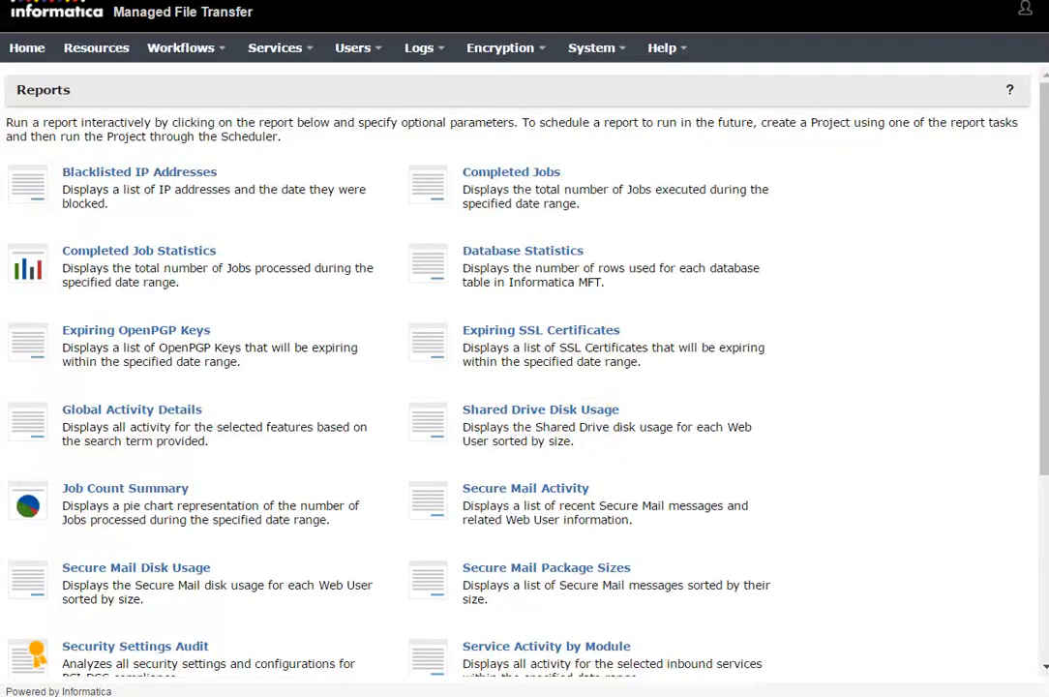
left_click(135, 330)
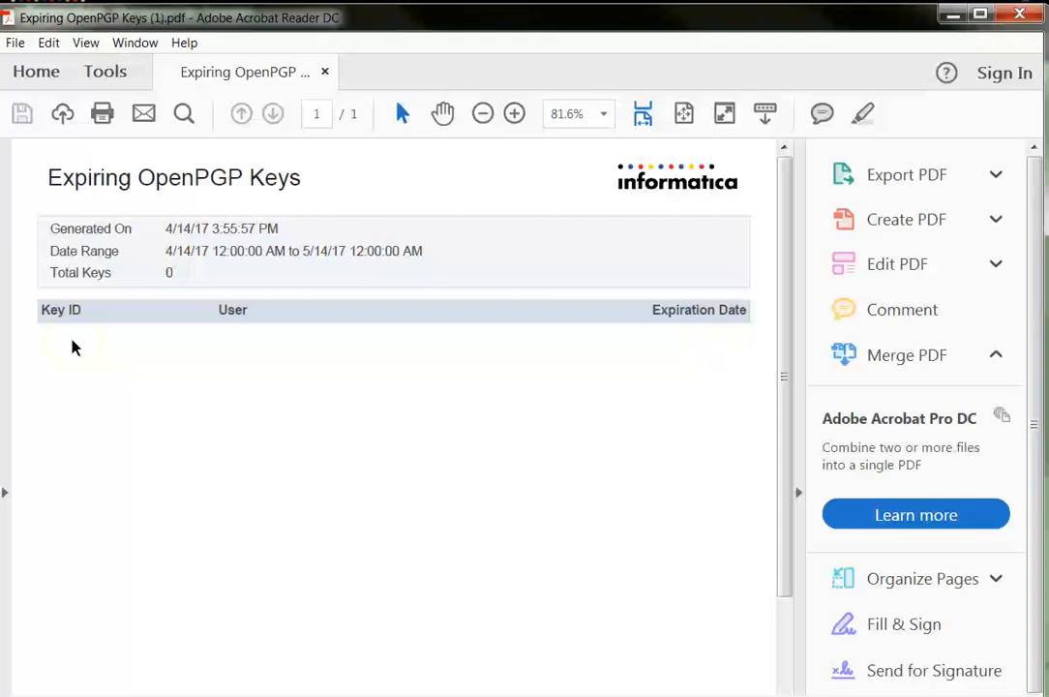
mouse_move(474, 362)
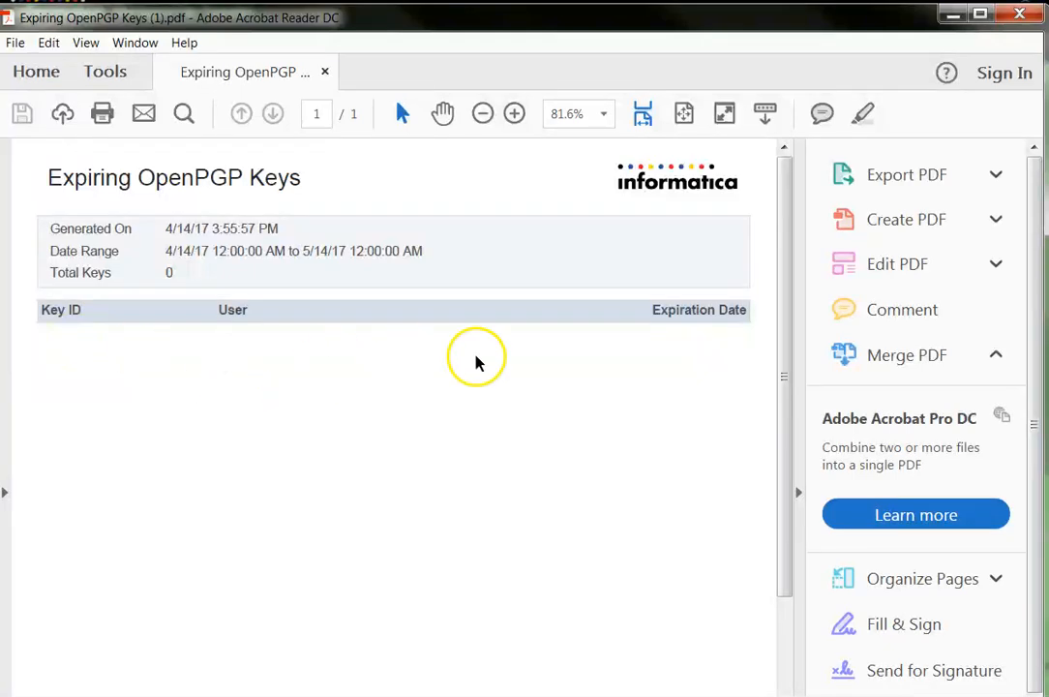
mouse_move(1025, 49)
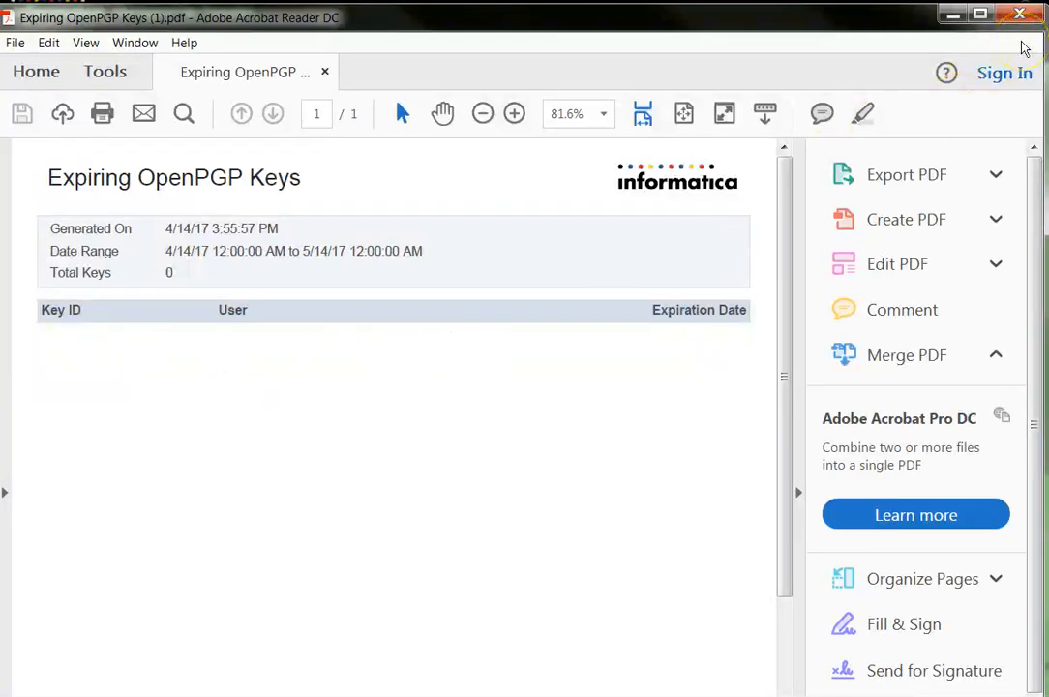